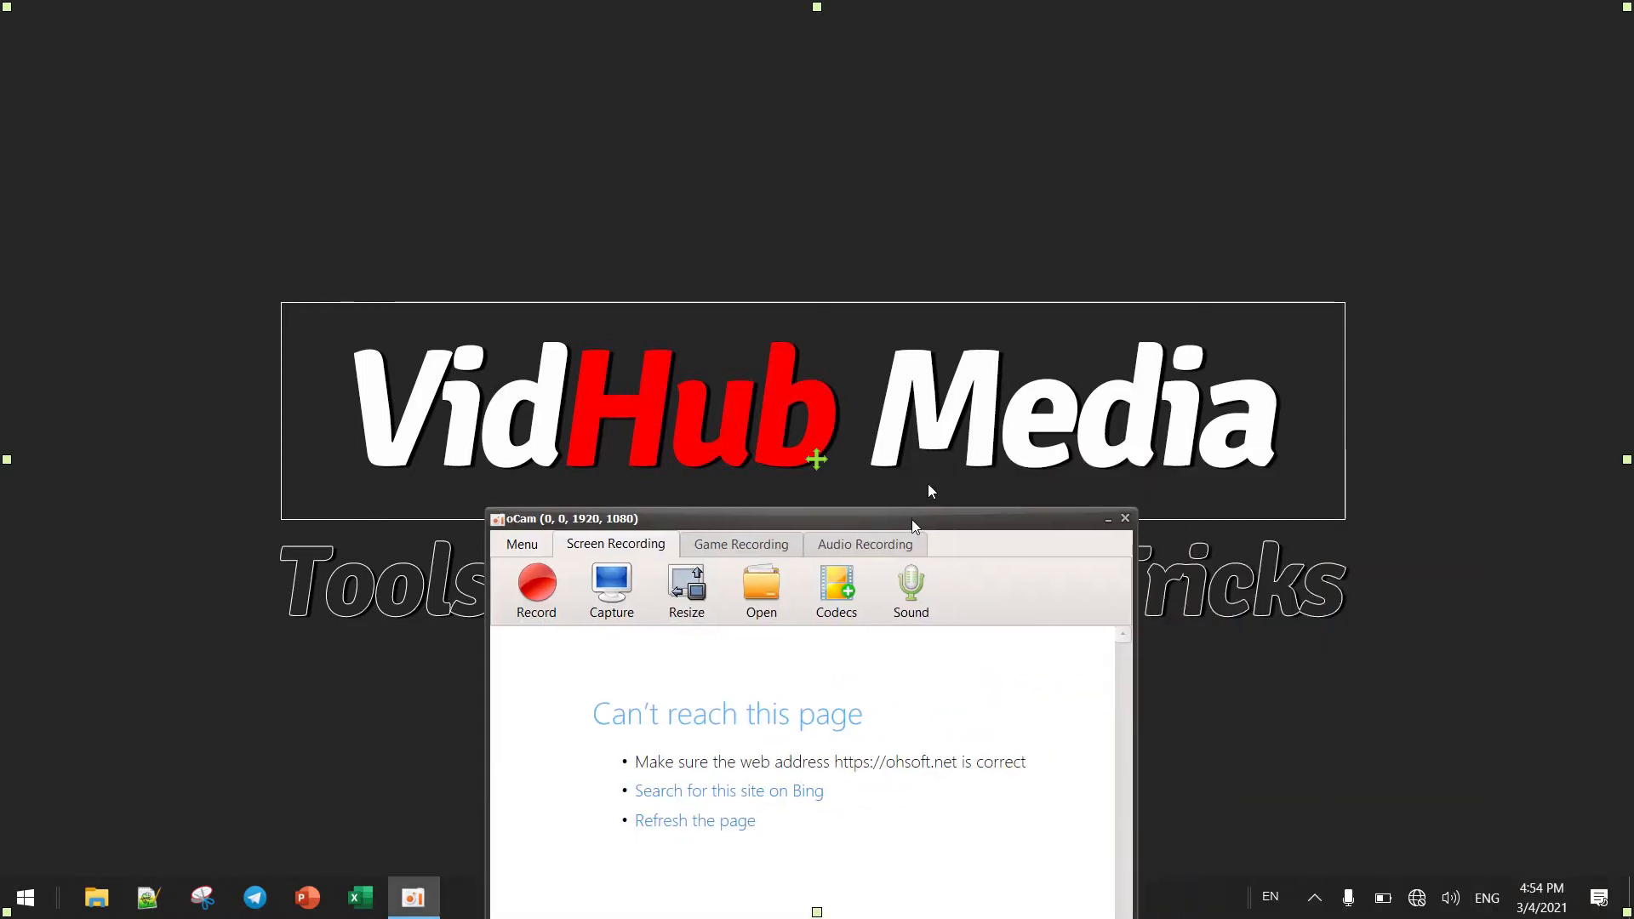
- Set the oCam capture area to full screen (1920x1080) and open its Options window
{"action": "left_click_drag", "start_coordinate": [914, 525], "coordinate": [864, 275]}
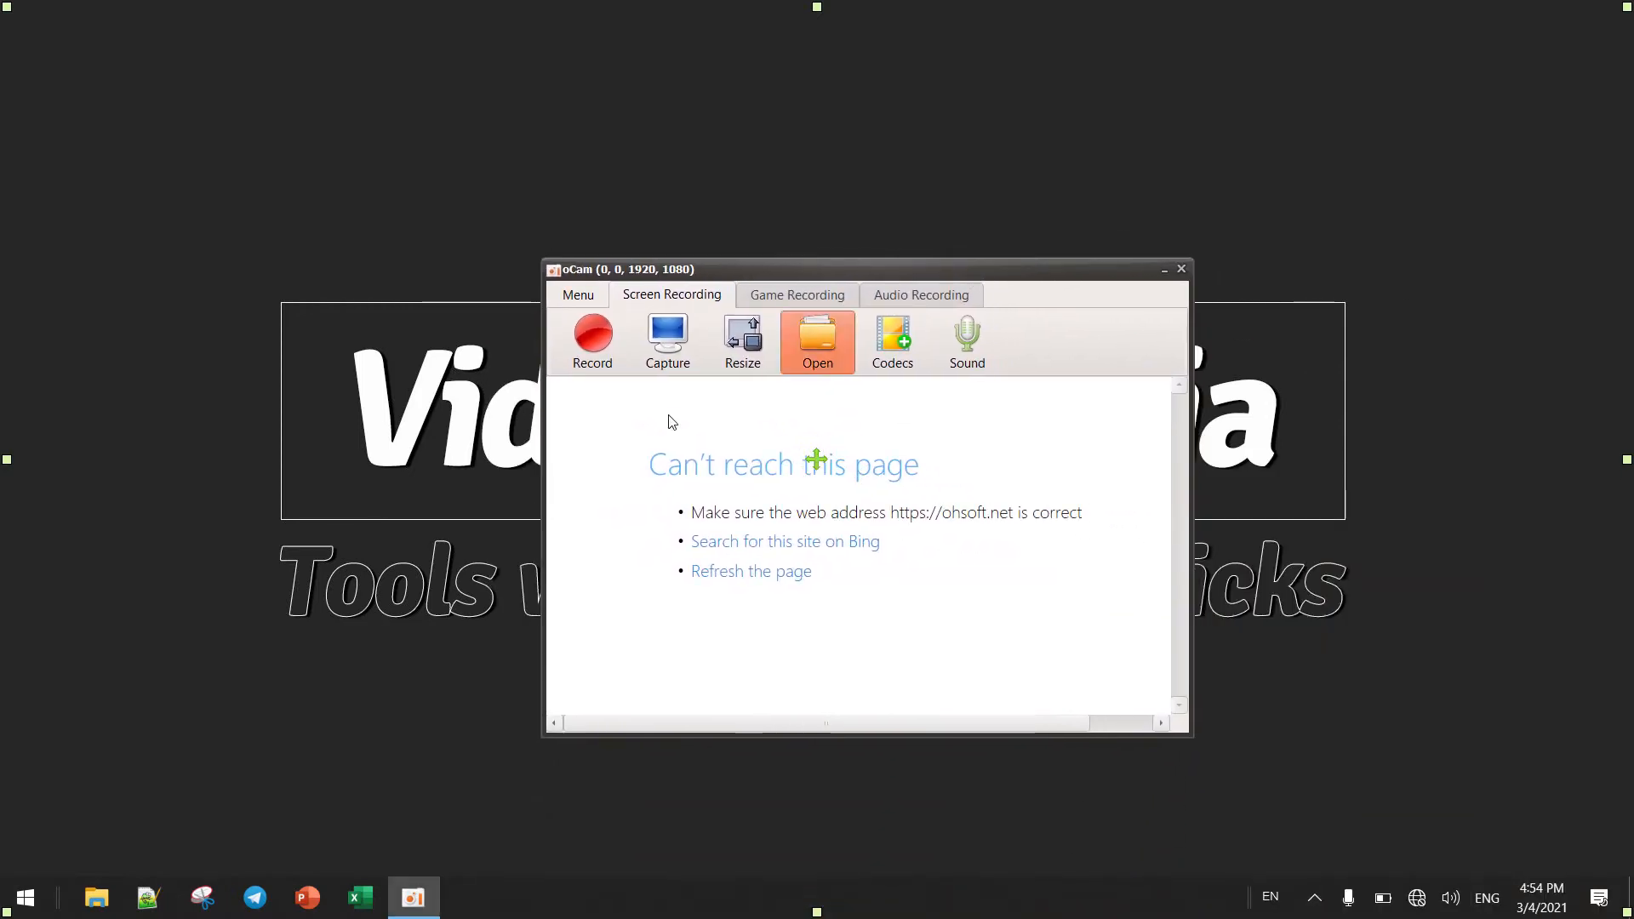
{"action": "left_click", "coordinate": [742, 339]}
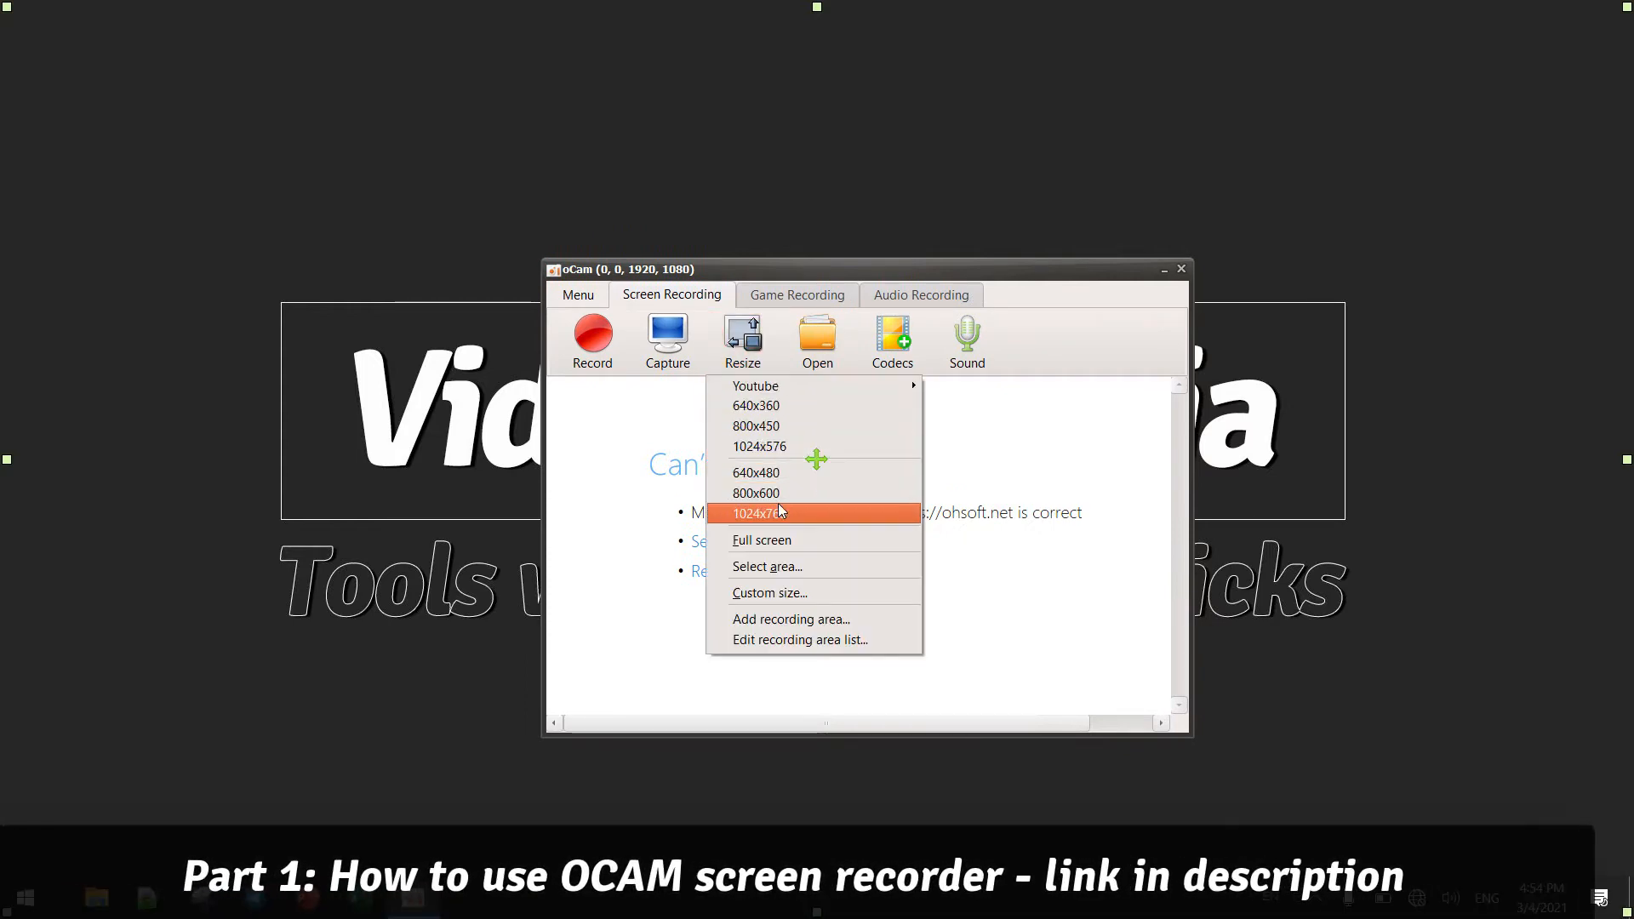
{"action": "left_click", "coordinate": [755, 473]}
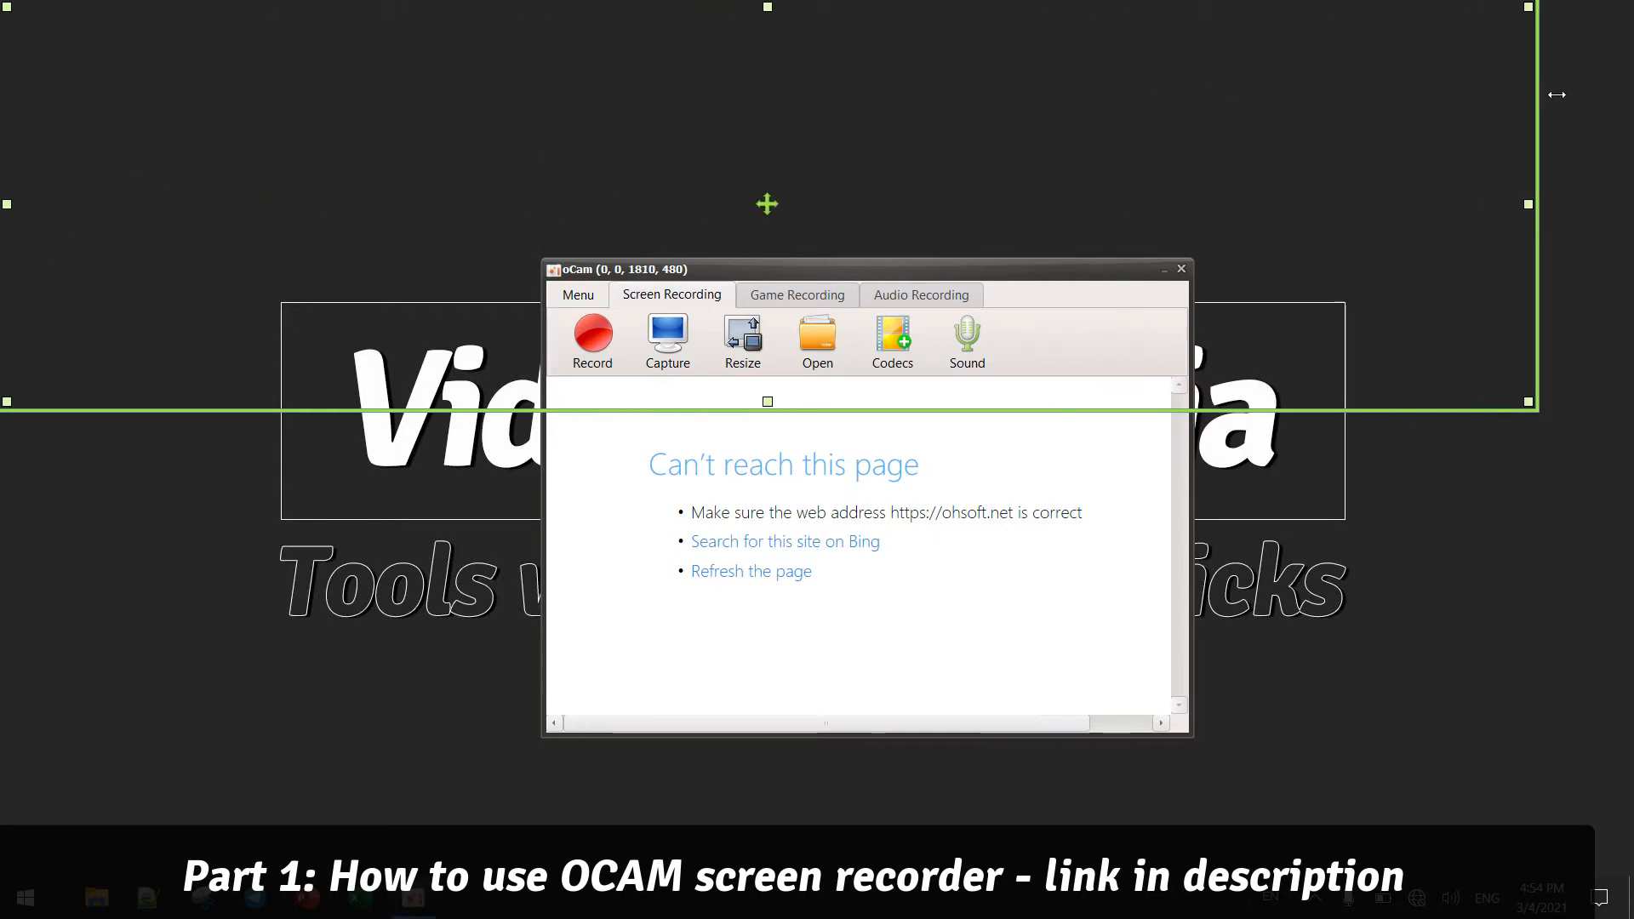
{"action": "left_click", "coordinate": [741, 338]}
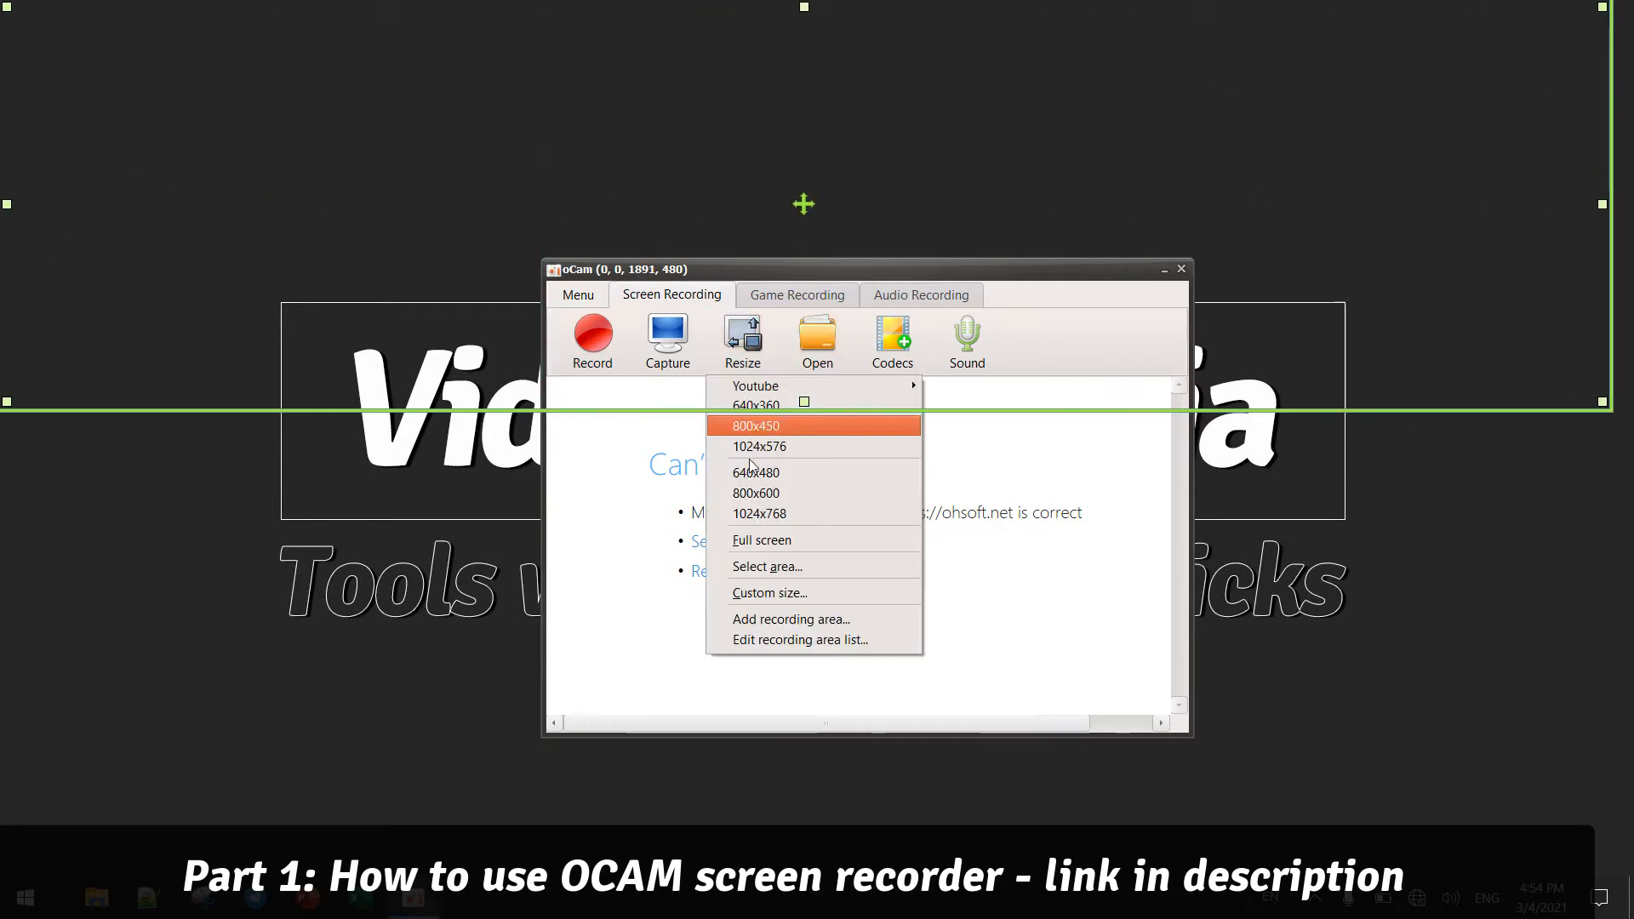
{"action": "left_click", "coordinate": [762, 539]}
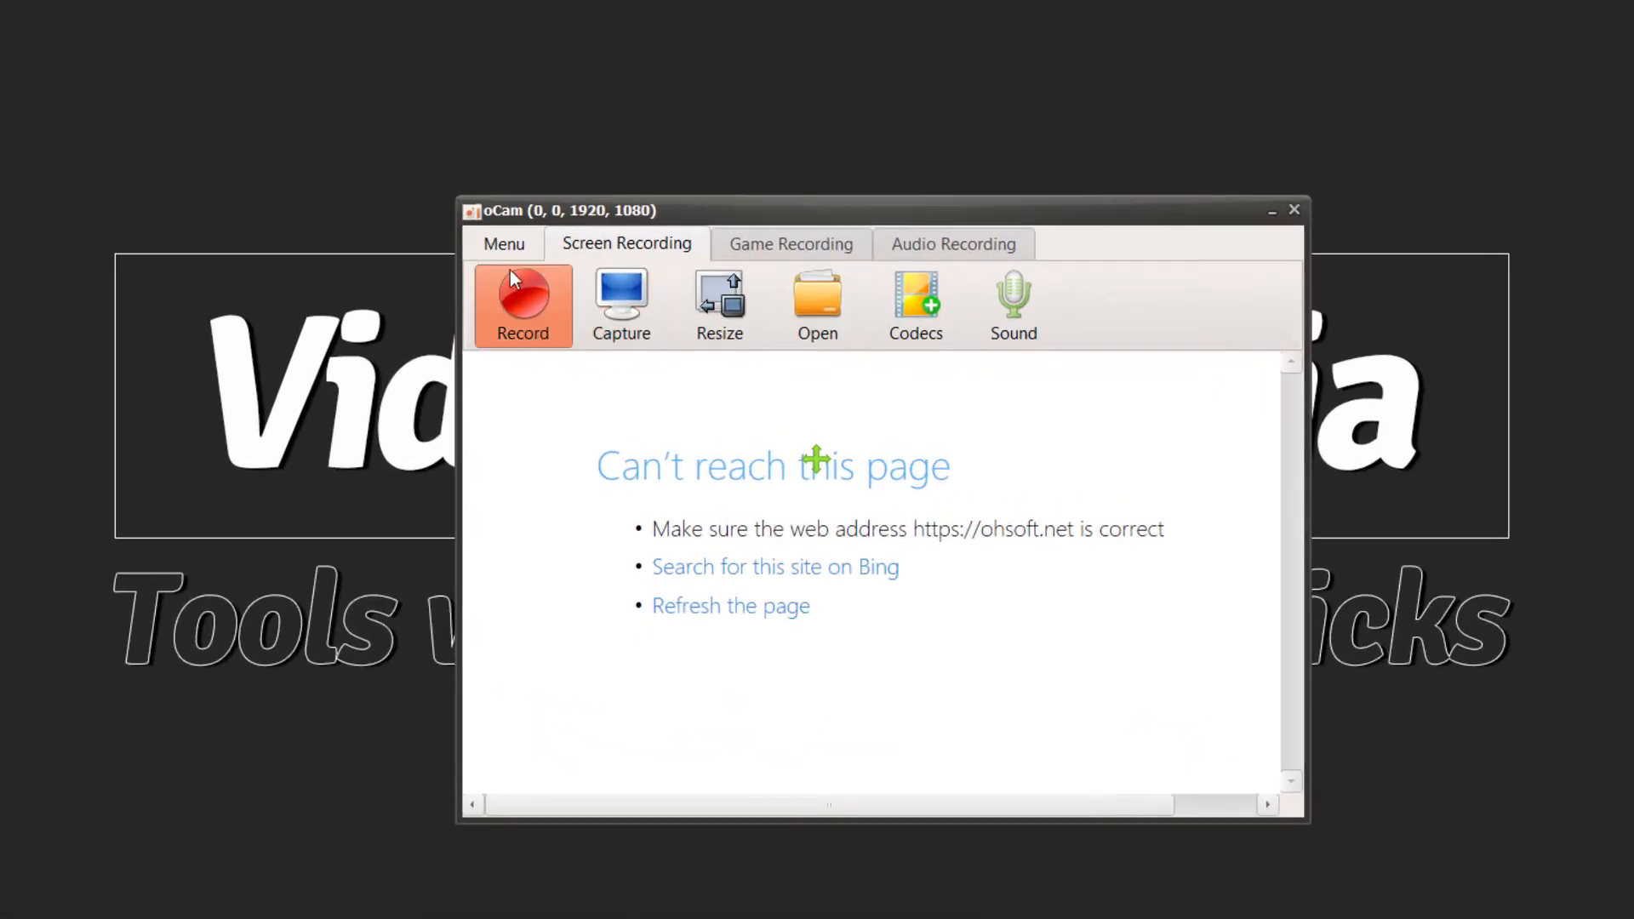
{"action": "left_click", "coordinate": [503, 244]}
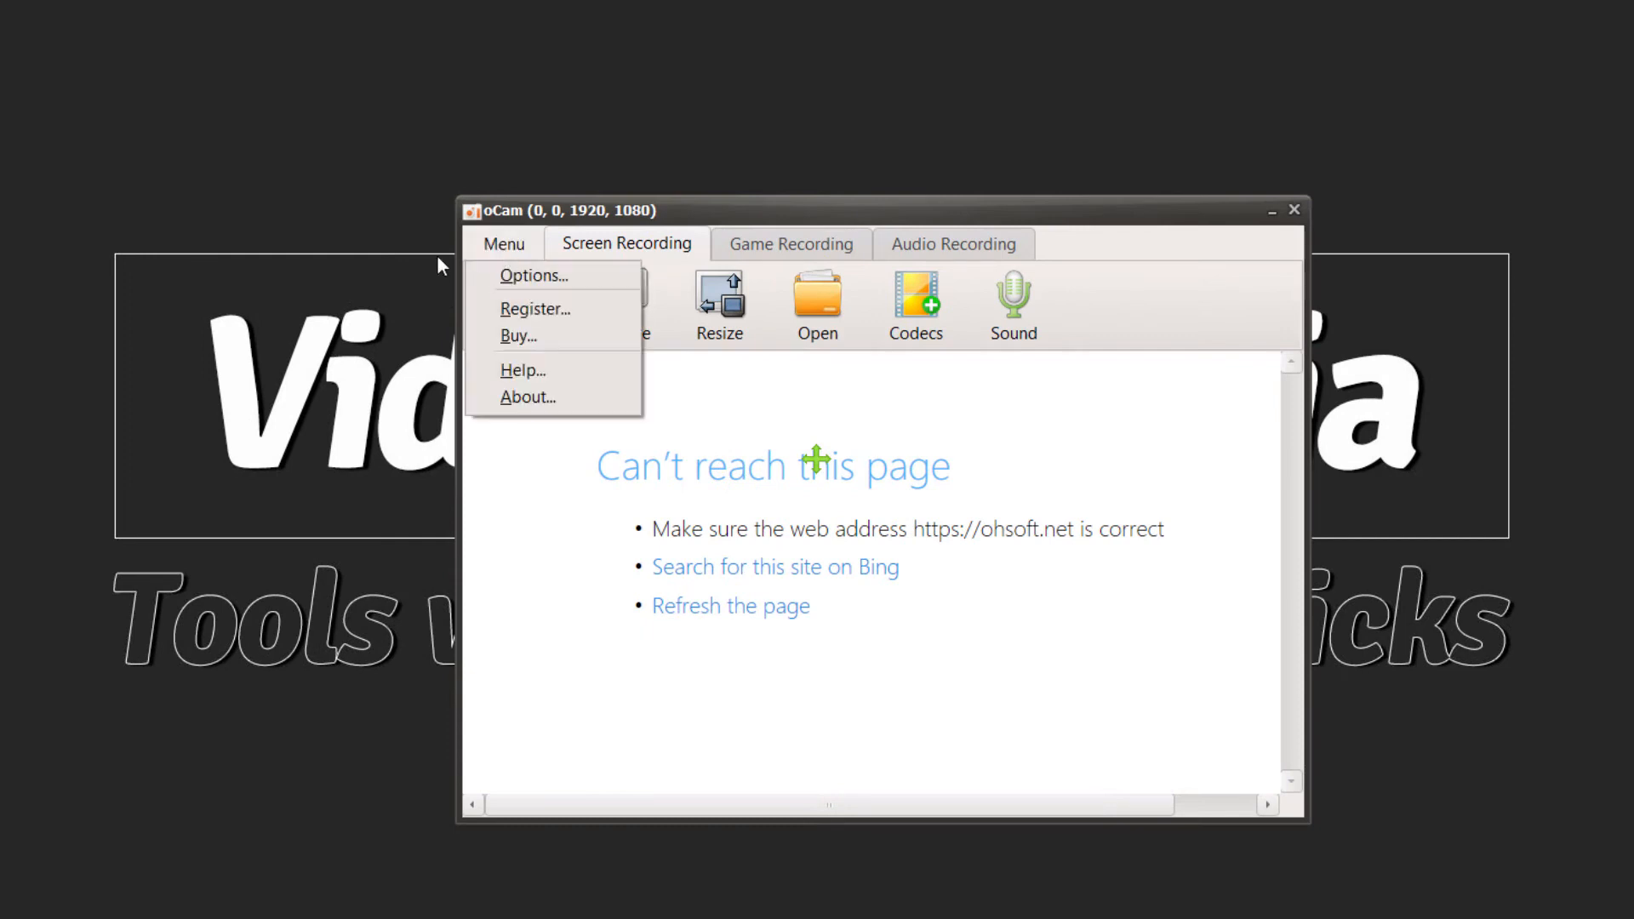
{"action": "left_click", "coordinate": [534, 275]}
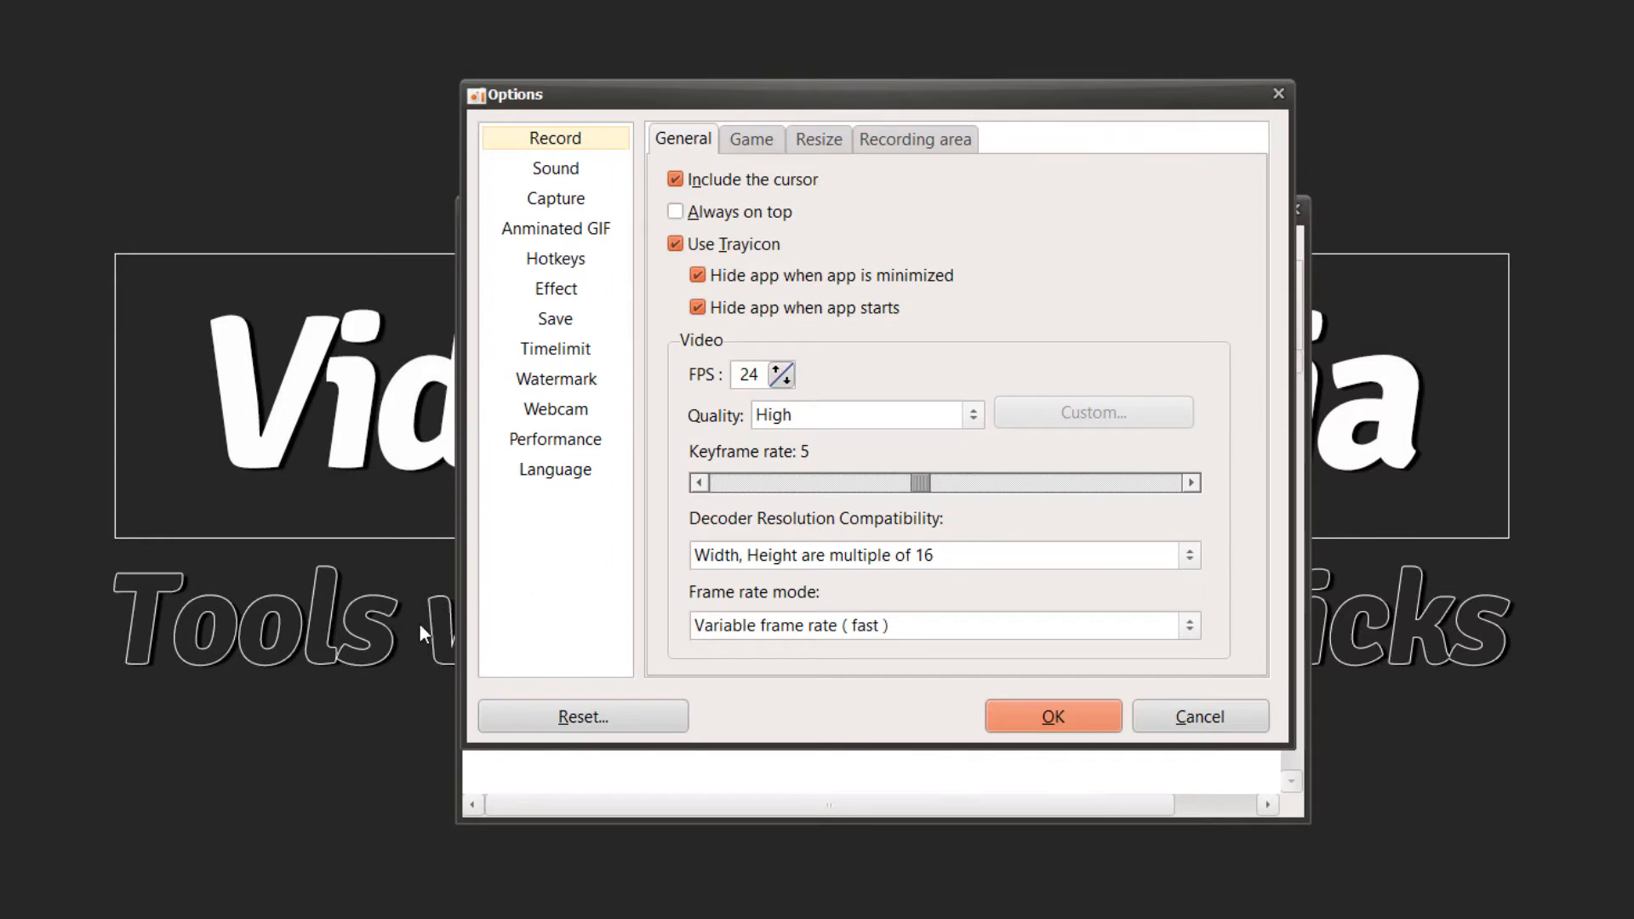
- Re-enable 'Add webcam overlay to video' and choose Integrated Camera as the webcam source
{"action": "left_click", "coordinate": [555, 409]}
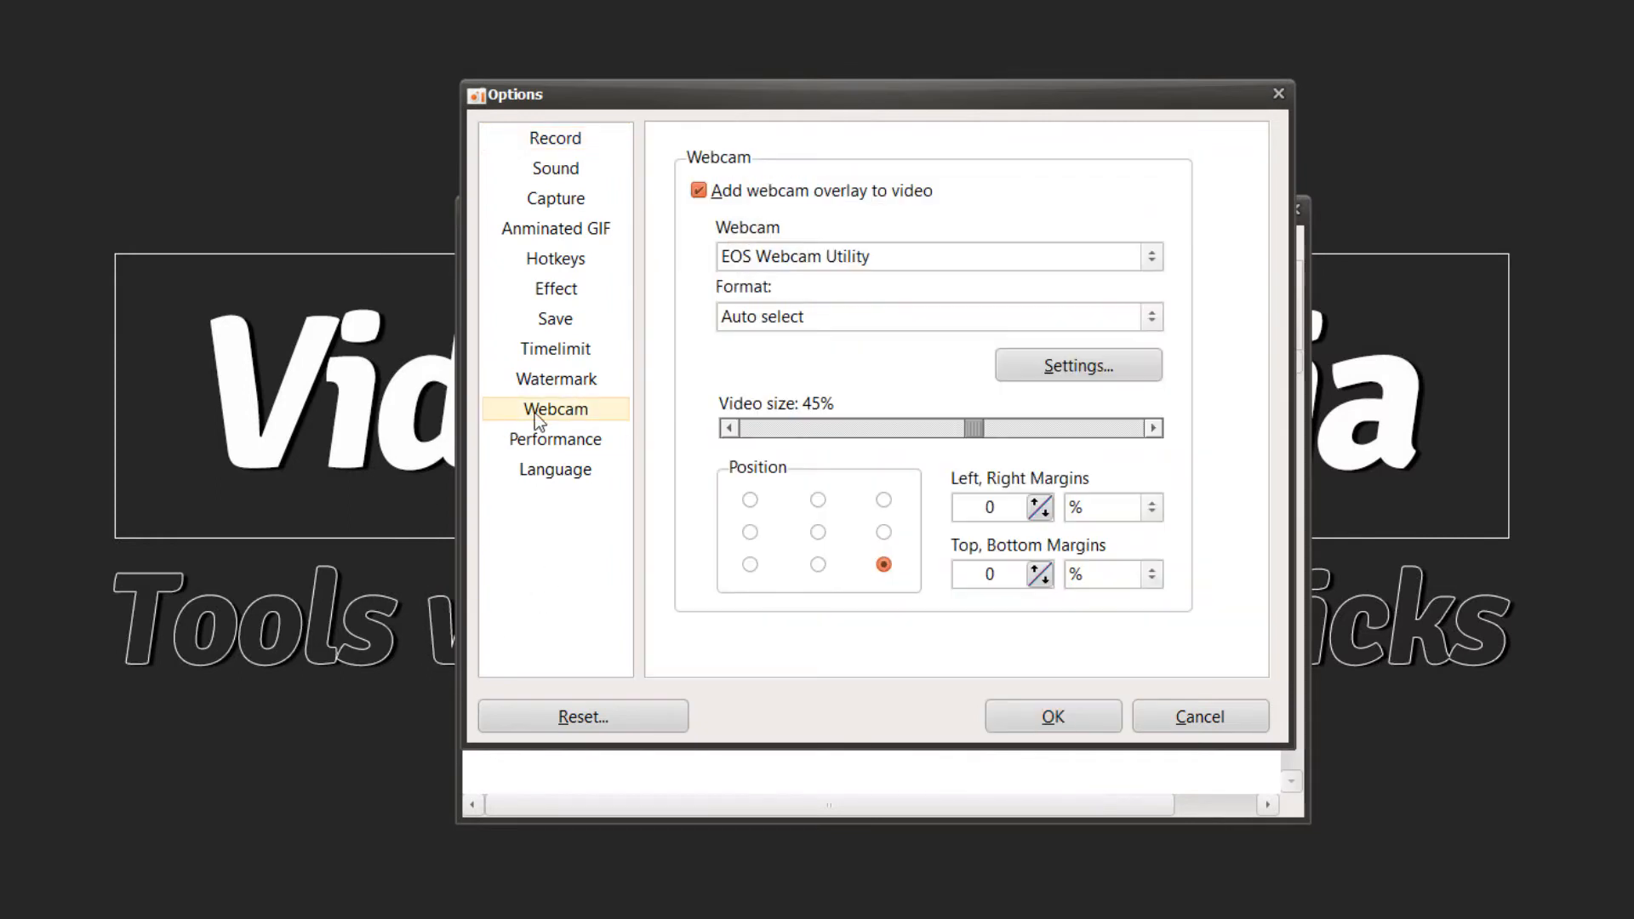
{"action": "mouse_move", "coordinate": [861, 267]}
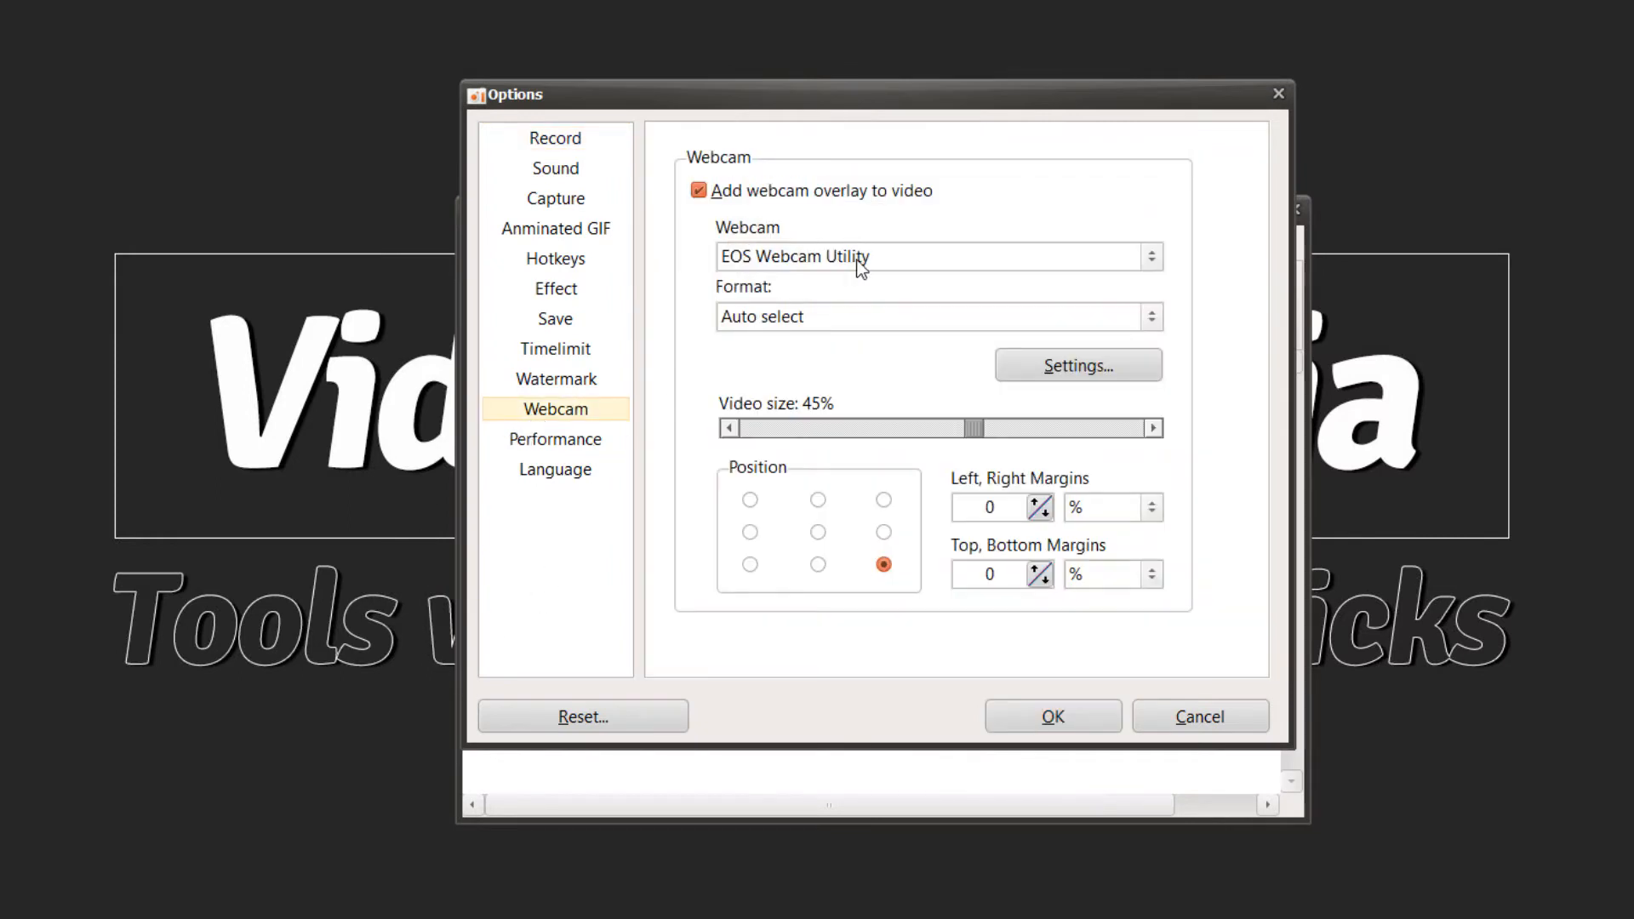
{"action": "left_click", "coordinate": [698, 189]}
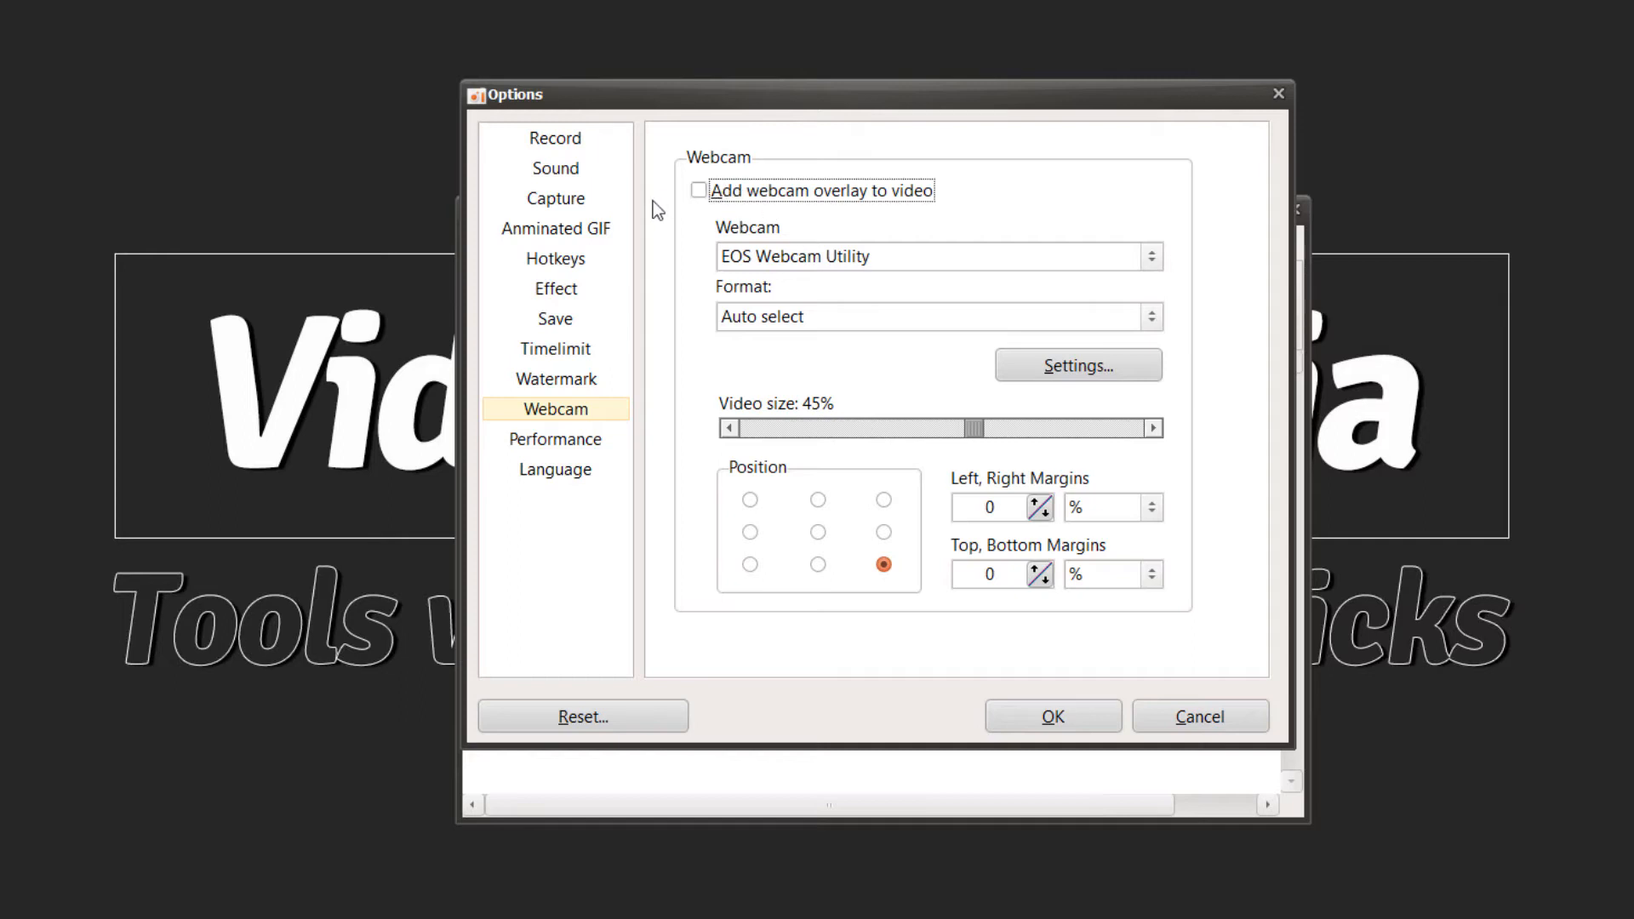
{"action": "left_click", "coordinate": [697, 189]}
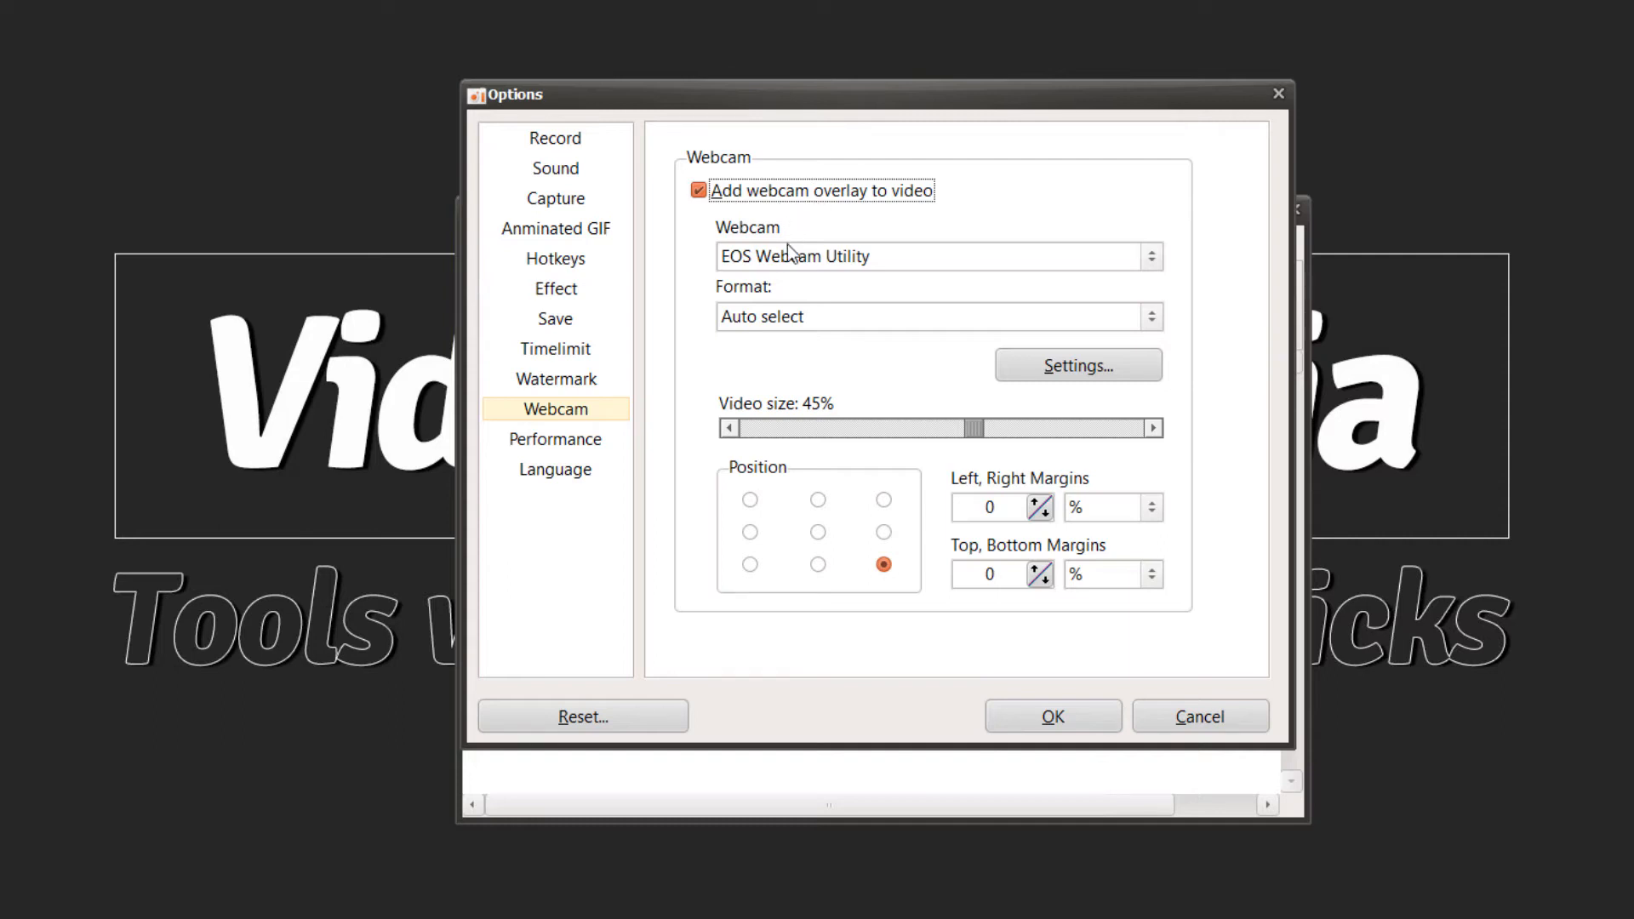
{"action": "left_click", "coordinate": [1150, 256]}
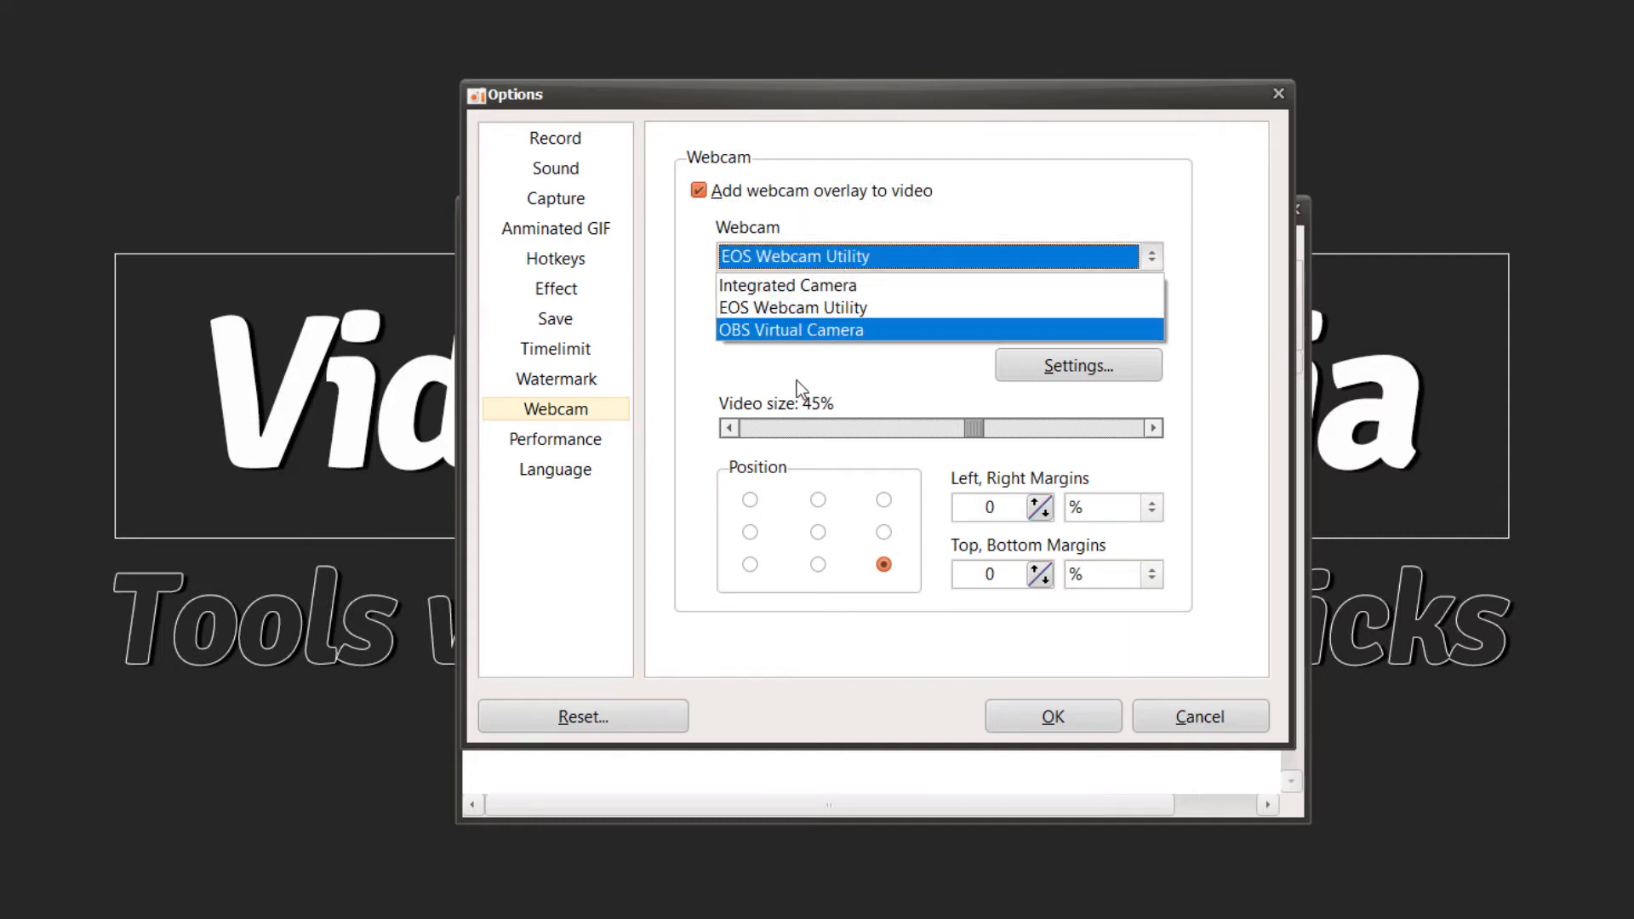
{"action": "left_click", "coordinate": [788, 285]}
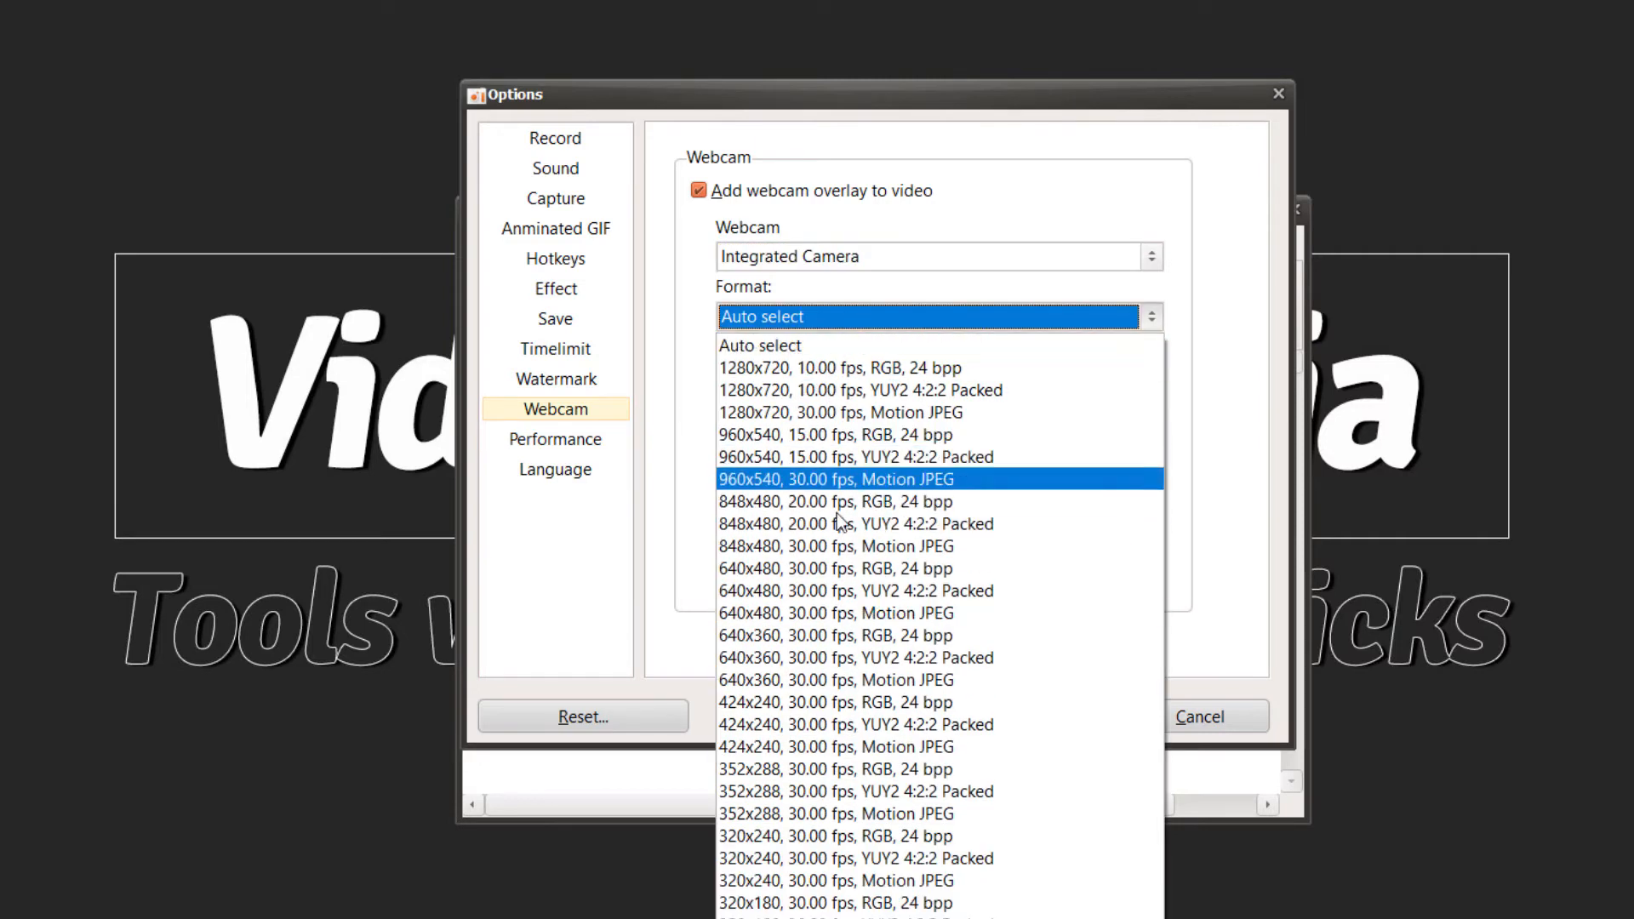
{"action": "mouse_move", "coordinate": [808, 417]}
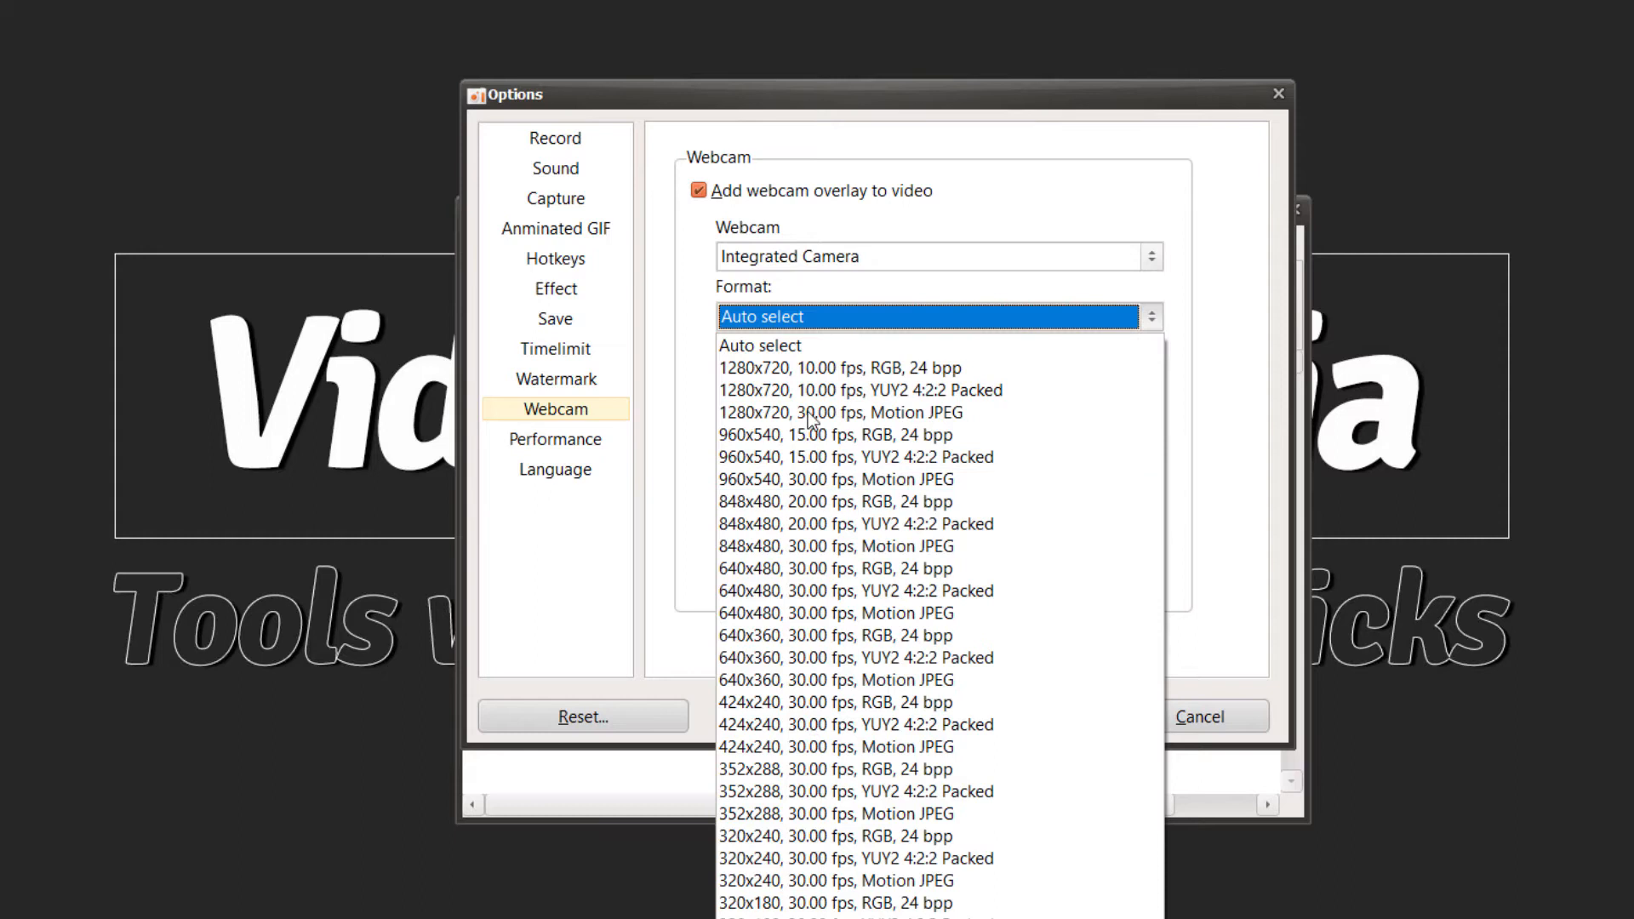
{"action": "mouse_move", "coordinate": [861, 377]}
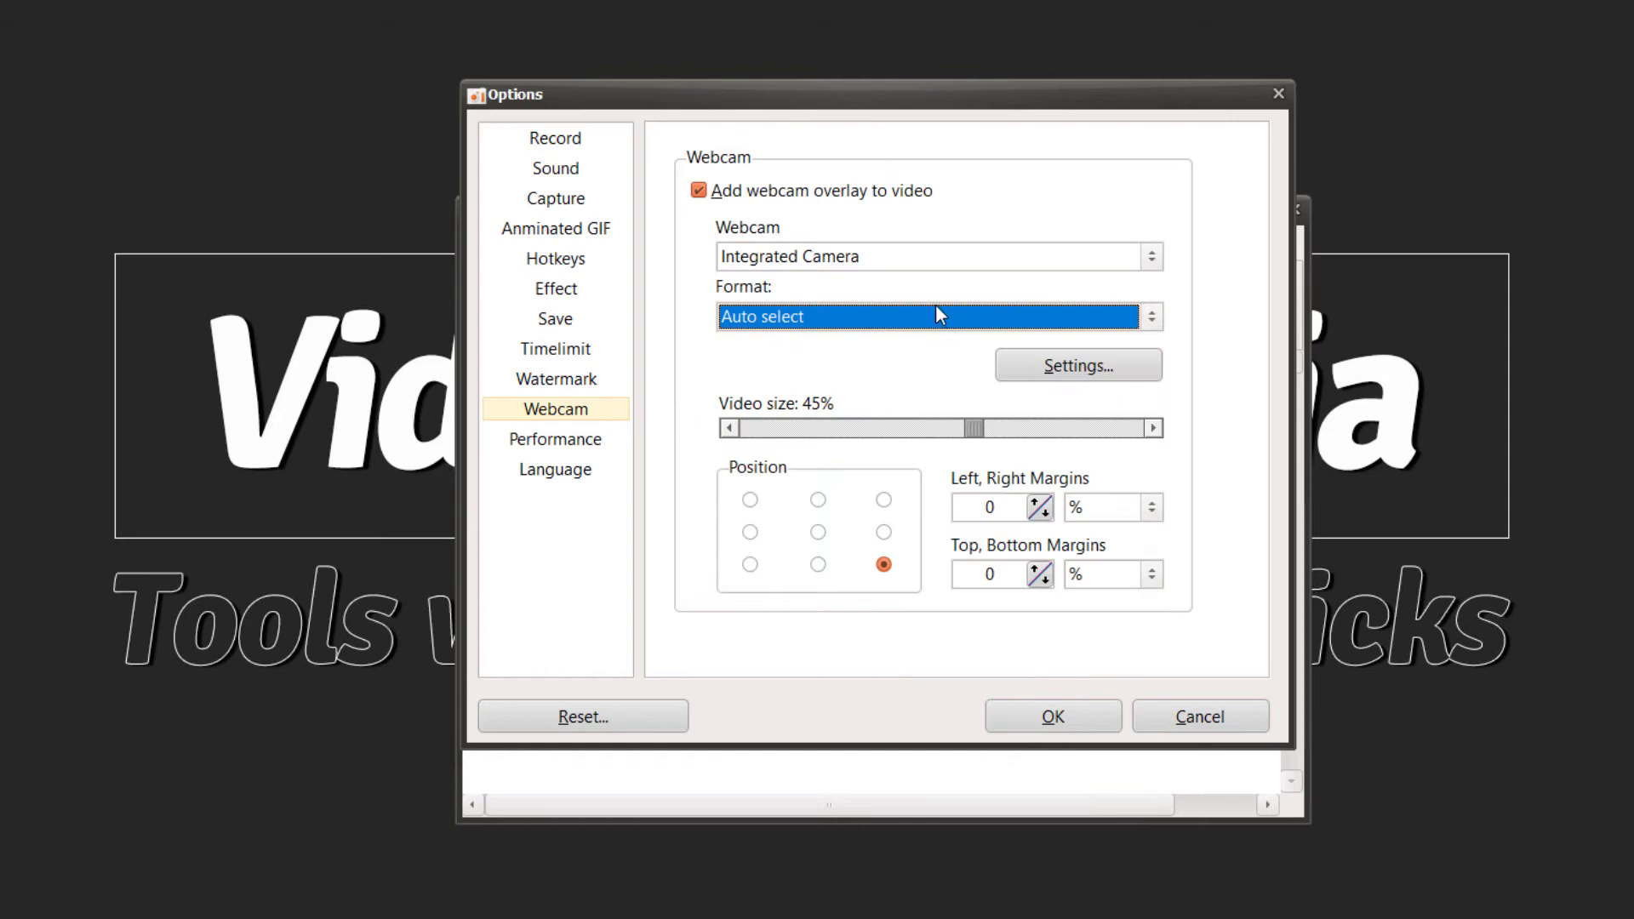
{"action": "mouse_move", "coordinate": [819, 590]}
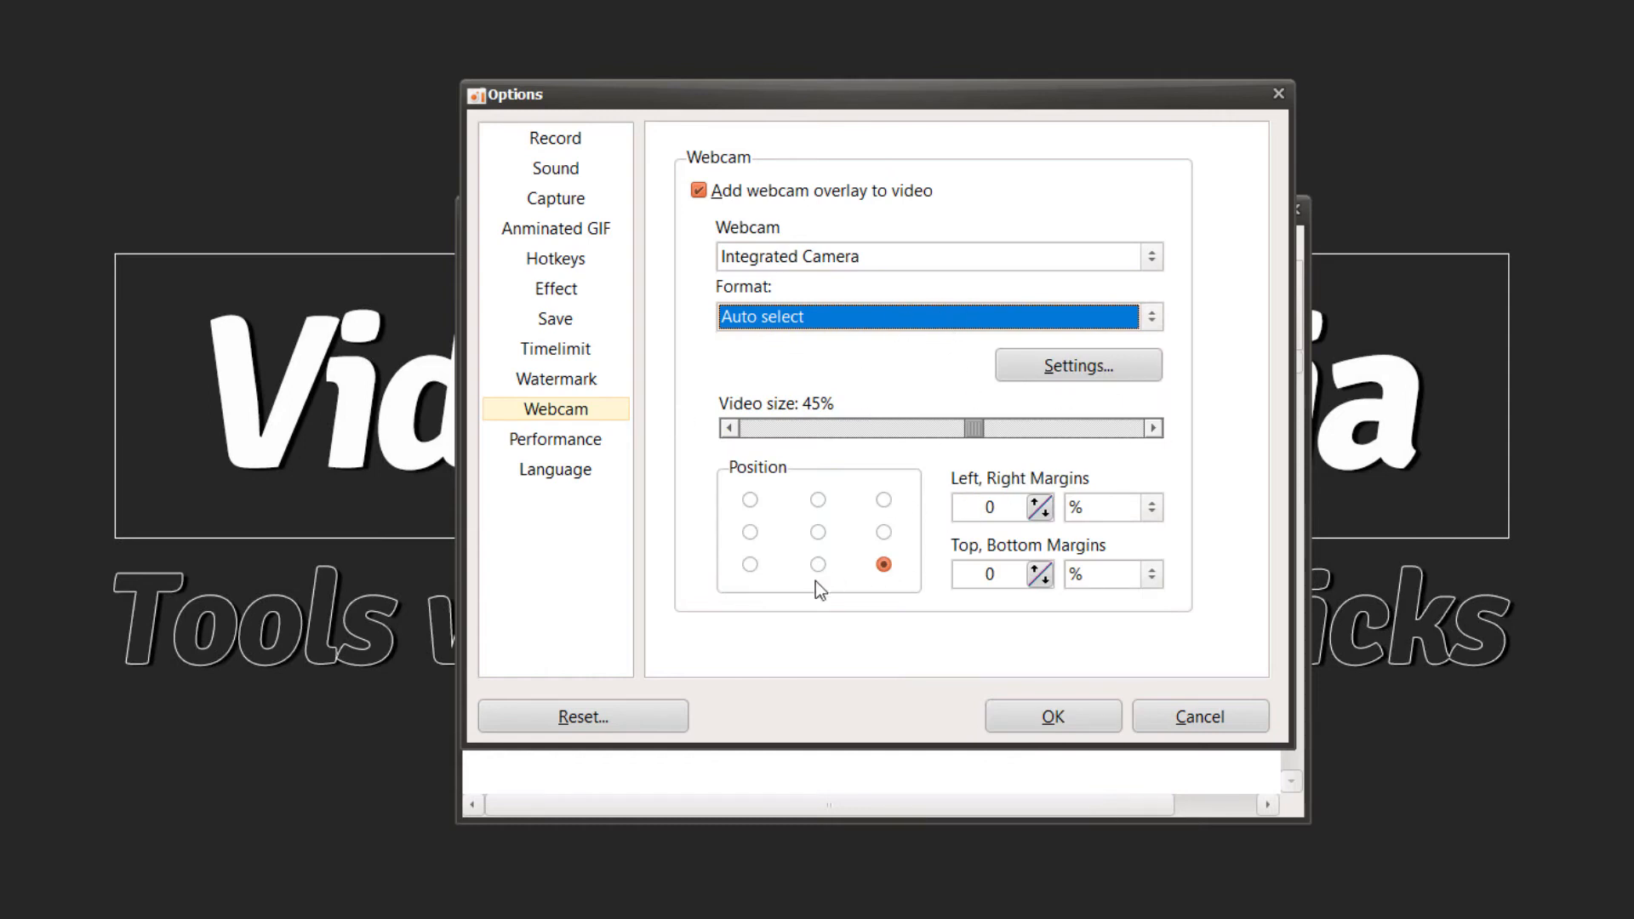
{"action": "mouse_move", "coordinate": [798, 550]}
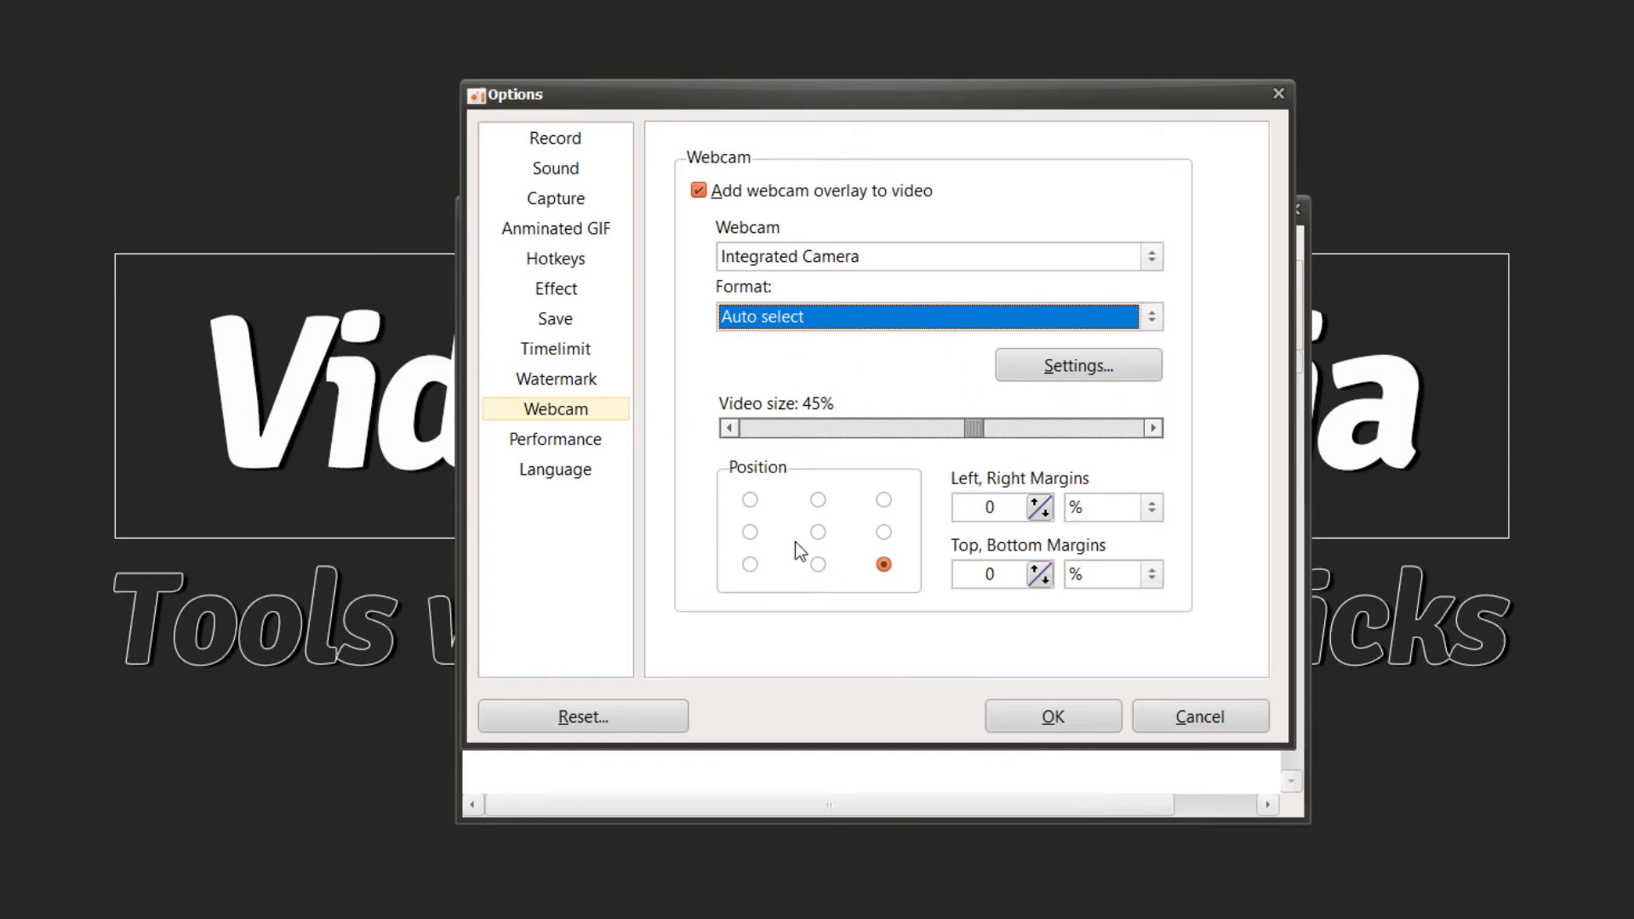
- Select the top-right radio in the webcam overlay Position grid
{"action": "left_click", "coordinate": [749, 499]}
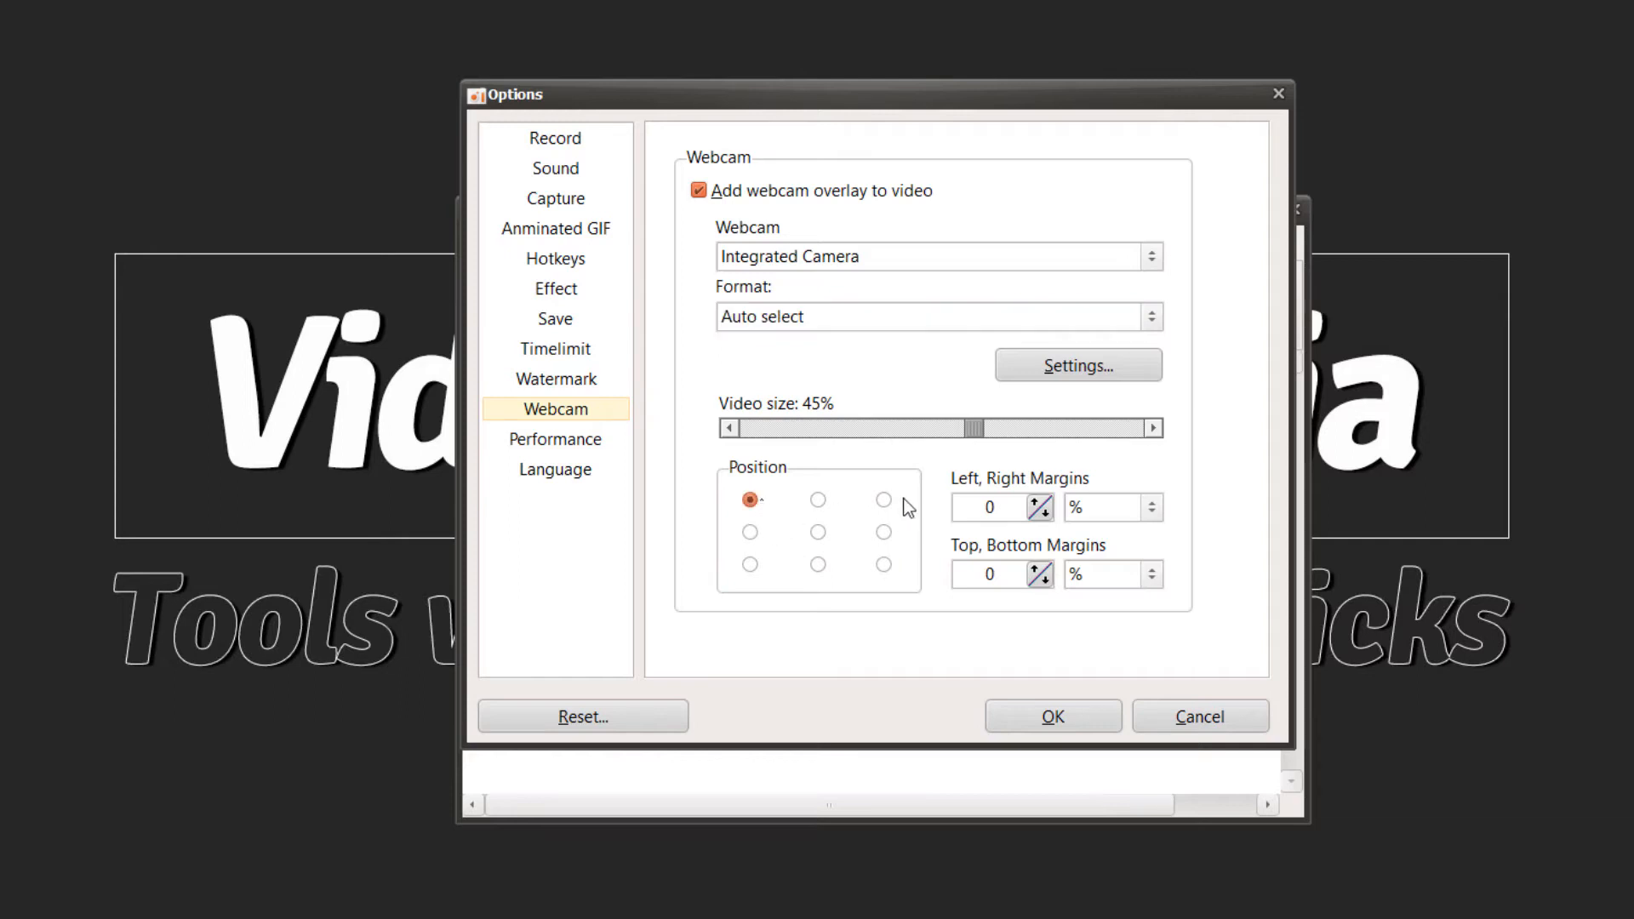
{"action": "left_click", "coordinate": [882, 499]}
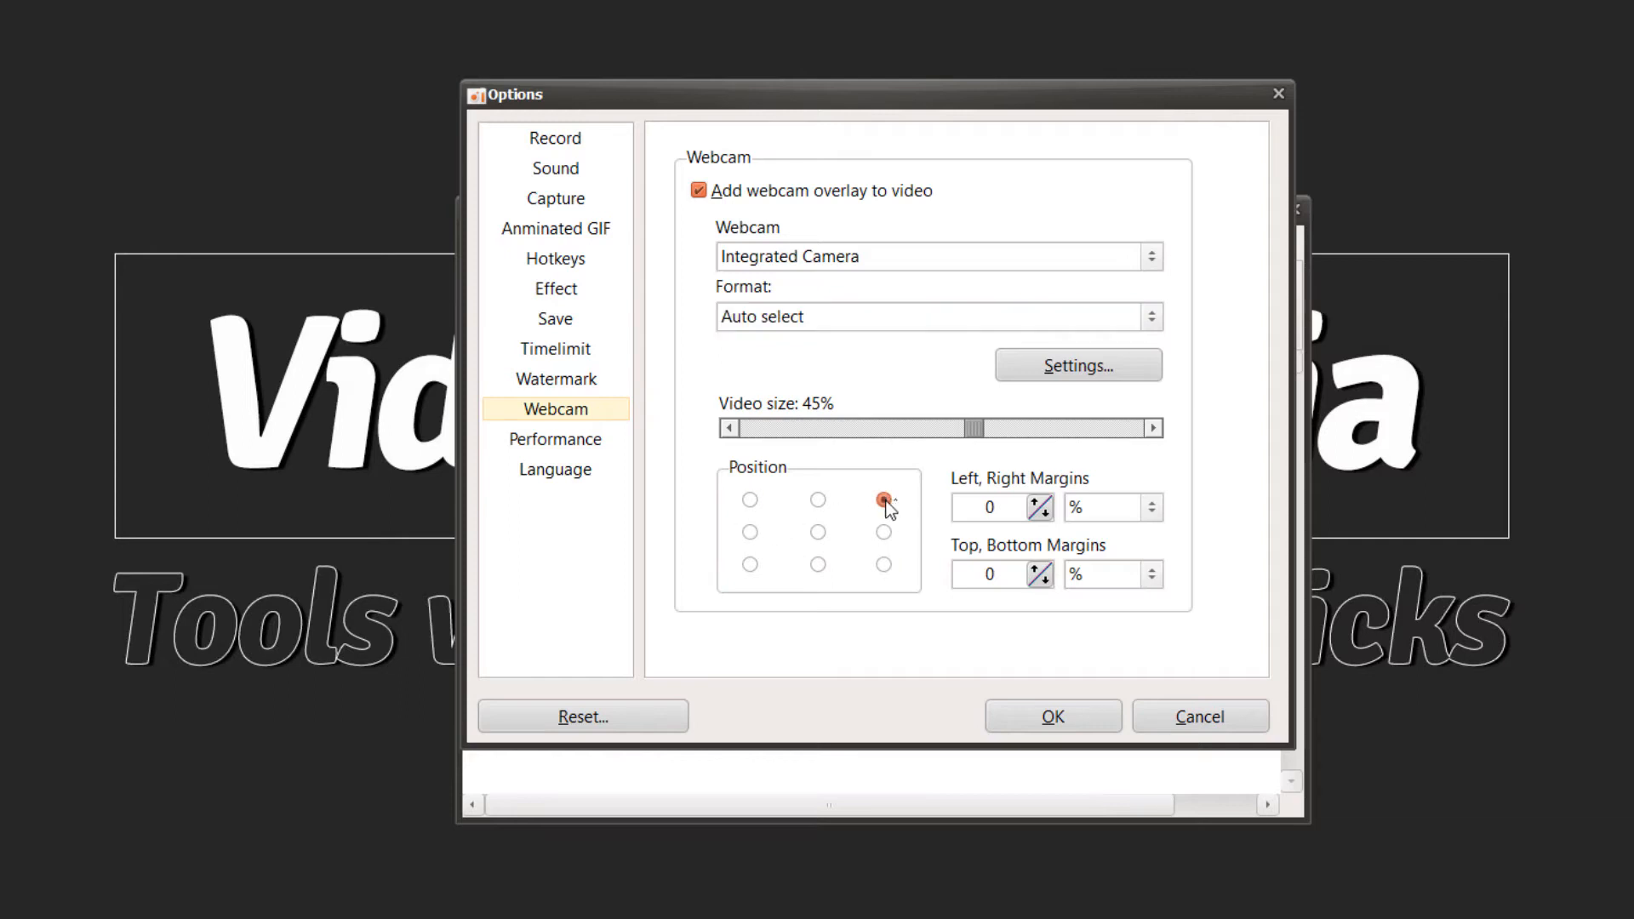
{"action": "left_click", "coordinate": [881, 499]}
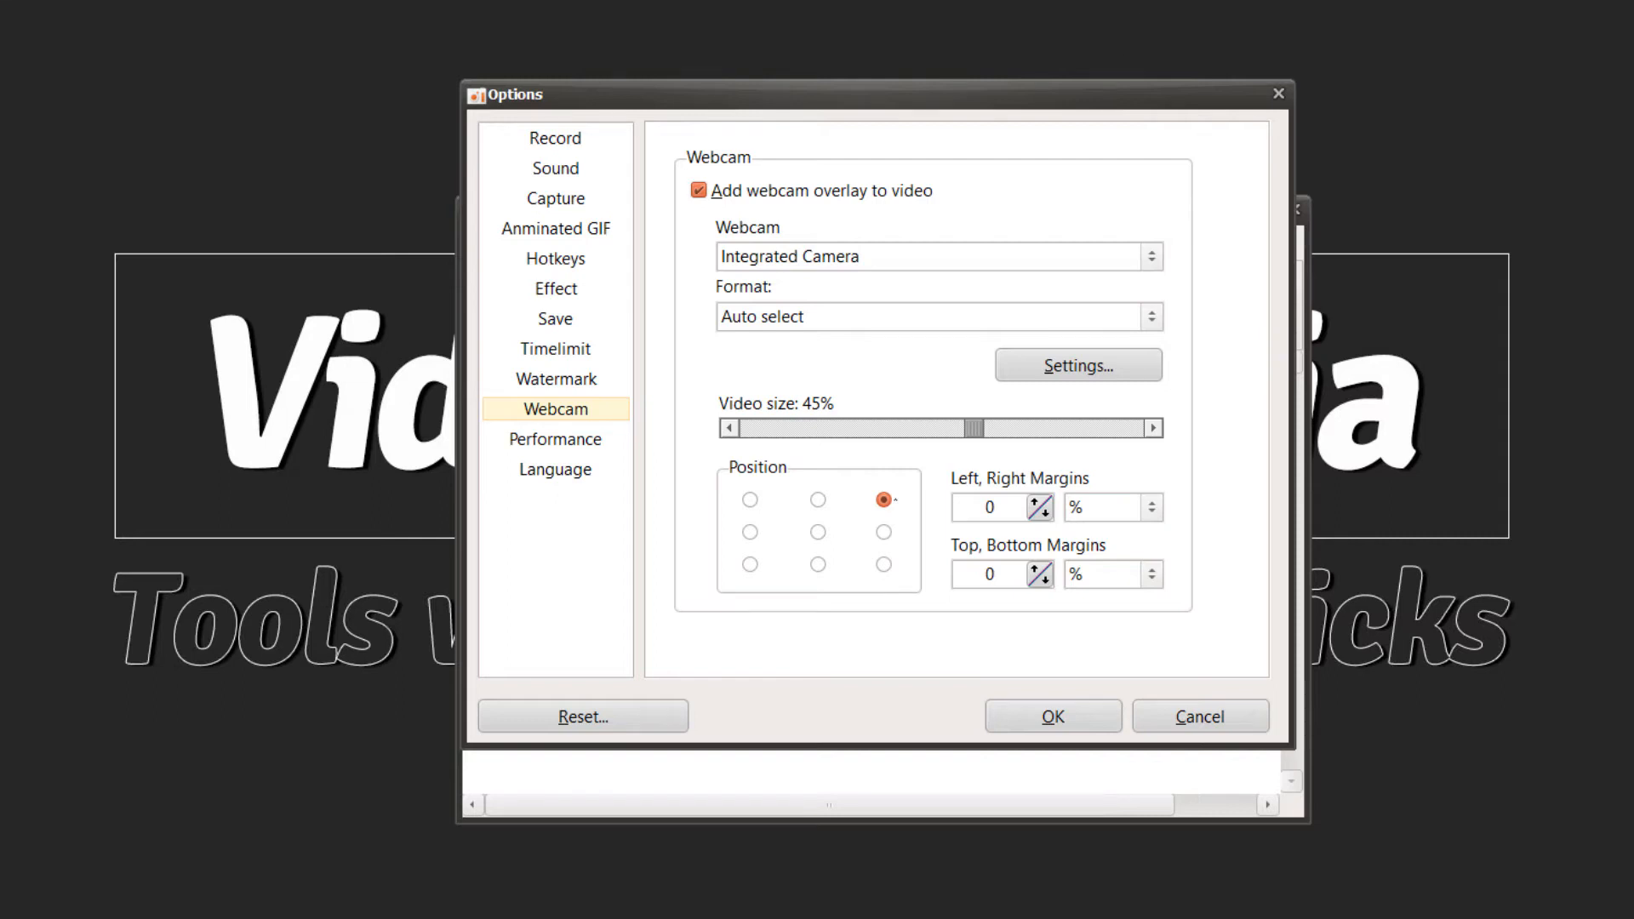
{"action": "mouse_move", "coordinate": [807, 829]}
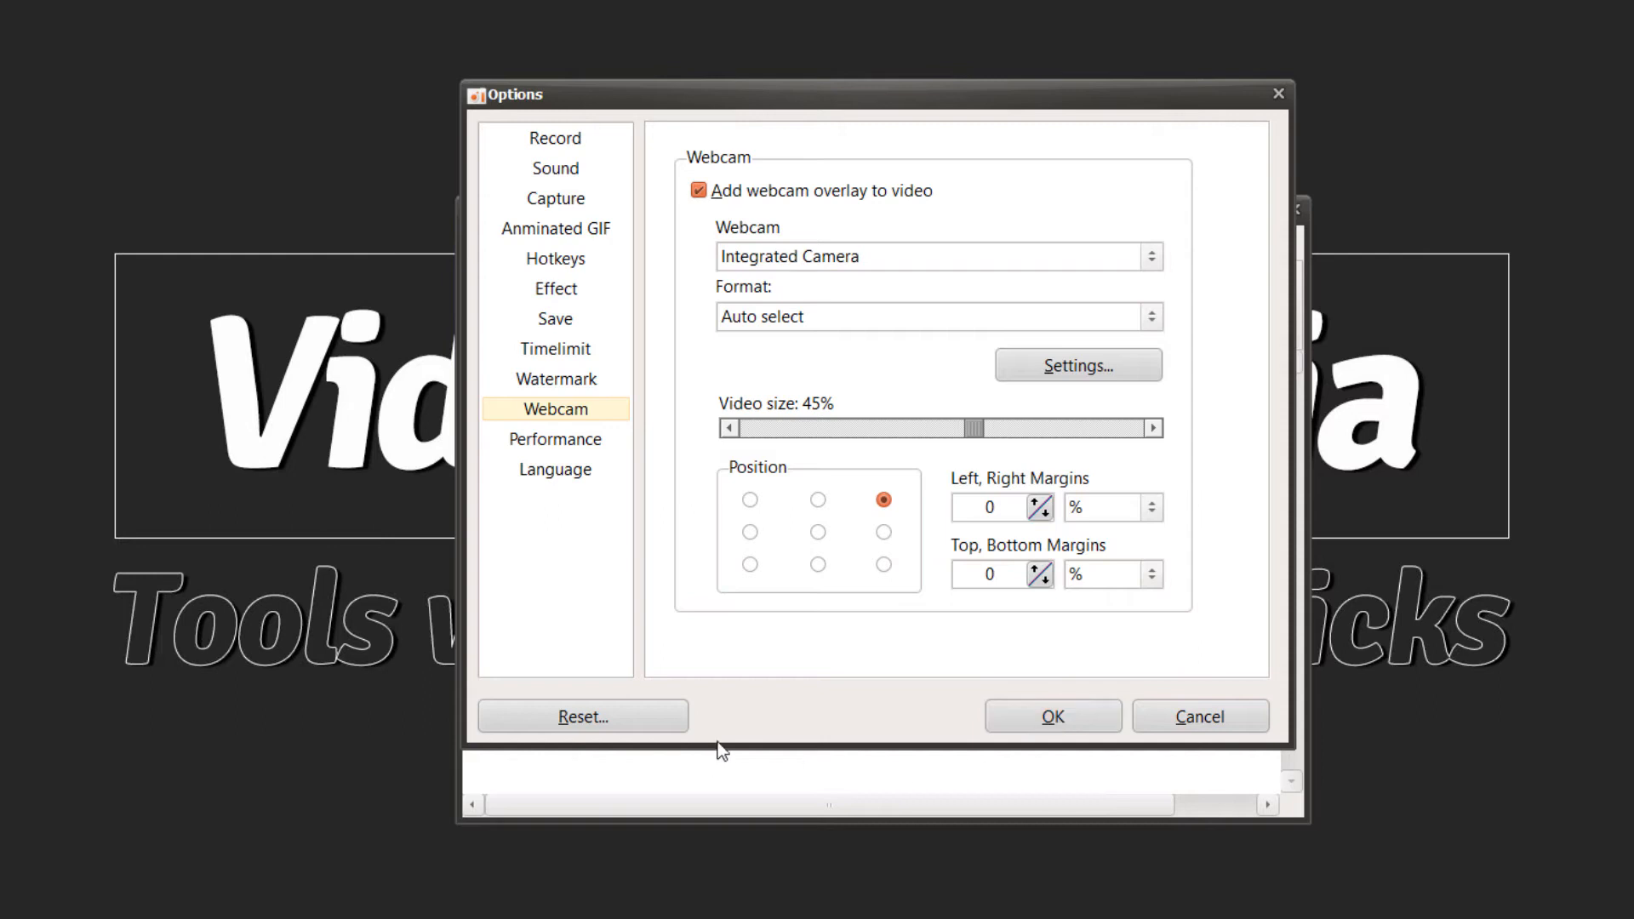
- Confirm the webcam settings with OK and return to the recorder window
{"action": "left_click", "coordinate": [1053, 715]}
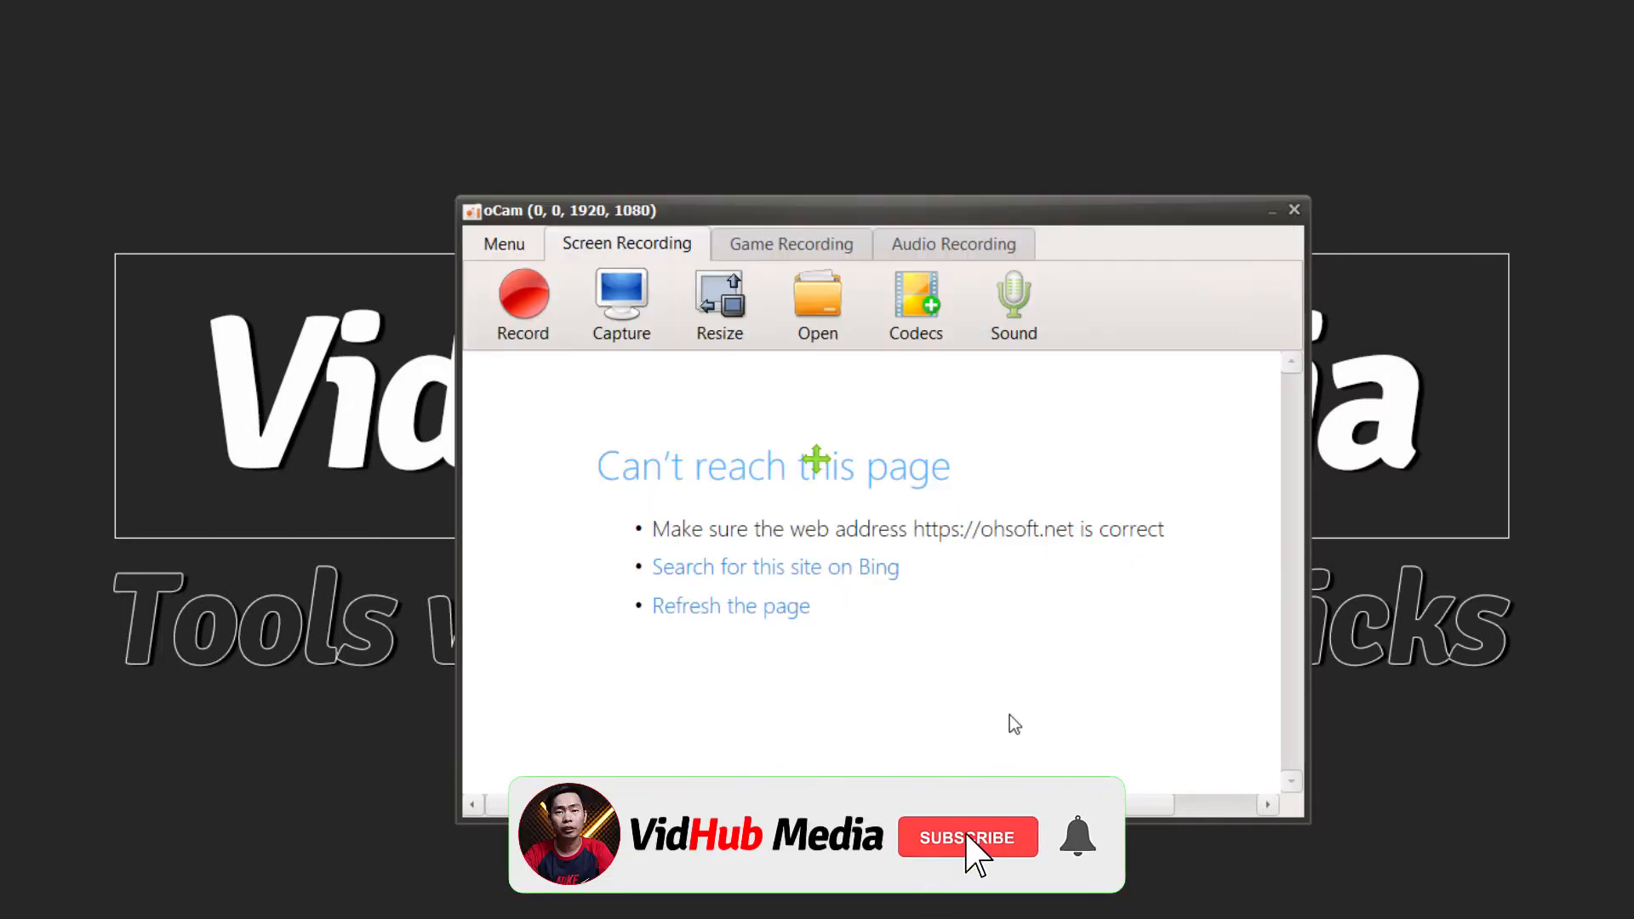
{"action": "left_click", "coordinate": [968, 838]}
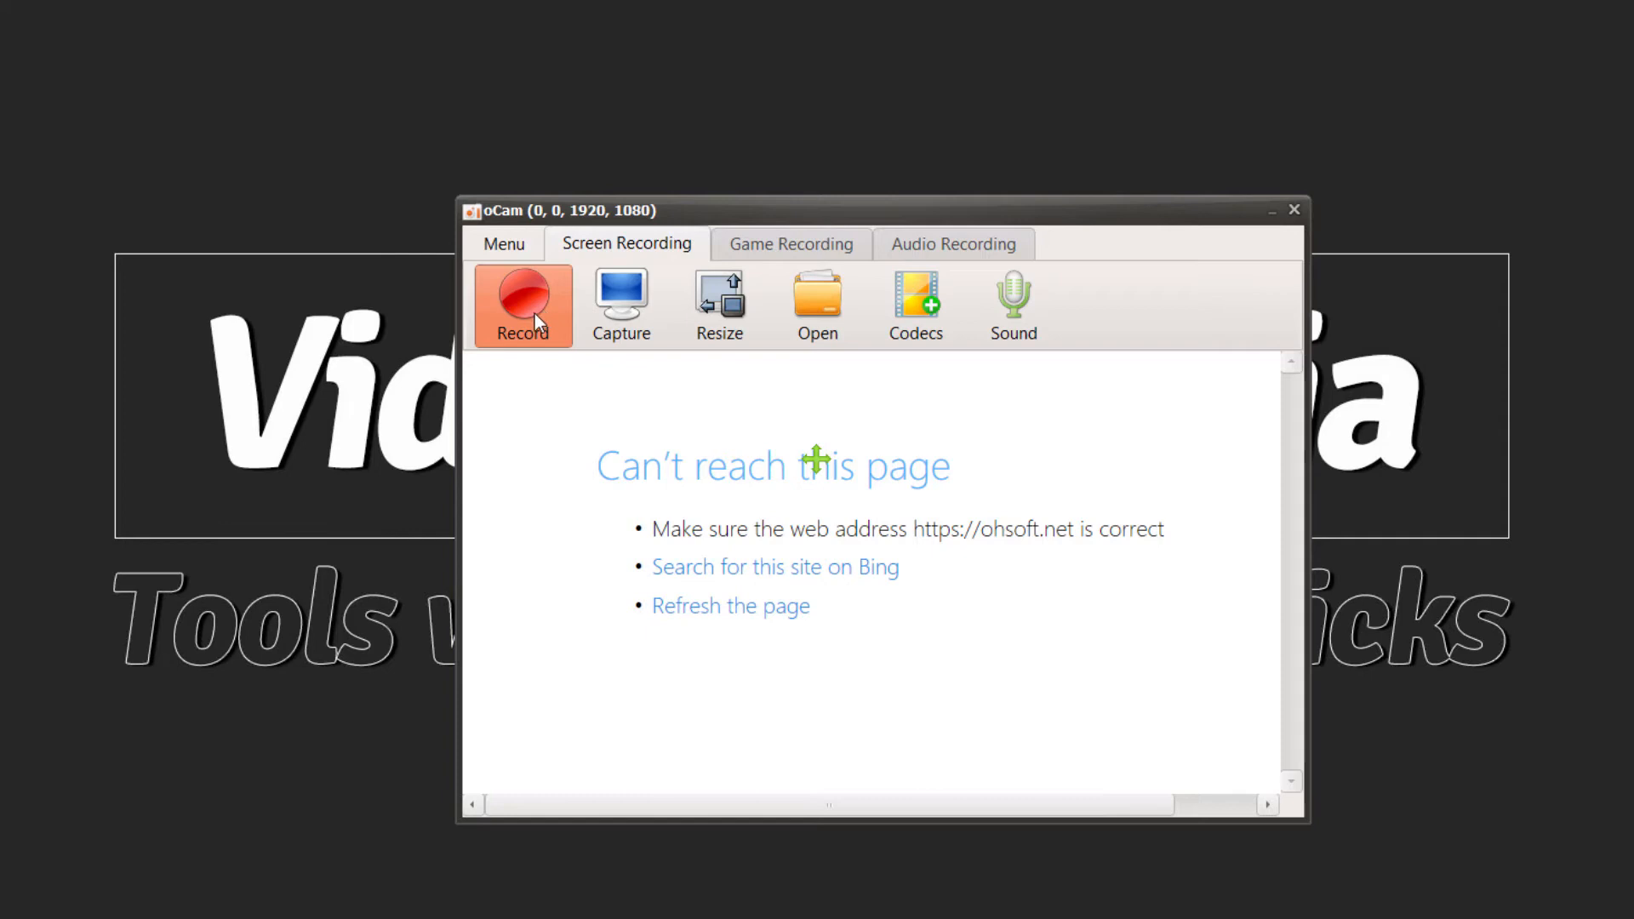
- Record and stop a short full-screen clip, then select the new MP4 in the output folder
{"action": "left_click", "coordinate": [522, 303]}
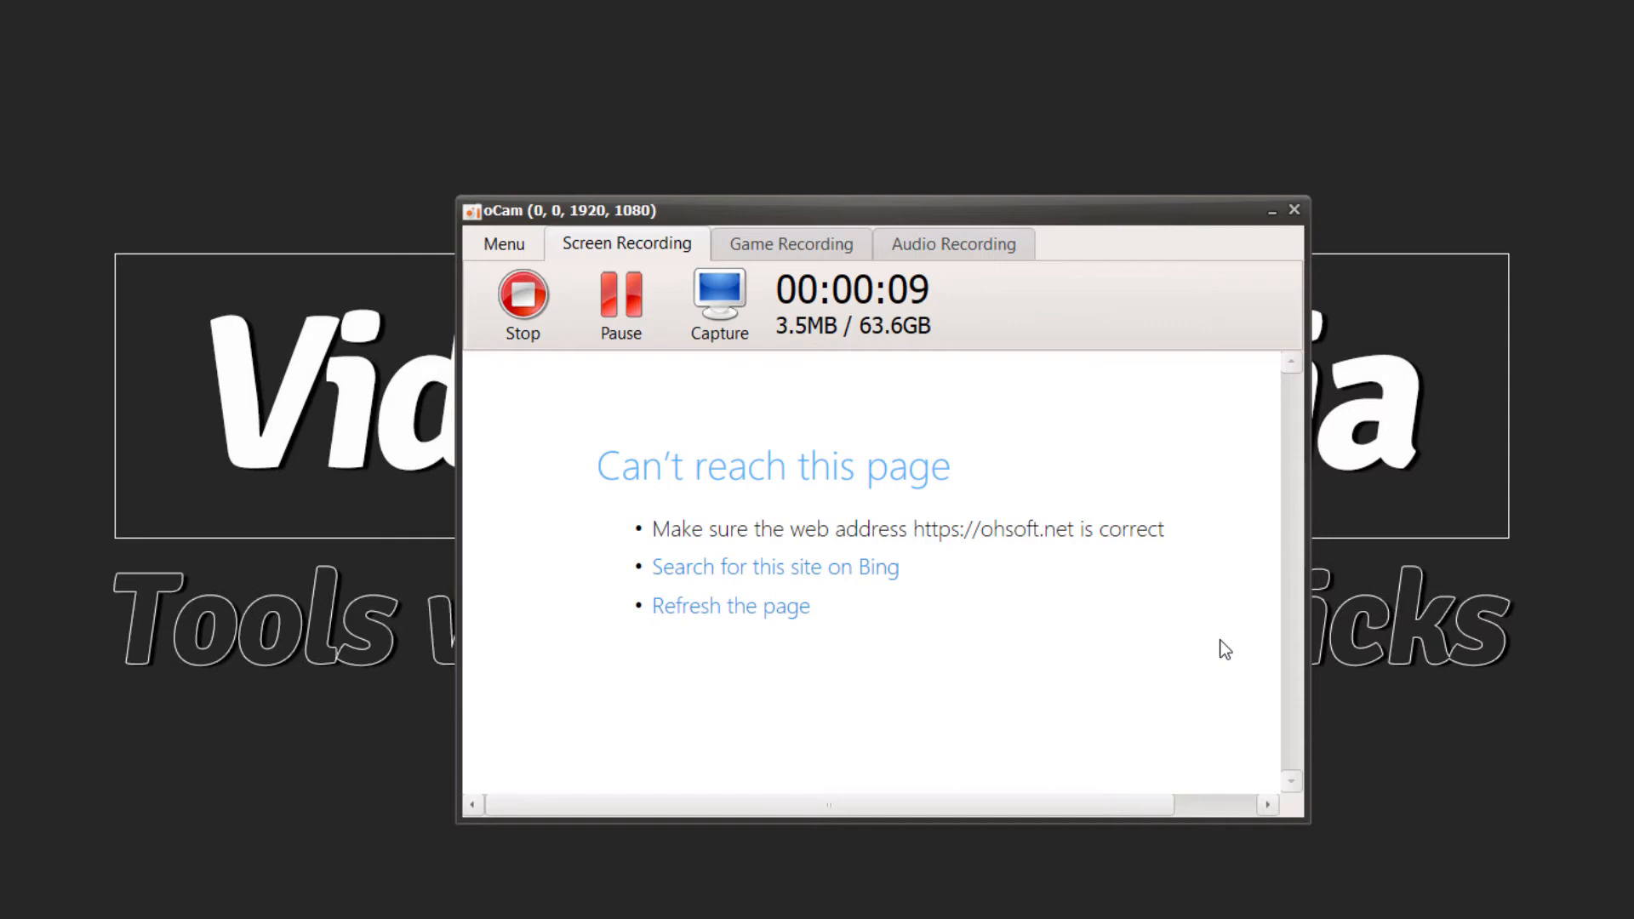
{"action": "left_click", "coordinate": [522, 302]}
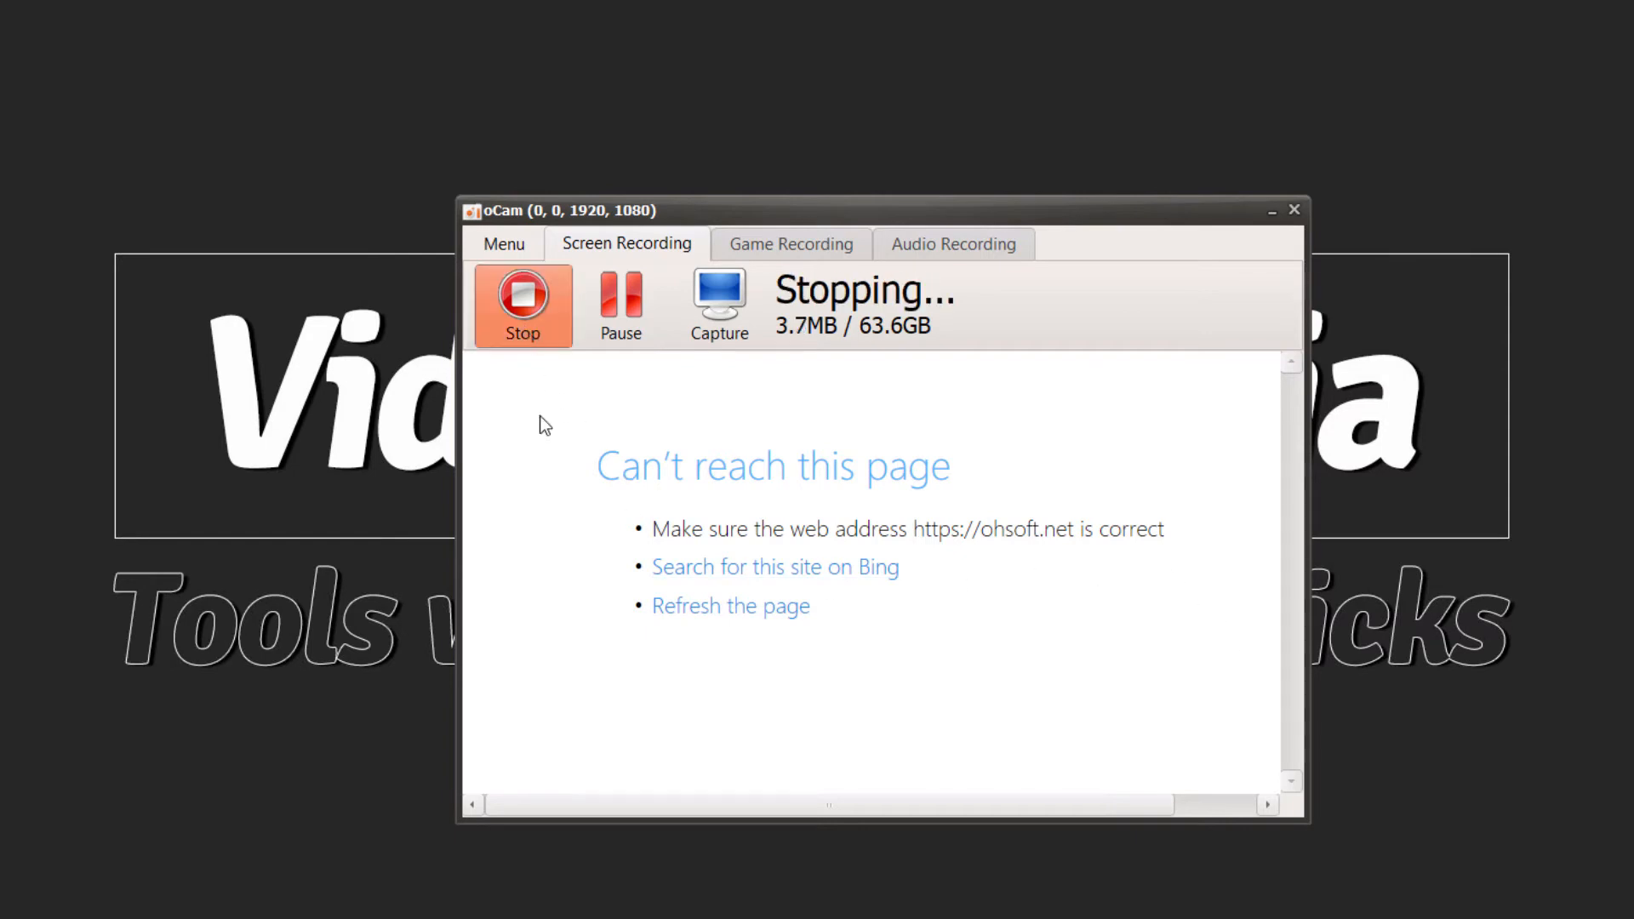
{"action": "left_click", "coordinate": [523, 304]}
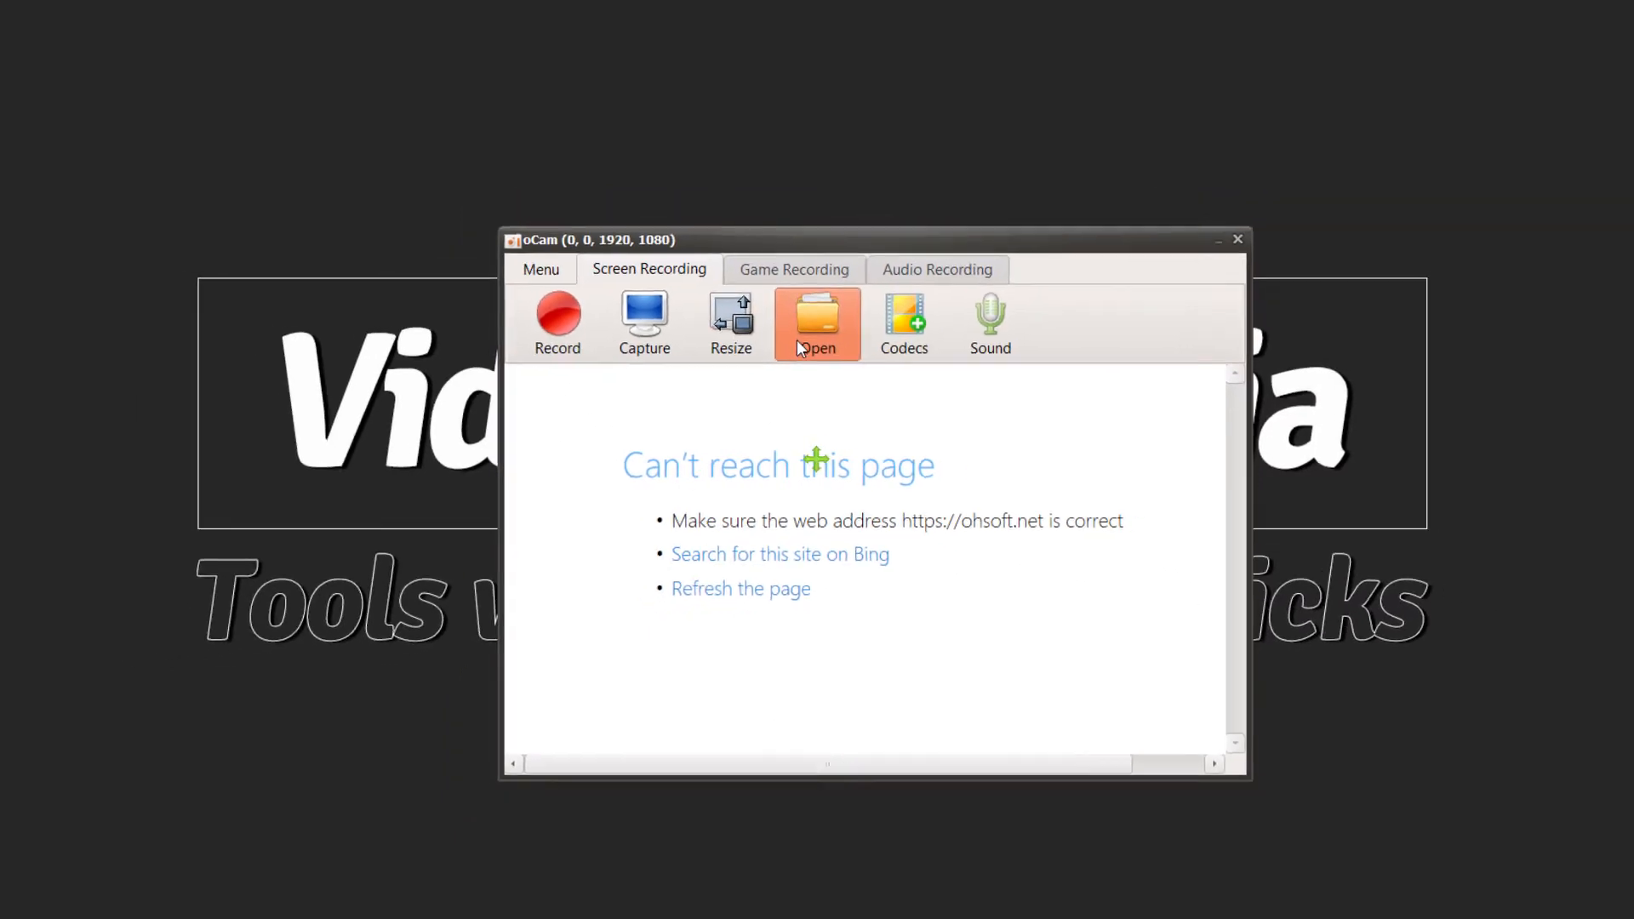
{"action": "left_click", "coordinate": [817, 323]}
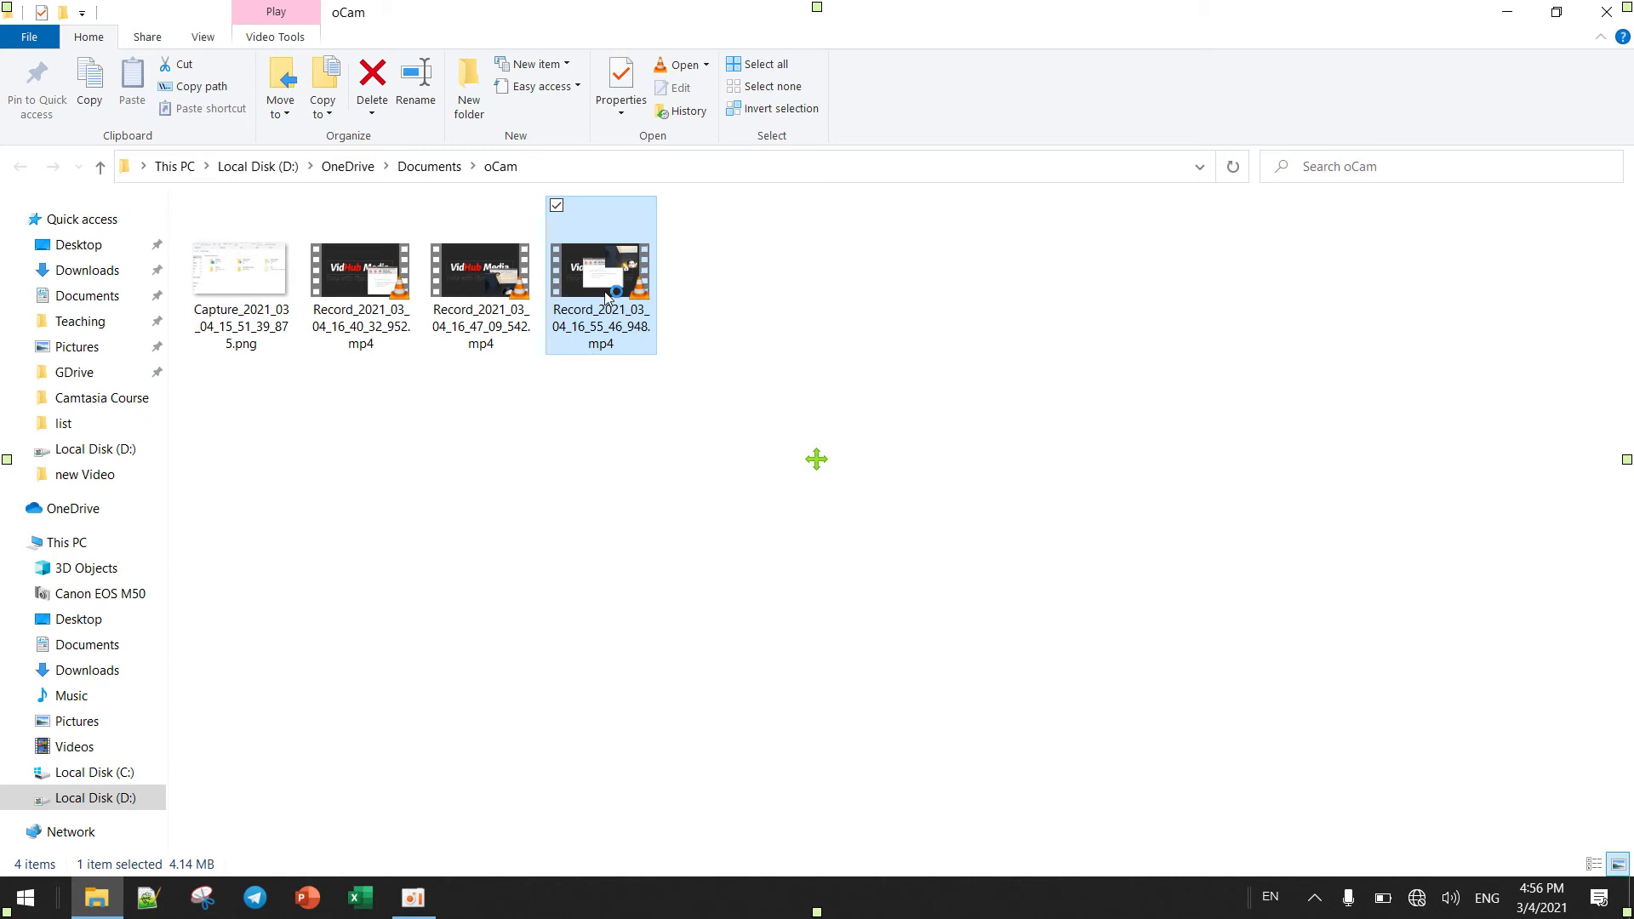
- Play Record_2021_03_04_16_55_46_948.mp4 in VLC and pause to inspect the overlay
{"action": "double_click", "coordinate": [600, 285]}
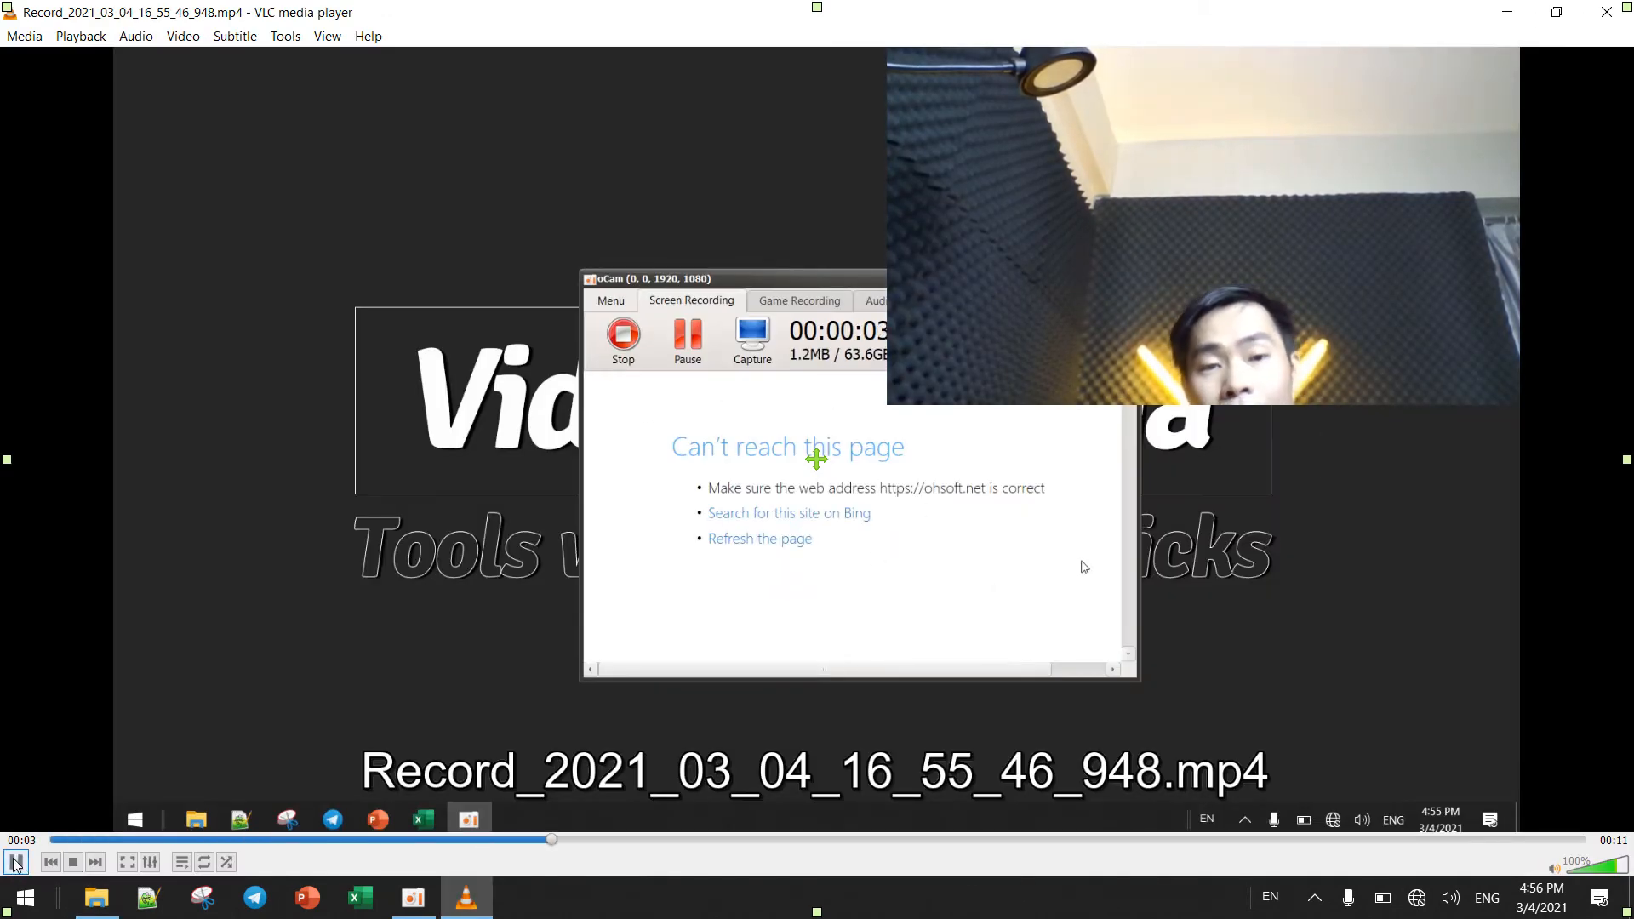
{"action": "left_click", "coordinate": [16, 862]}
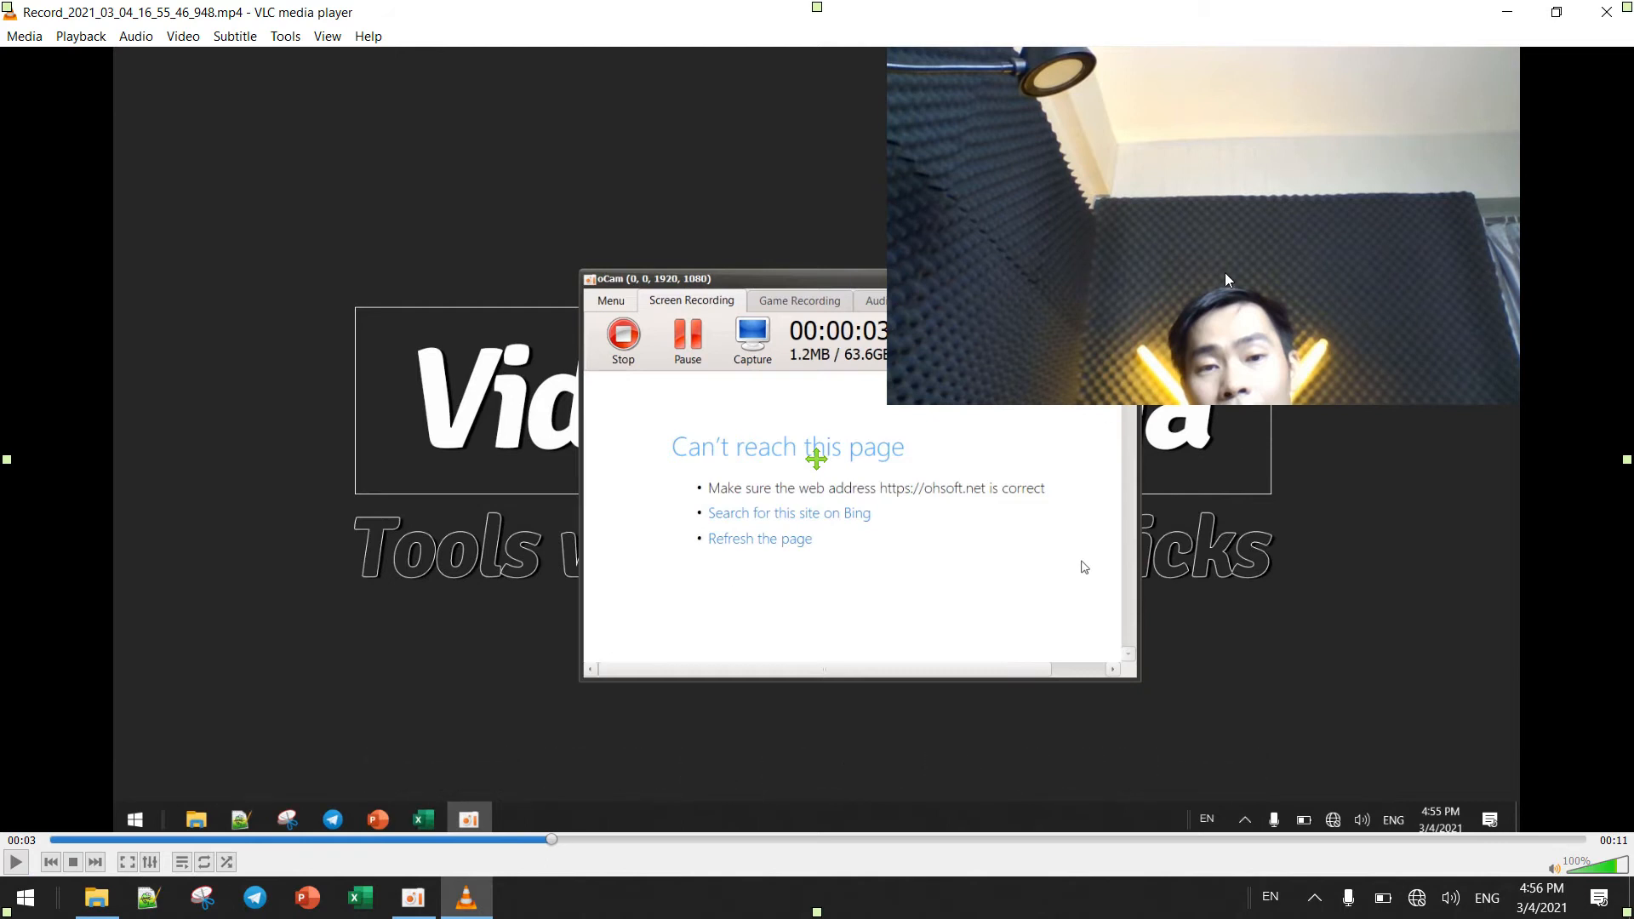
{"action": "mouse_move", "coordinate": [1256, 275]}
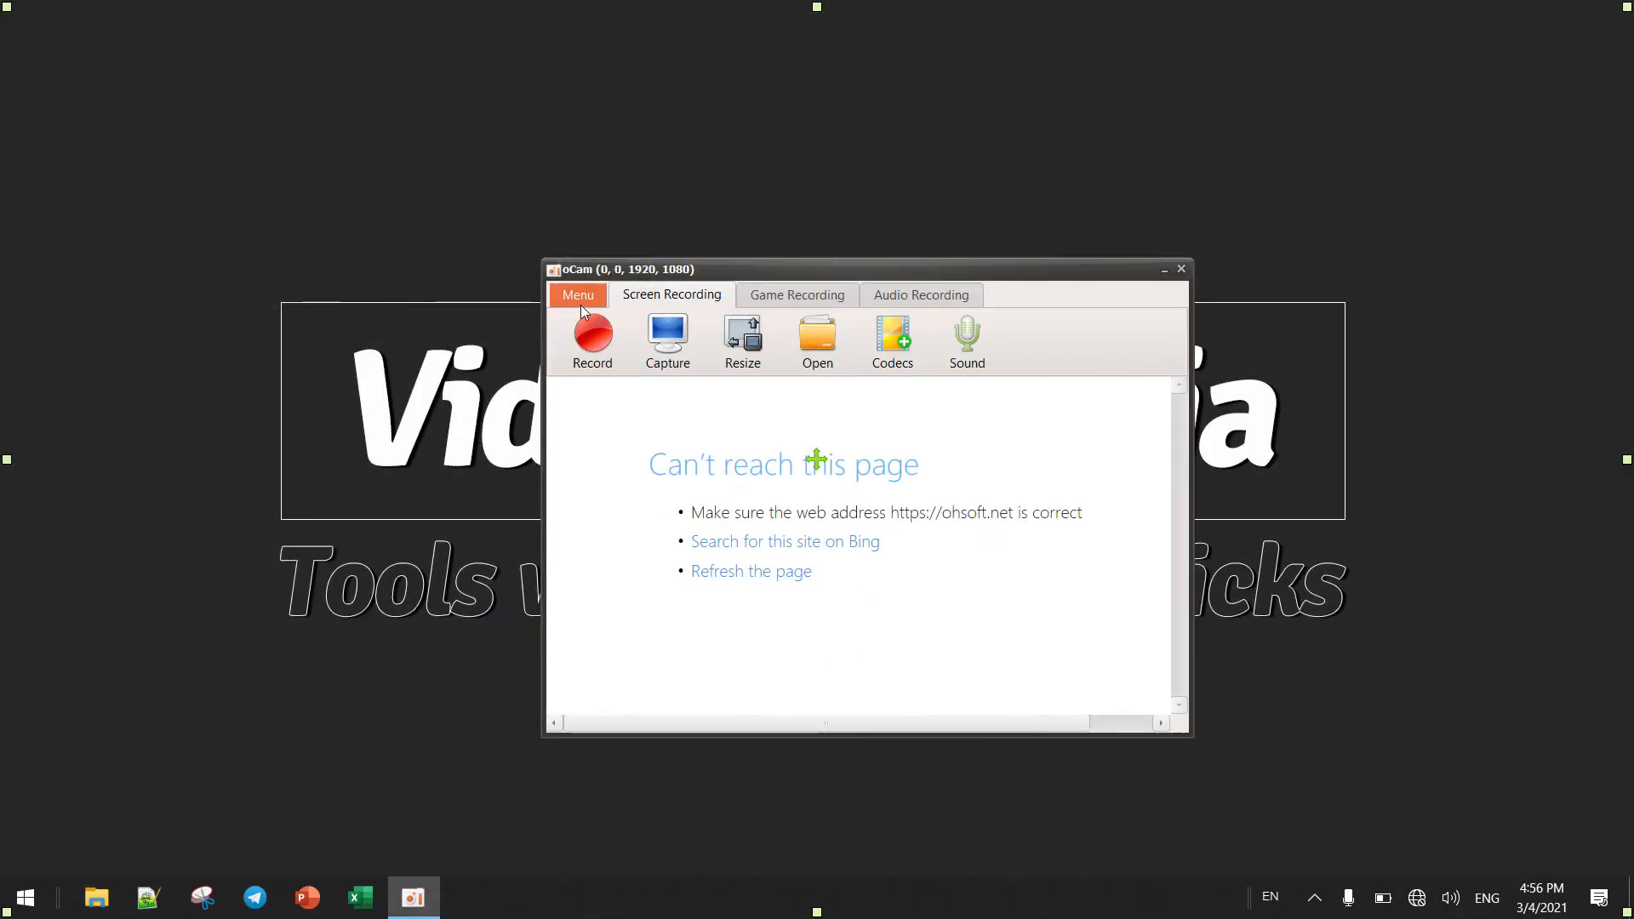
- Switch the overlay camera to EOS Webcam Utility, position it bottom-right, and save
{"action": "left_click", "coordinate": [578, 294]}
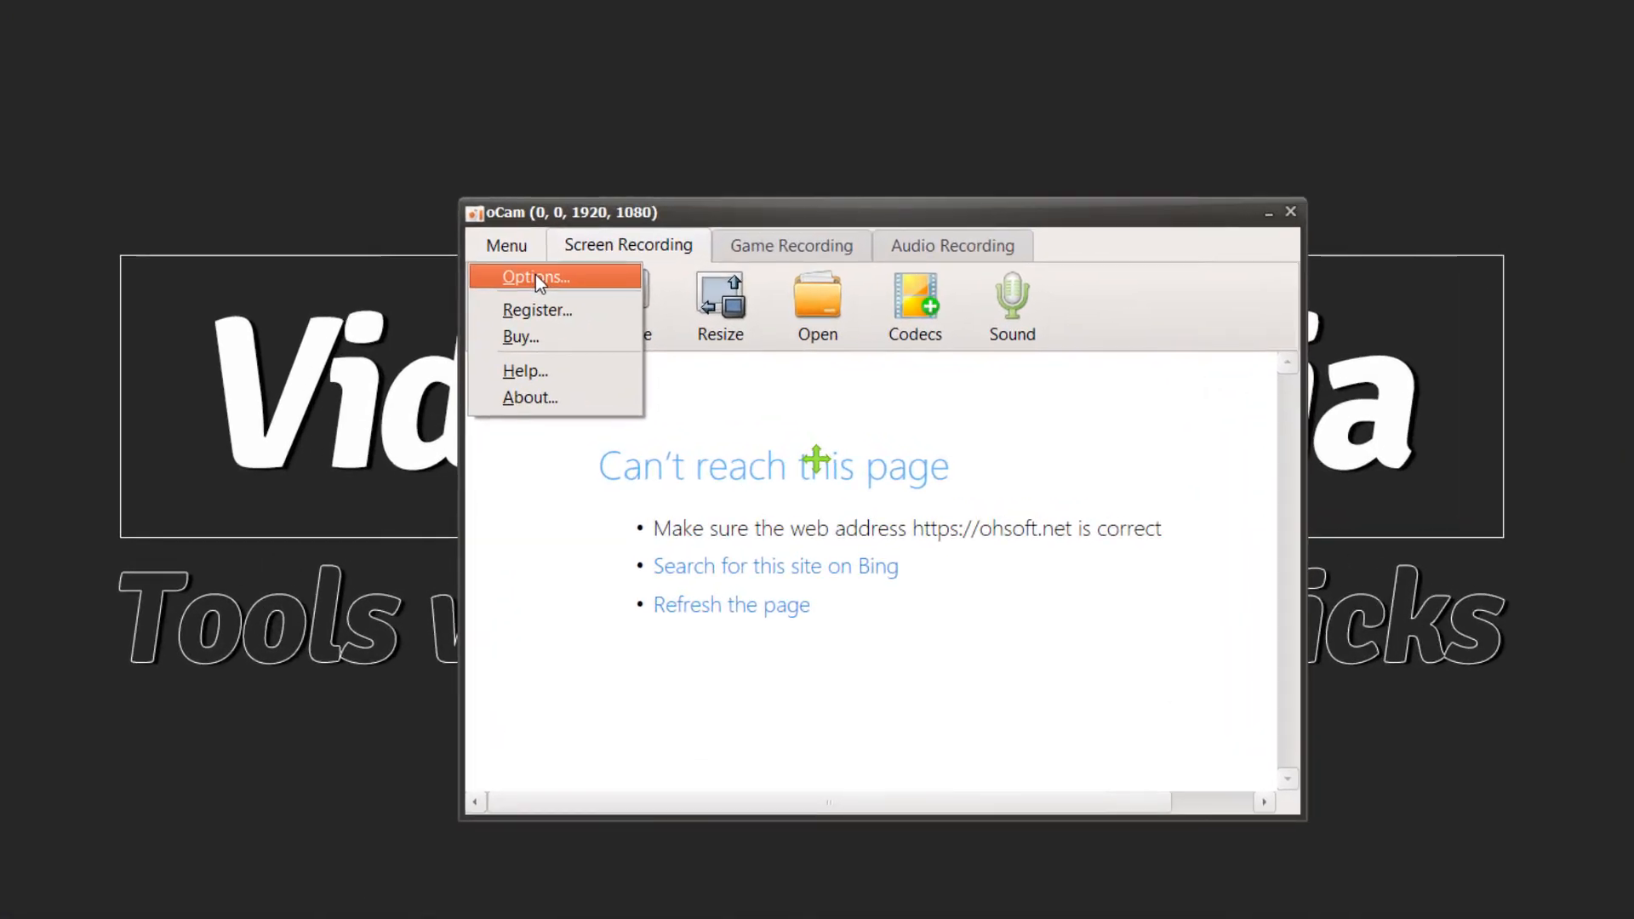
{"action": "left_click", "coordinate": [536, 277]}
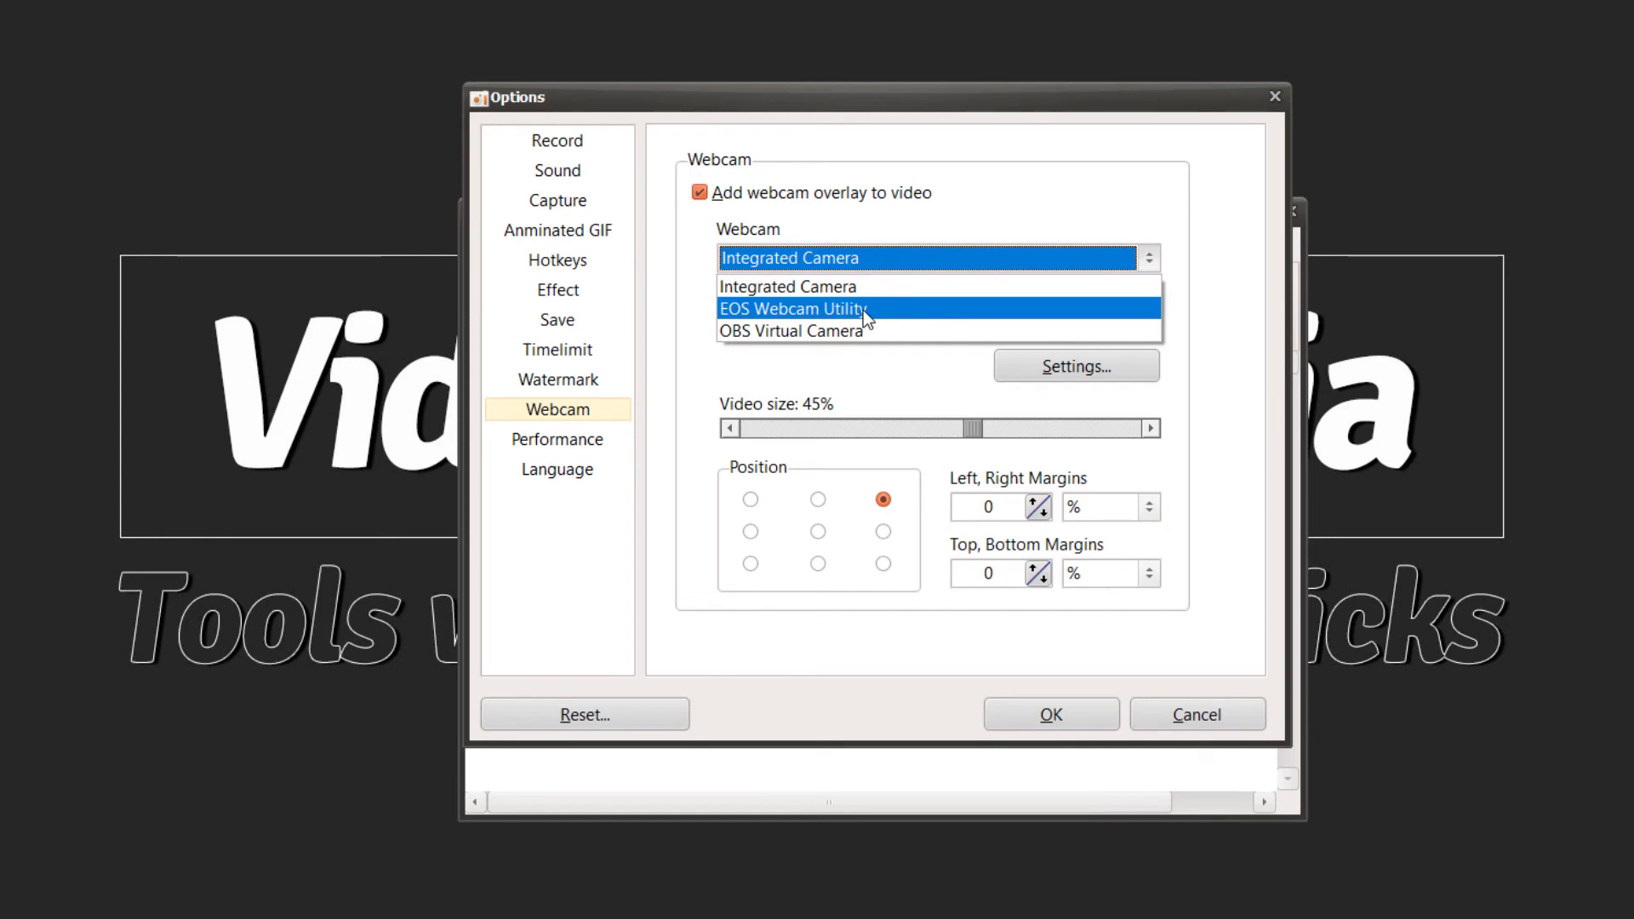
{"action": "left_click", "coordinate": [795, 308]}
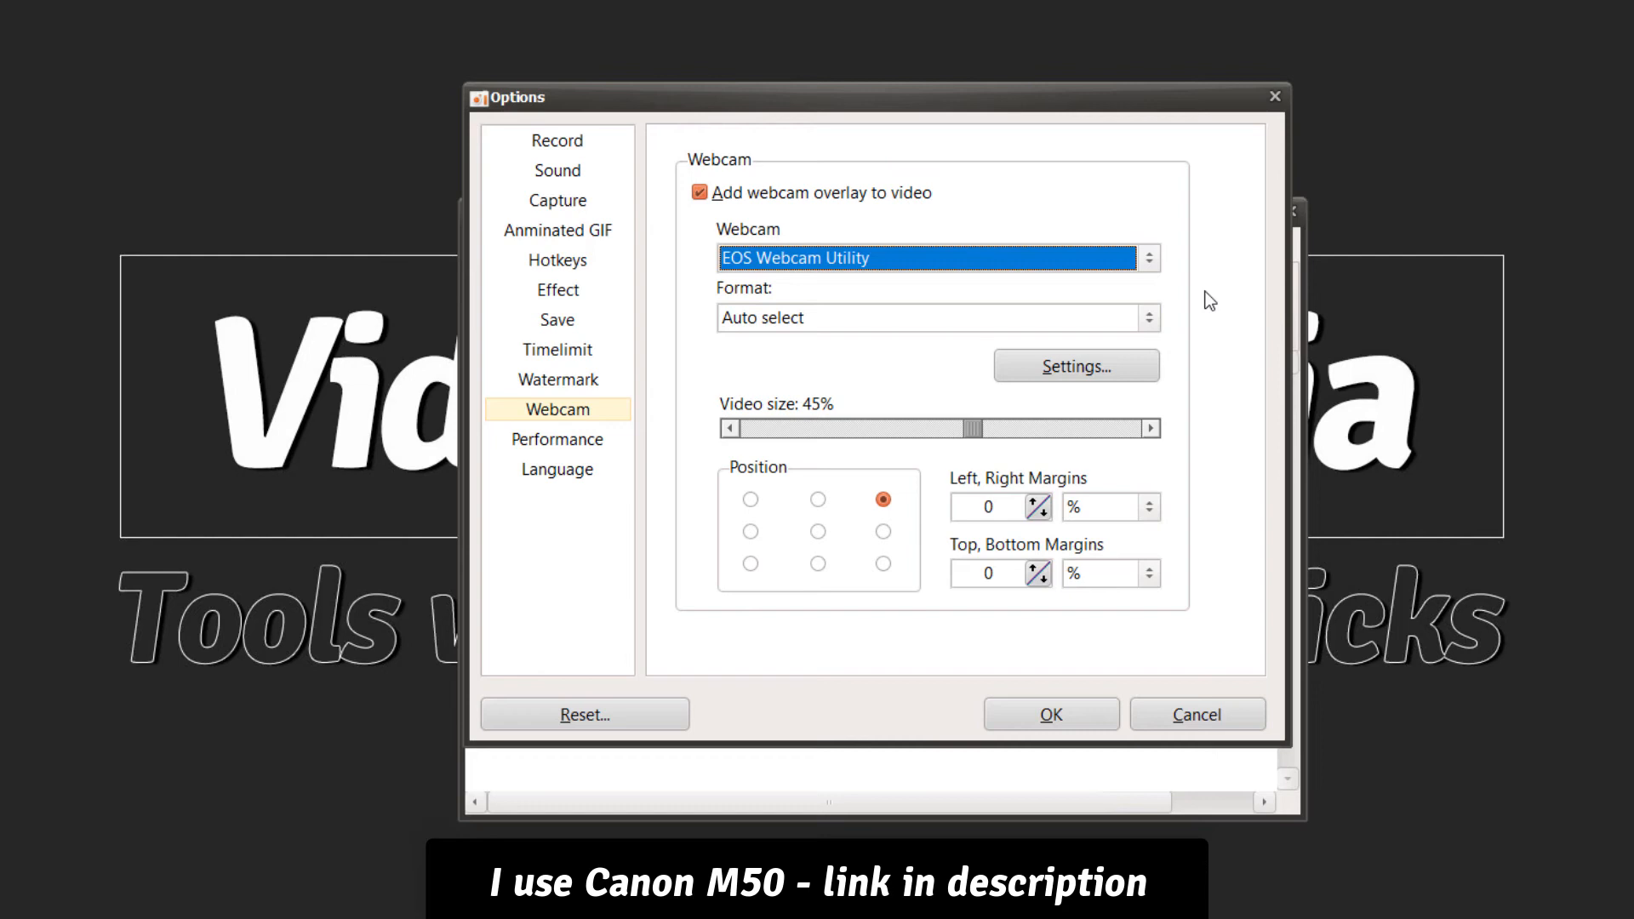
{"action": "mouse_move", "coordinate": [919, 349]}
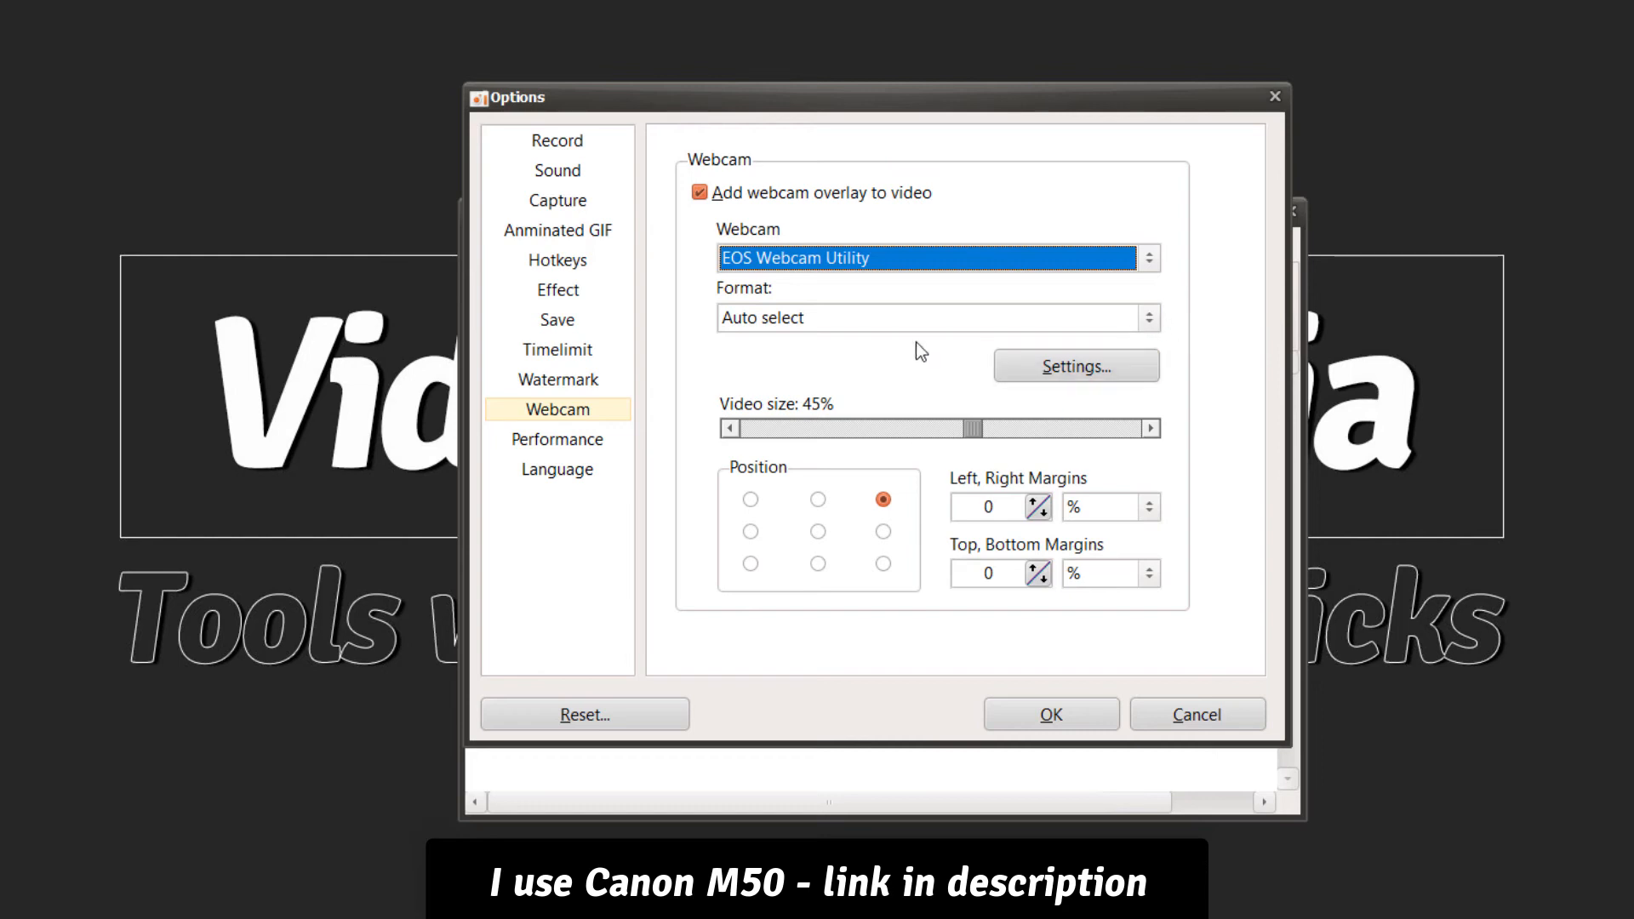
{"action": "left_click", "coordinate": [881, 564]}
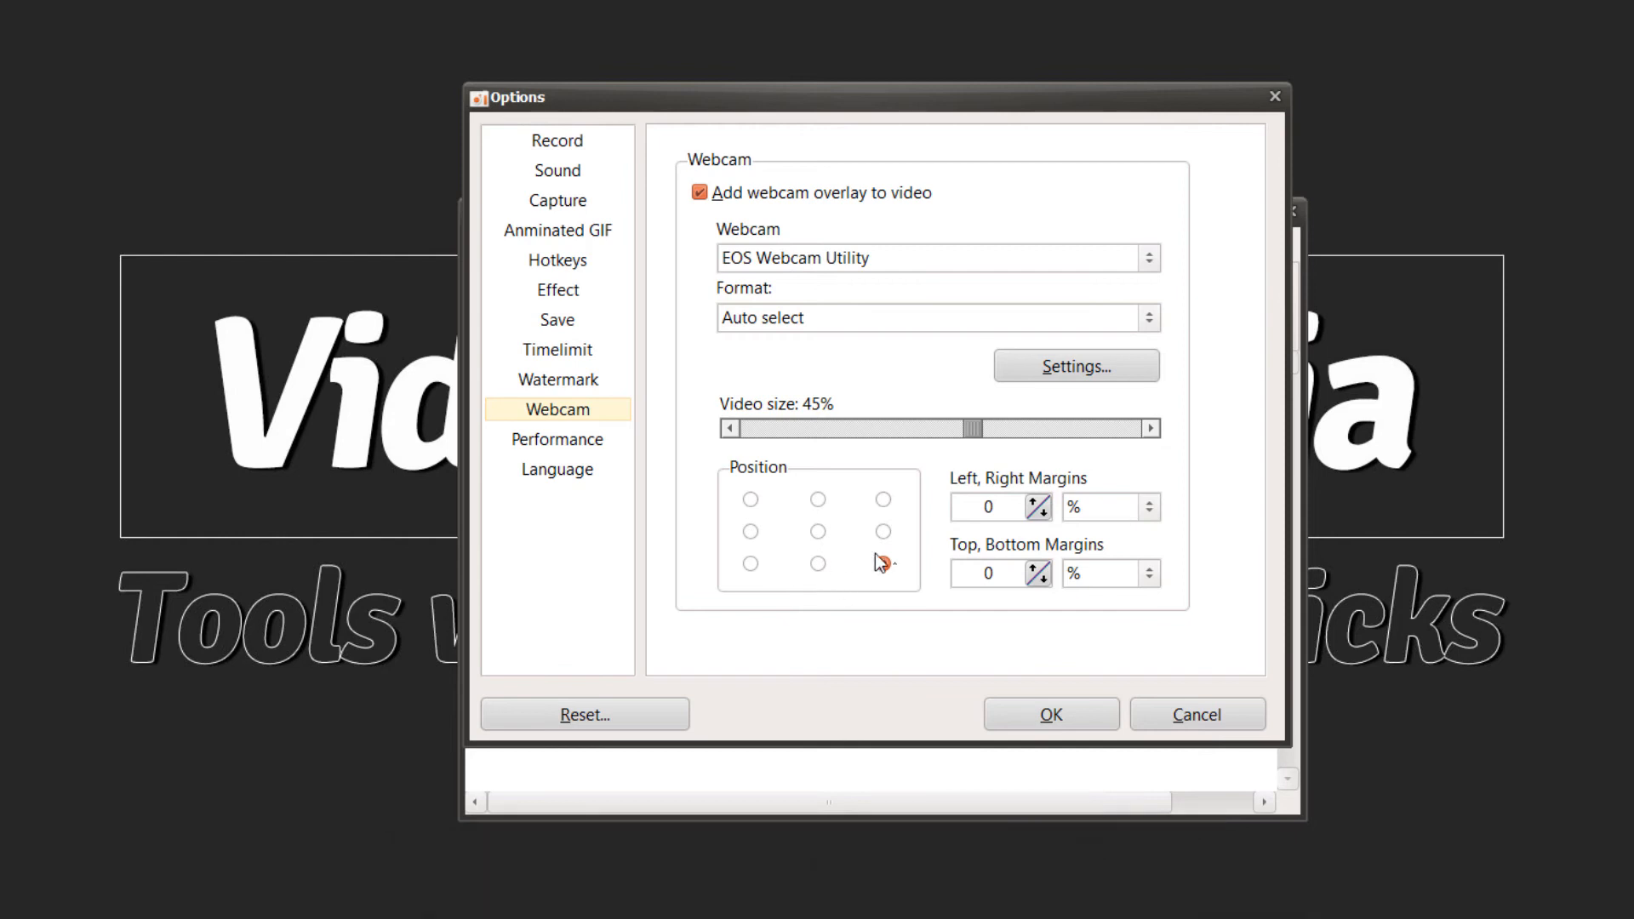
{"action": "left_click", "coordinate": [882, 564]}
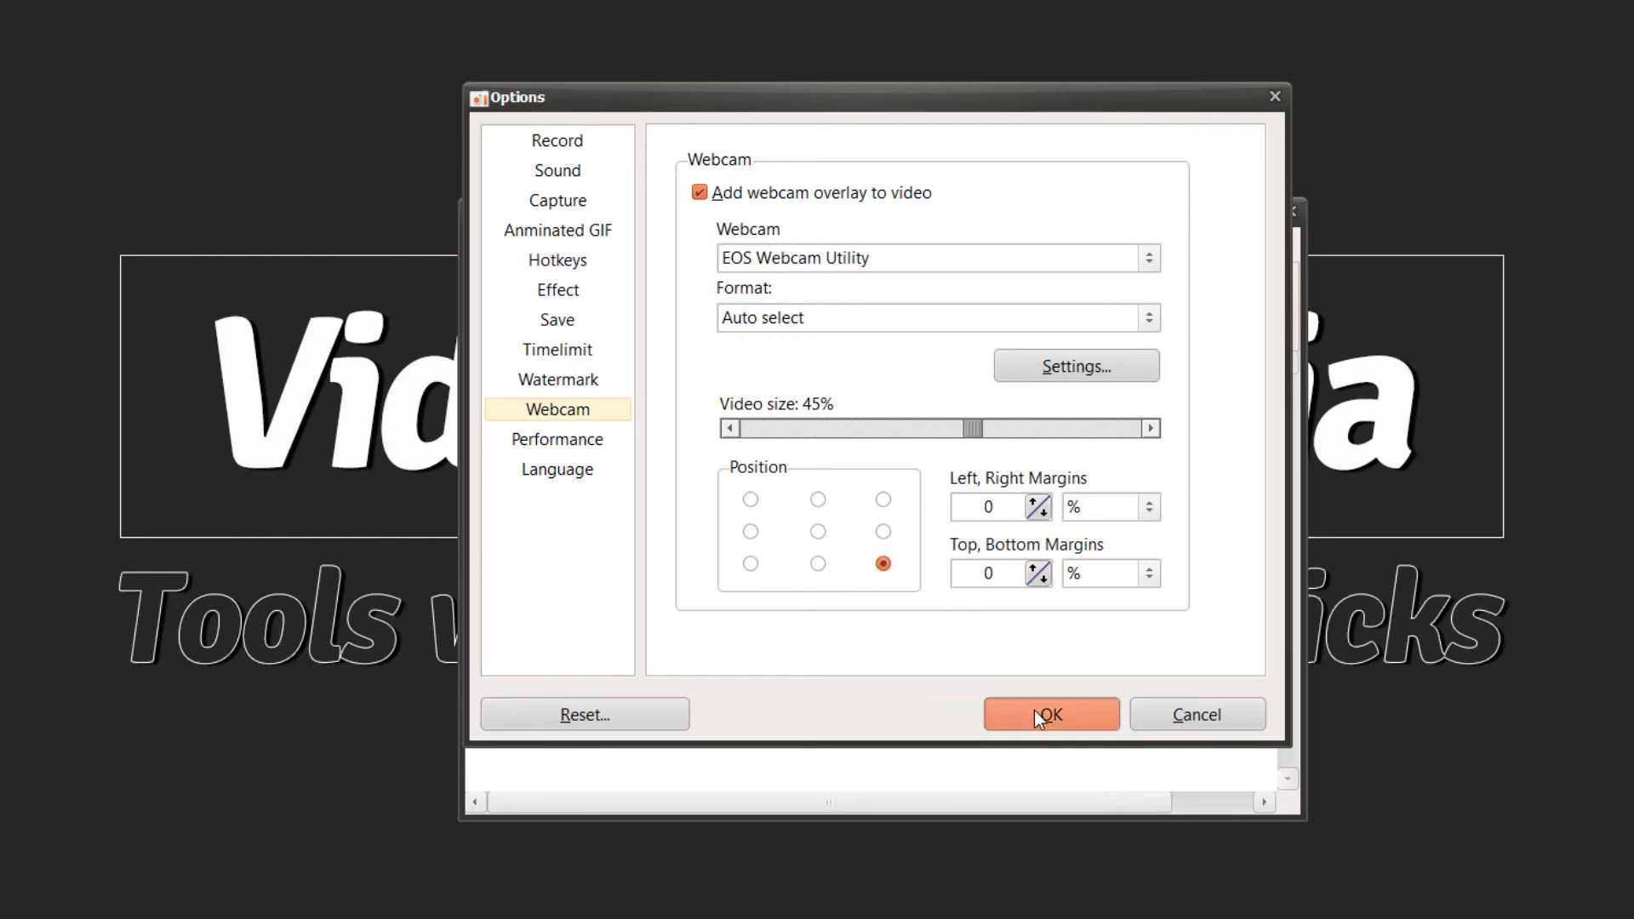
{"action": "left_click", "coordinate": [1050, 714]}
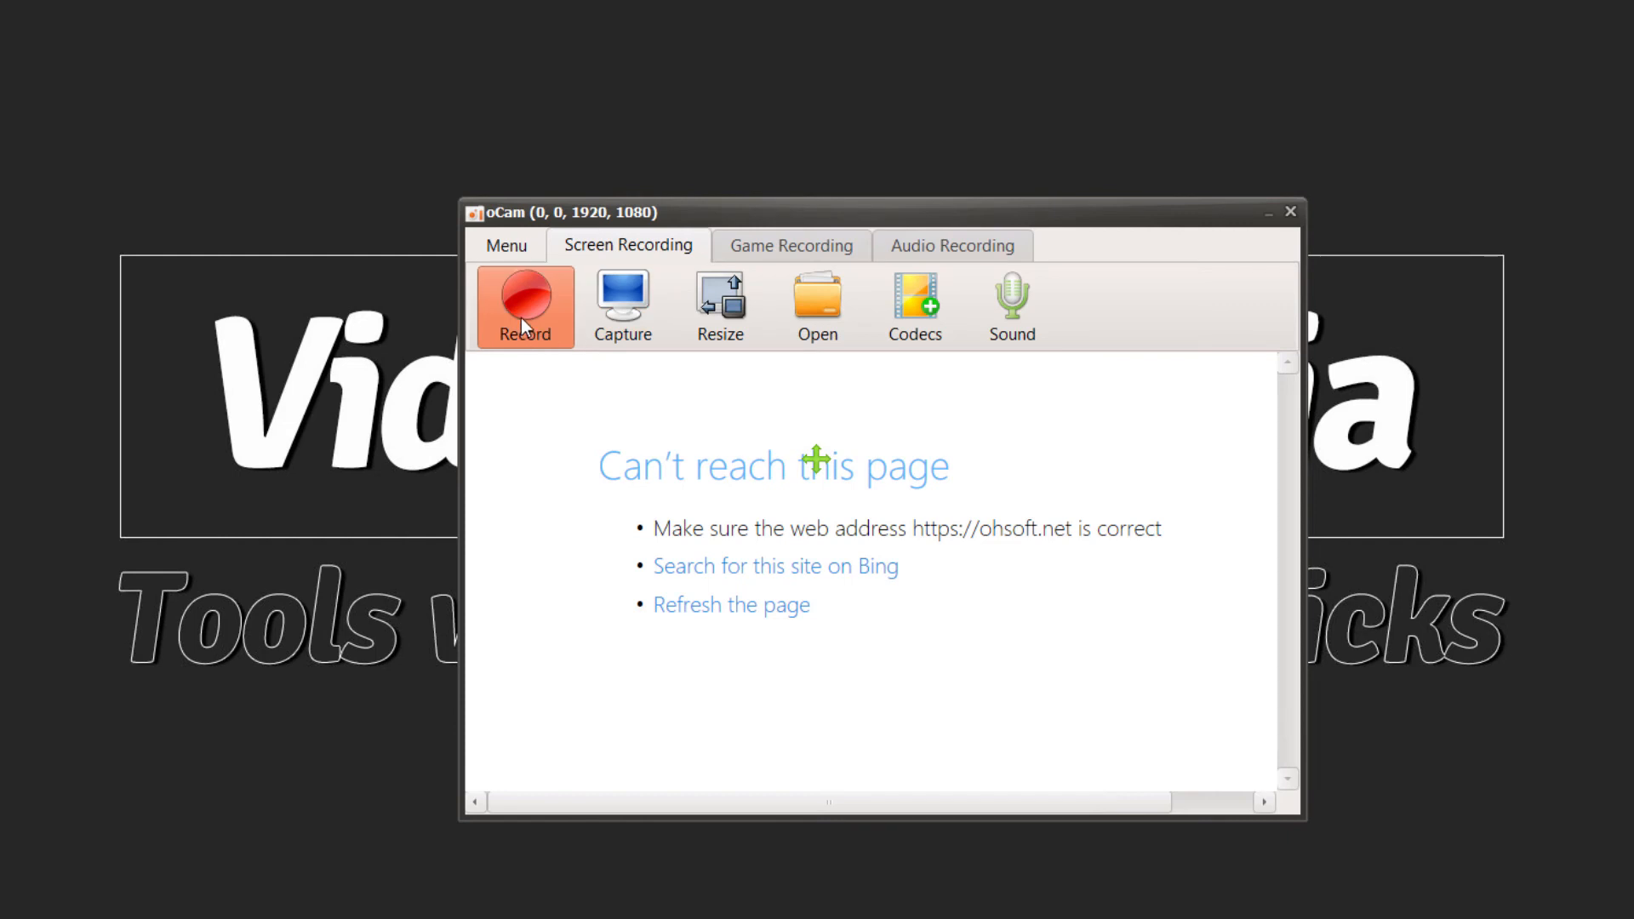
- Capture a roughly eleven-second full-screen clip, then stop recording
{"action": "left_click", "coordinate": [525, 302]}
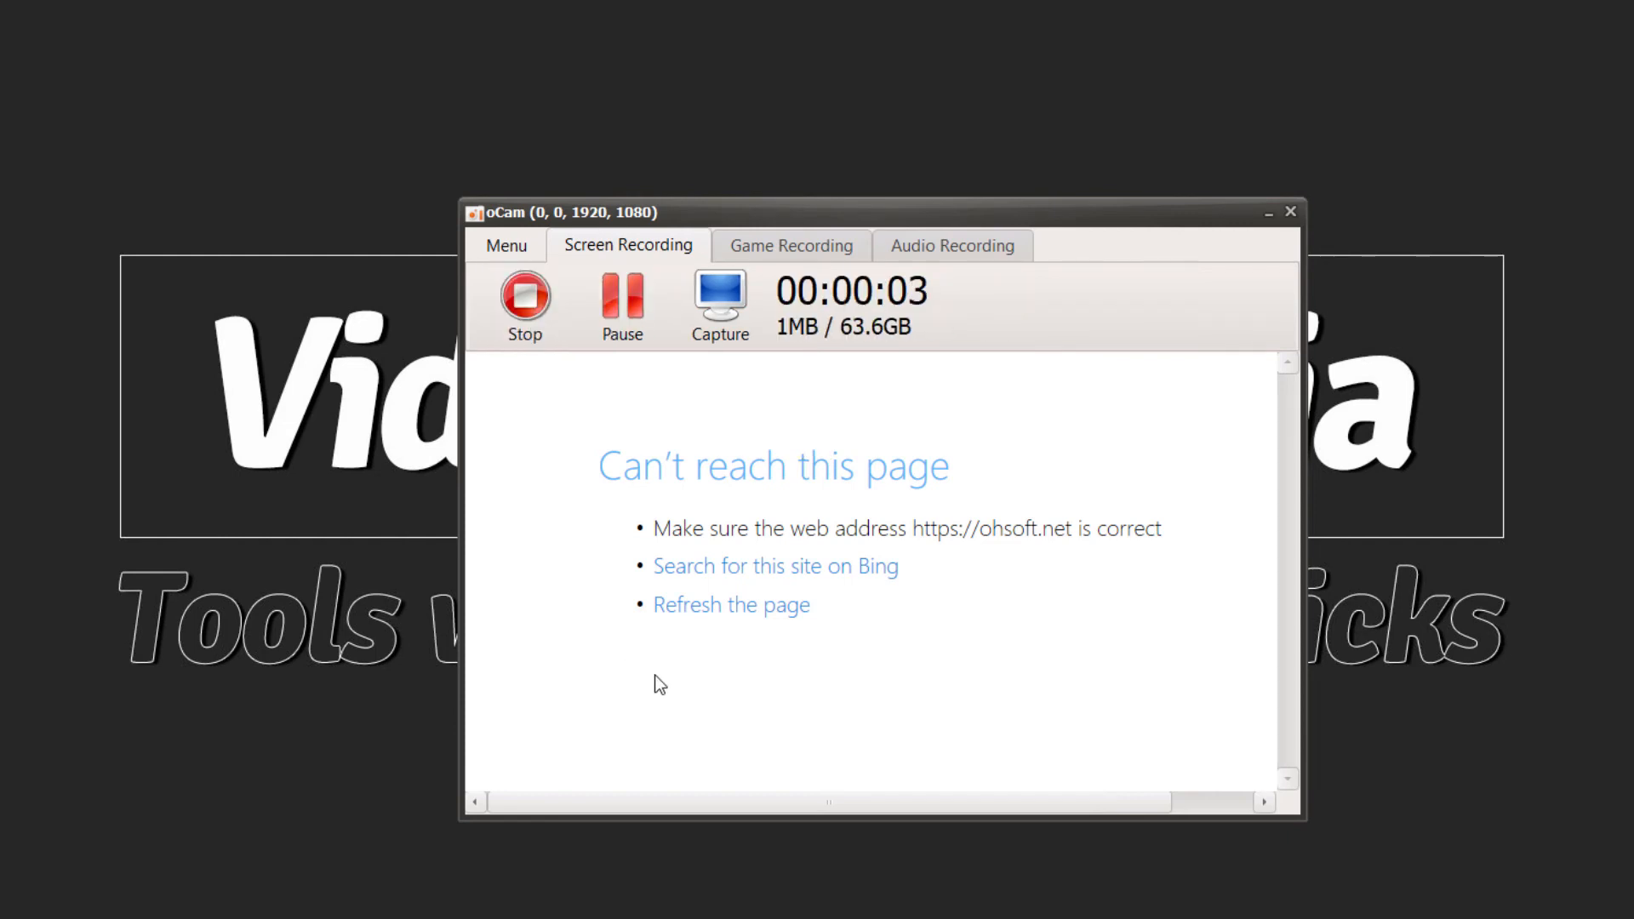
{"action": "mouse_move", "coordinate": [991, 746]}
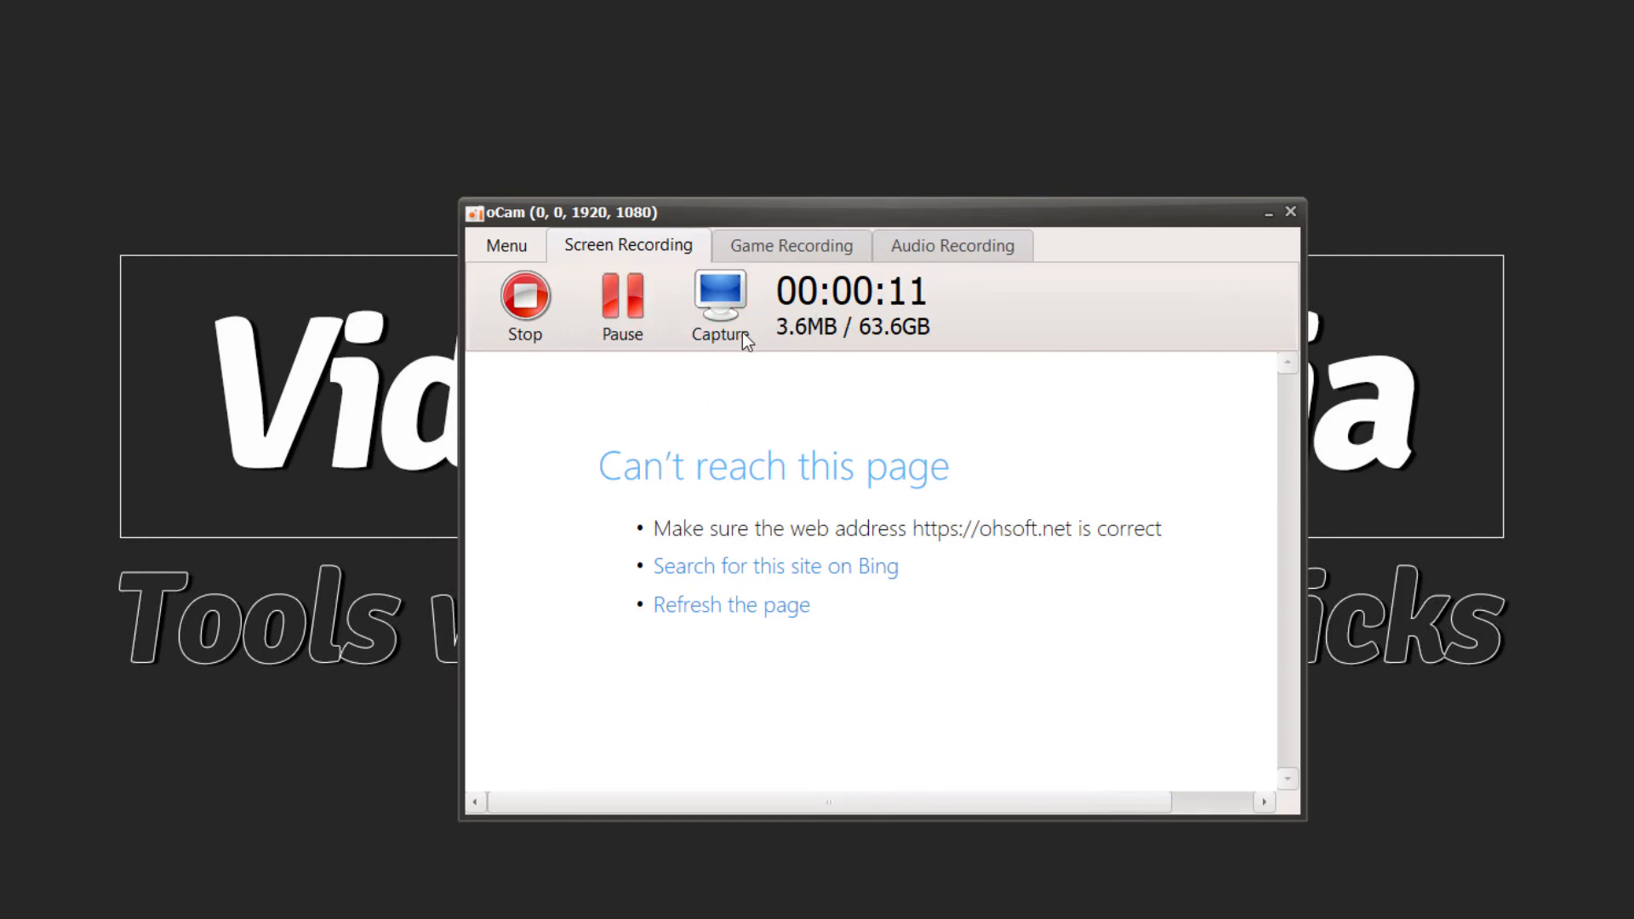
{"action": "left_click", "coordinate": [525, 299]}
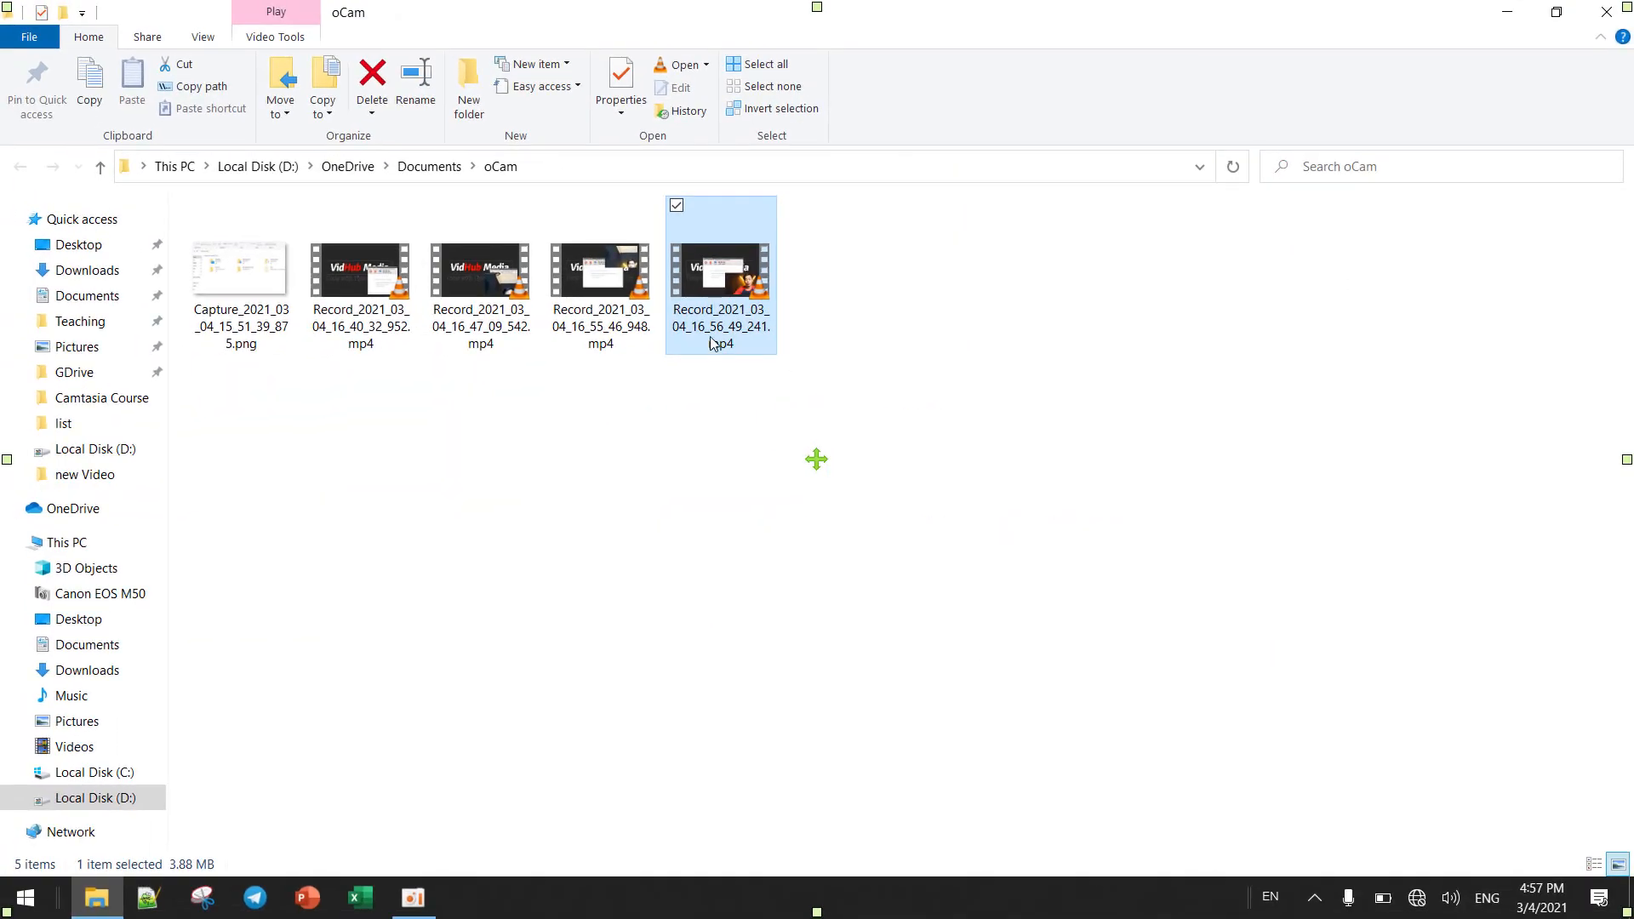
- Play Record_2021_03_04_16_56_49_241.mp4 in VLC, pause to check the overlay, then close VLC
{"action": "double_click", "coordinate": [720, 272]}
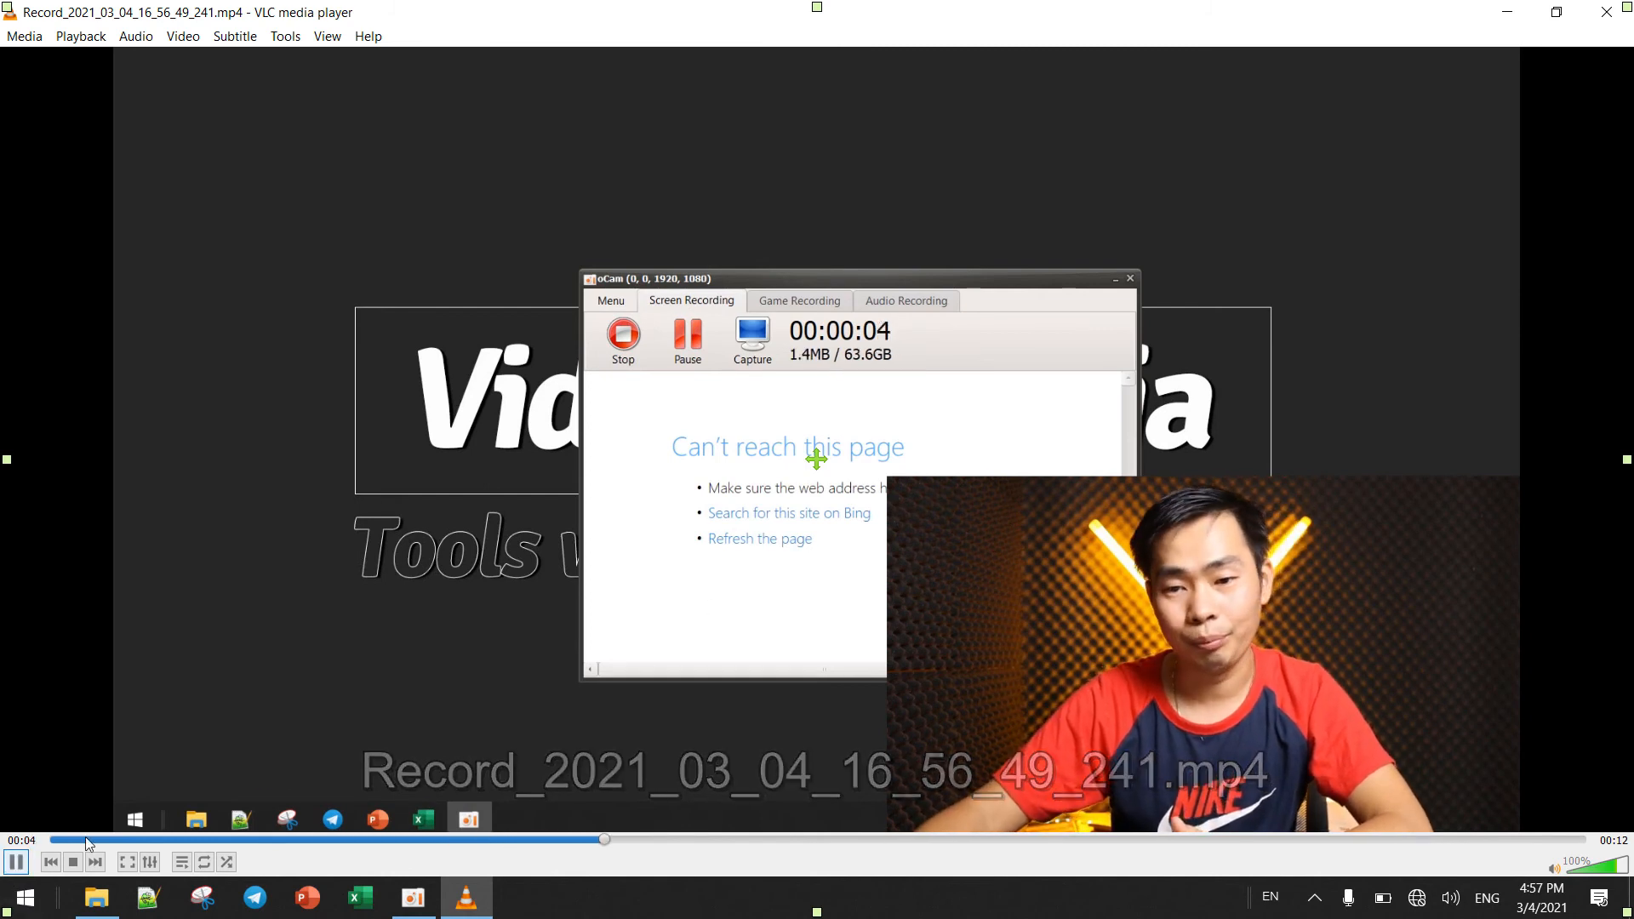
{"action": "left_click", "coordinate": [15, 861]}
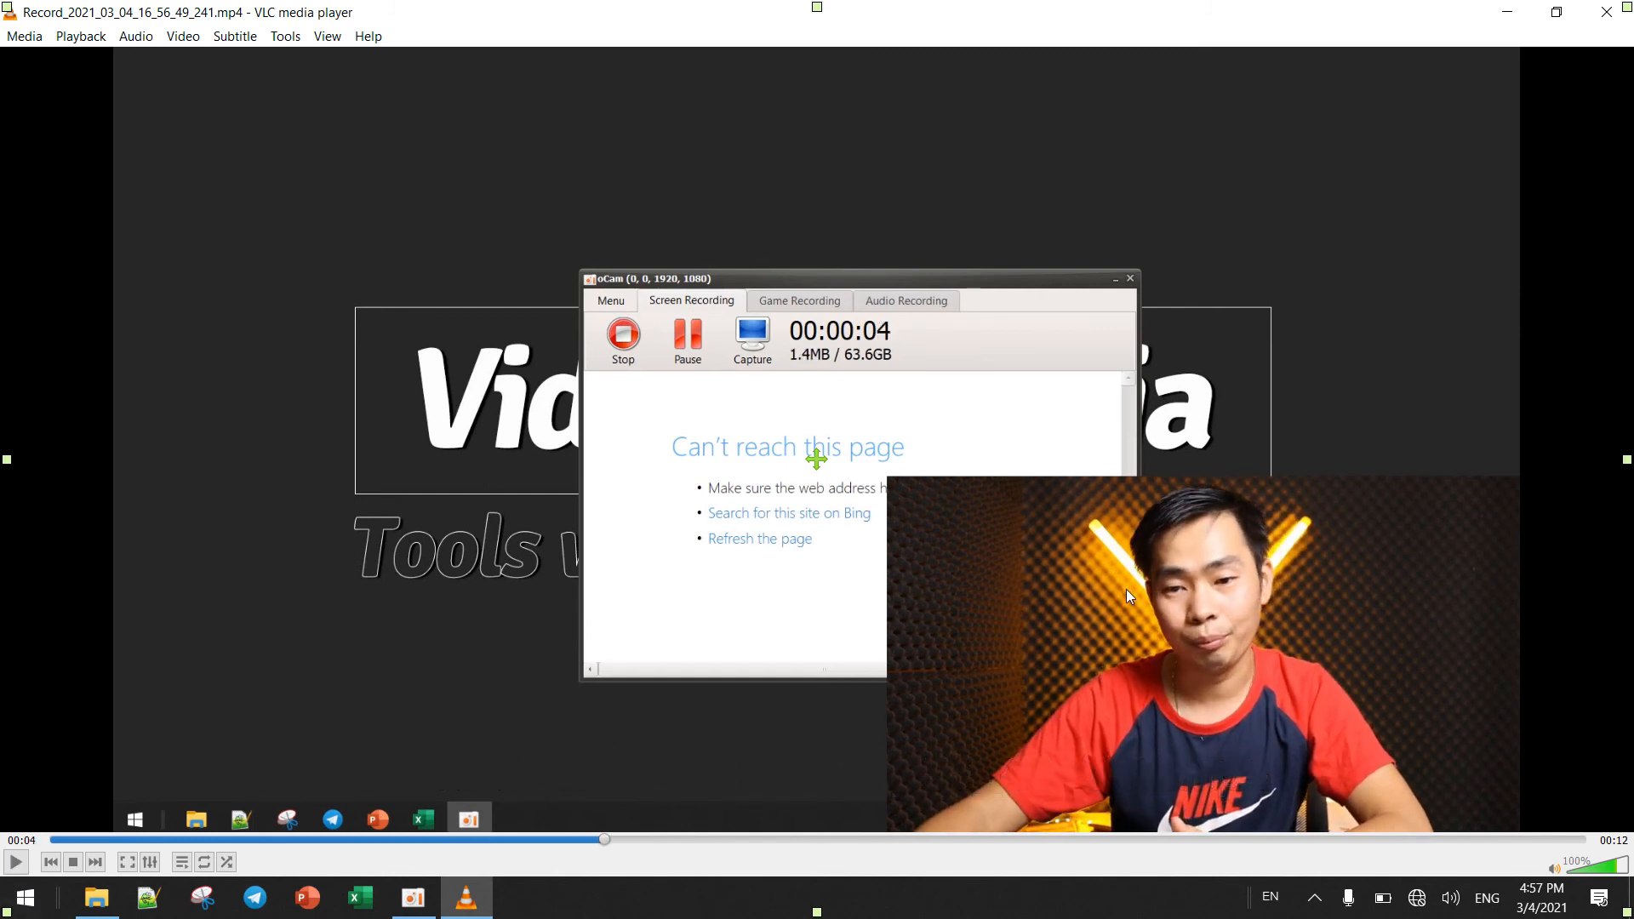
{"action": "mouse_move", "coordinate": [1122, 621]}
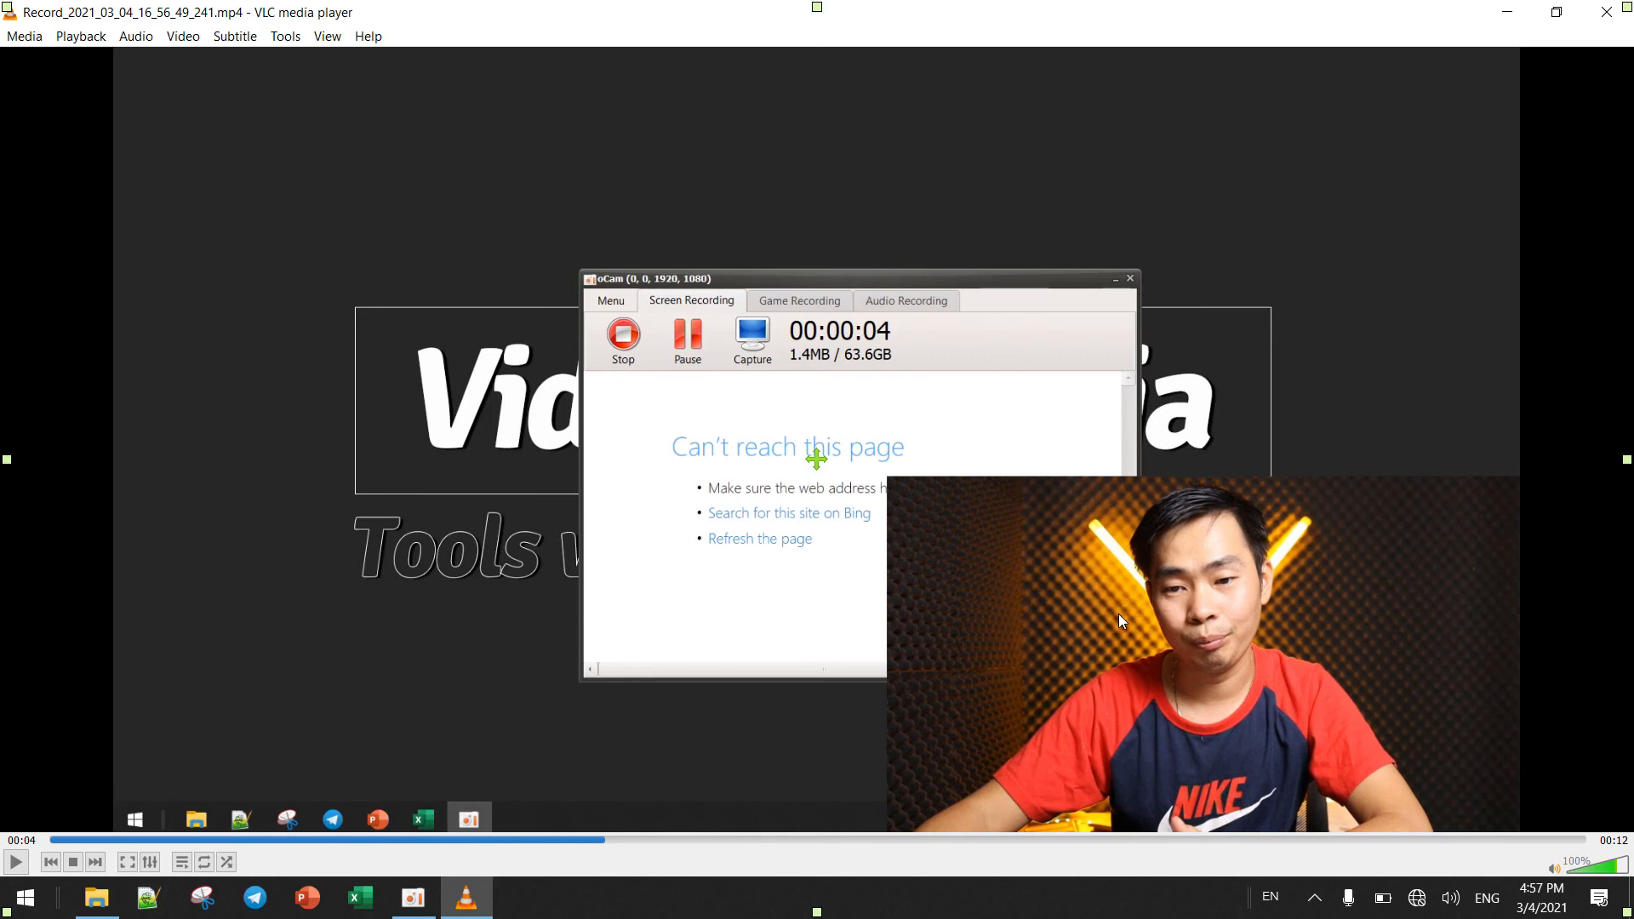
{"action": "mouse_move", "coordinate": [1111, 377]}
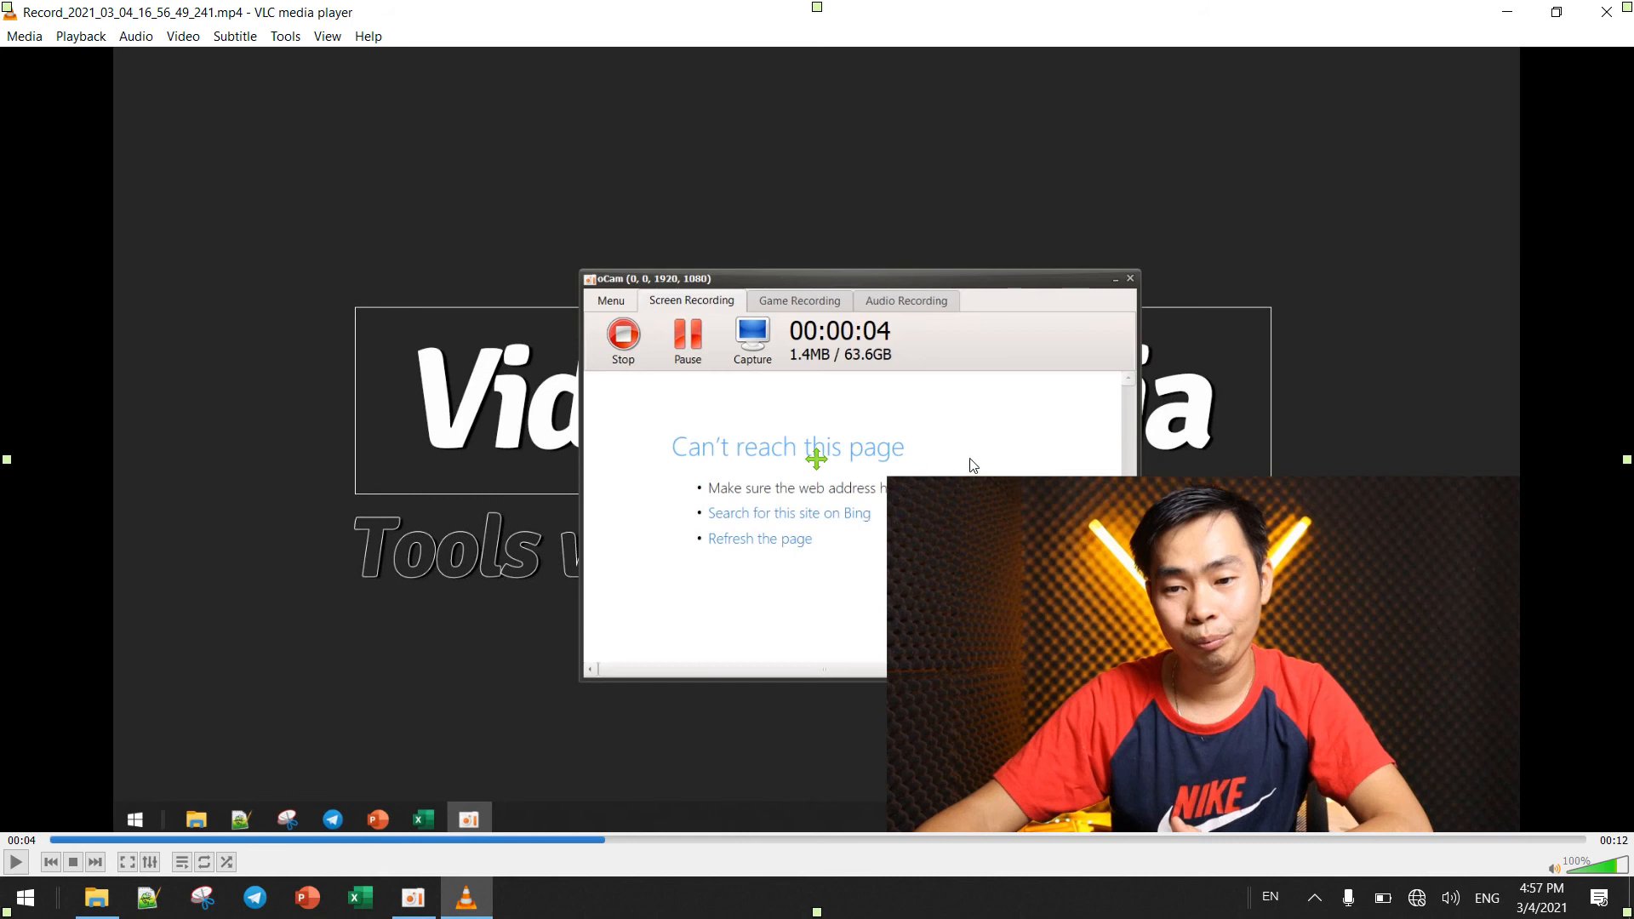
{"action": "mouse_move", "coordinate": [1141, 716]}
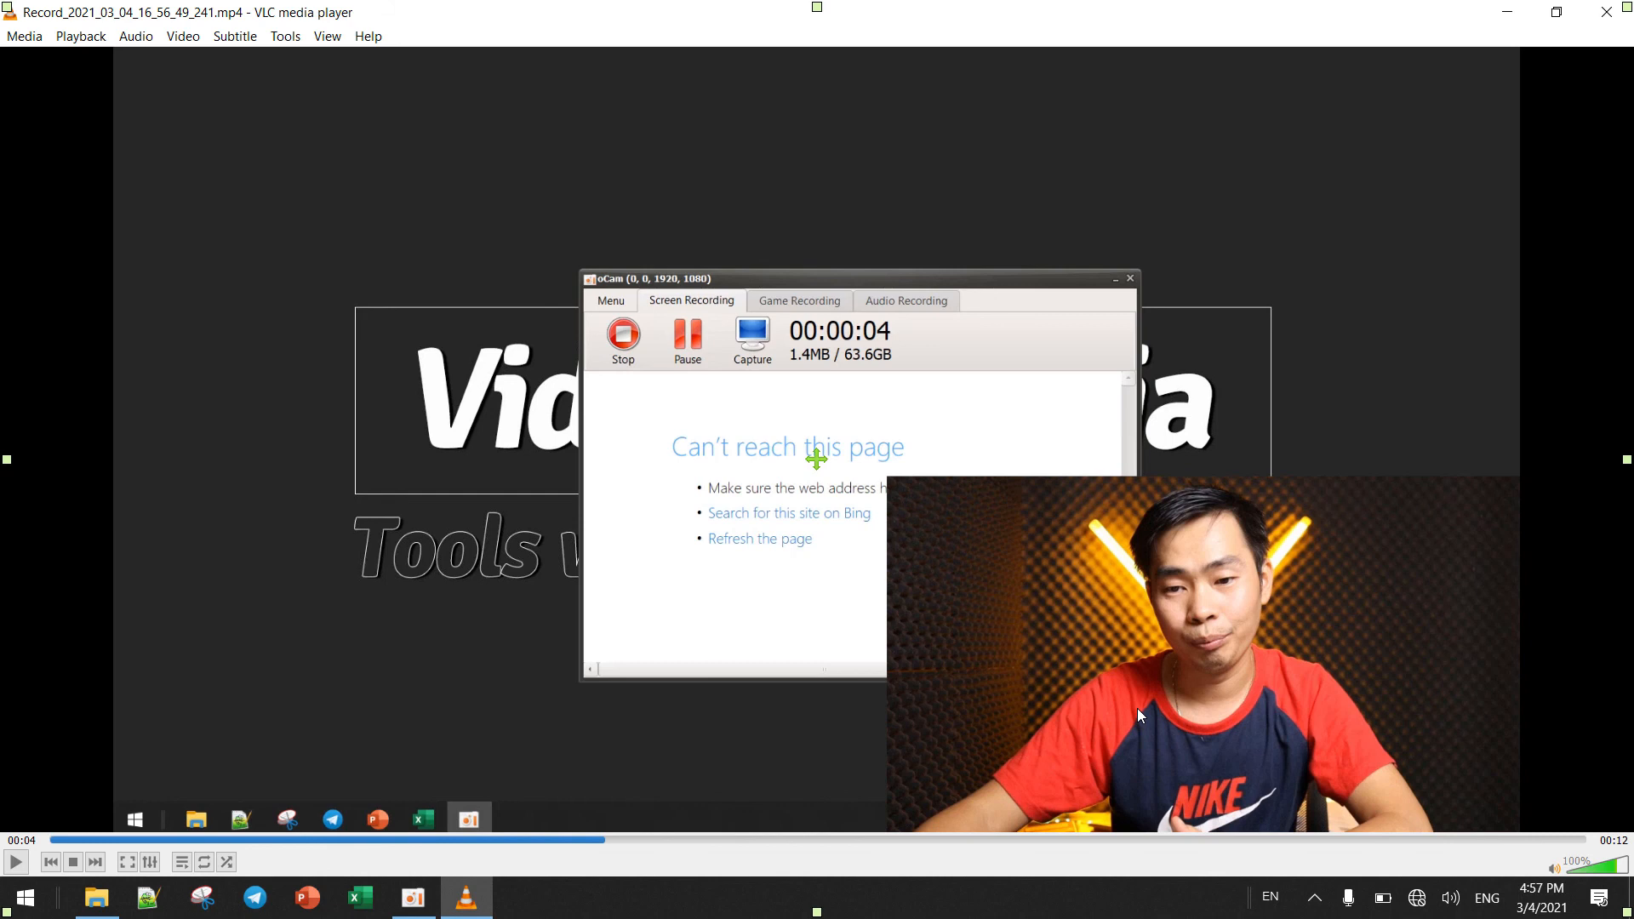
{"action": "mouse_move", "coordinate": [1429, 143]}
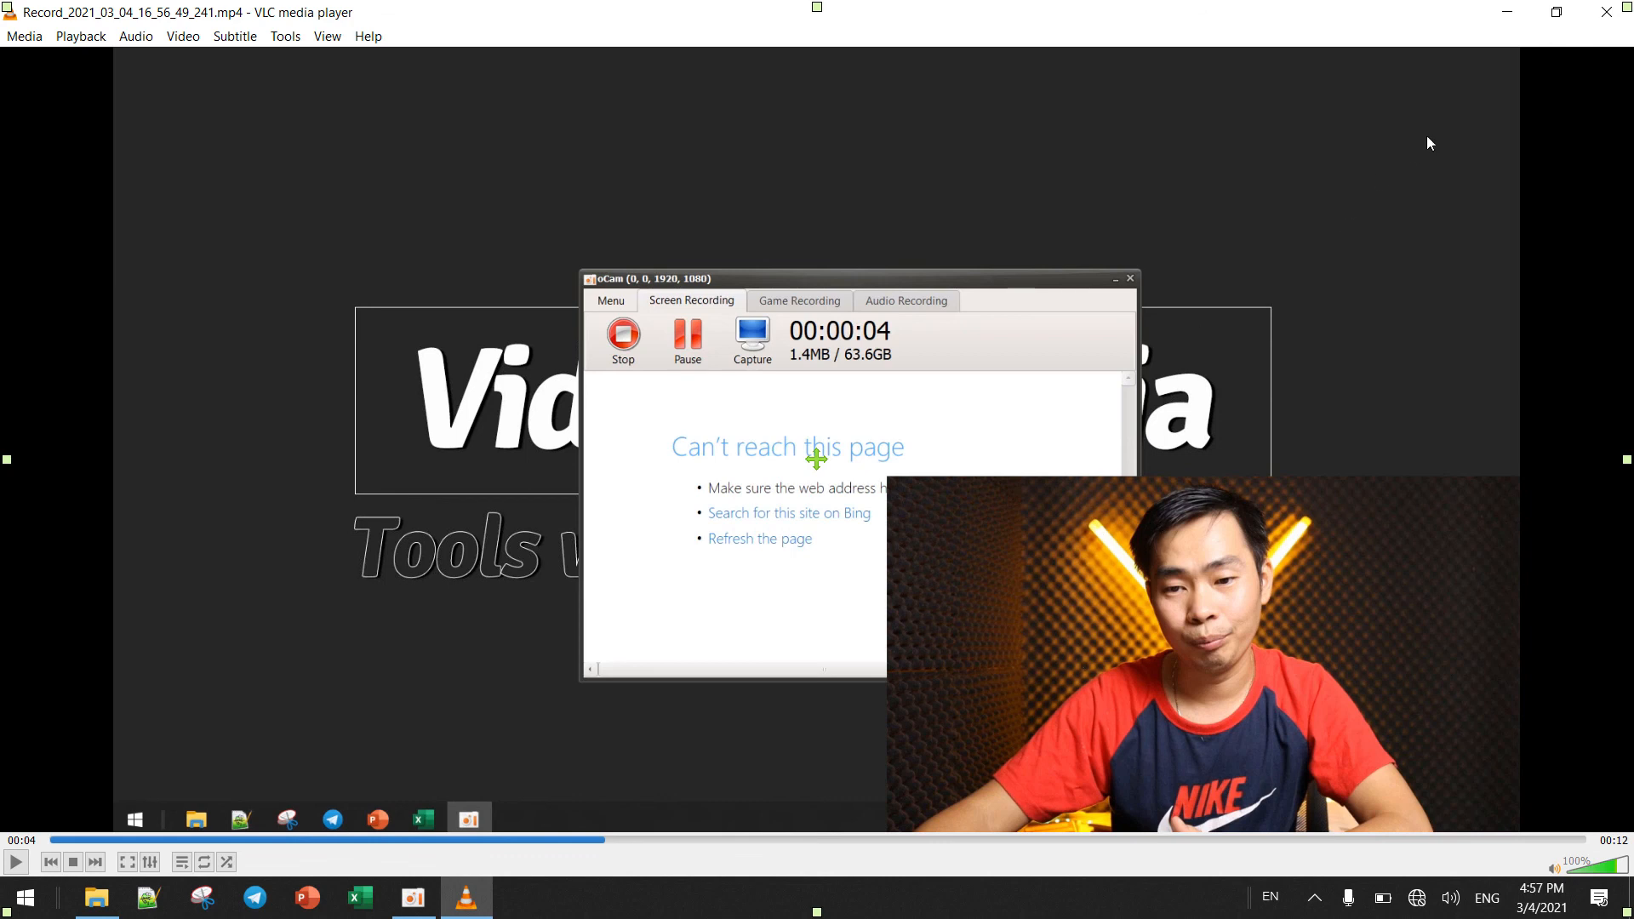
{"action": "mouse_move", "coordinate": [1607, 12]}
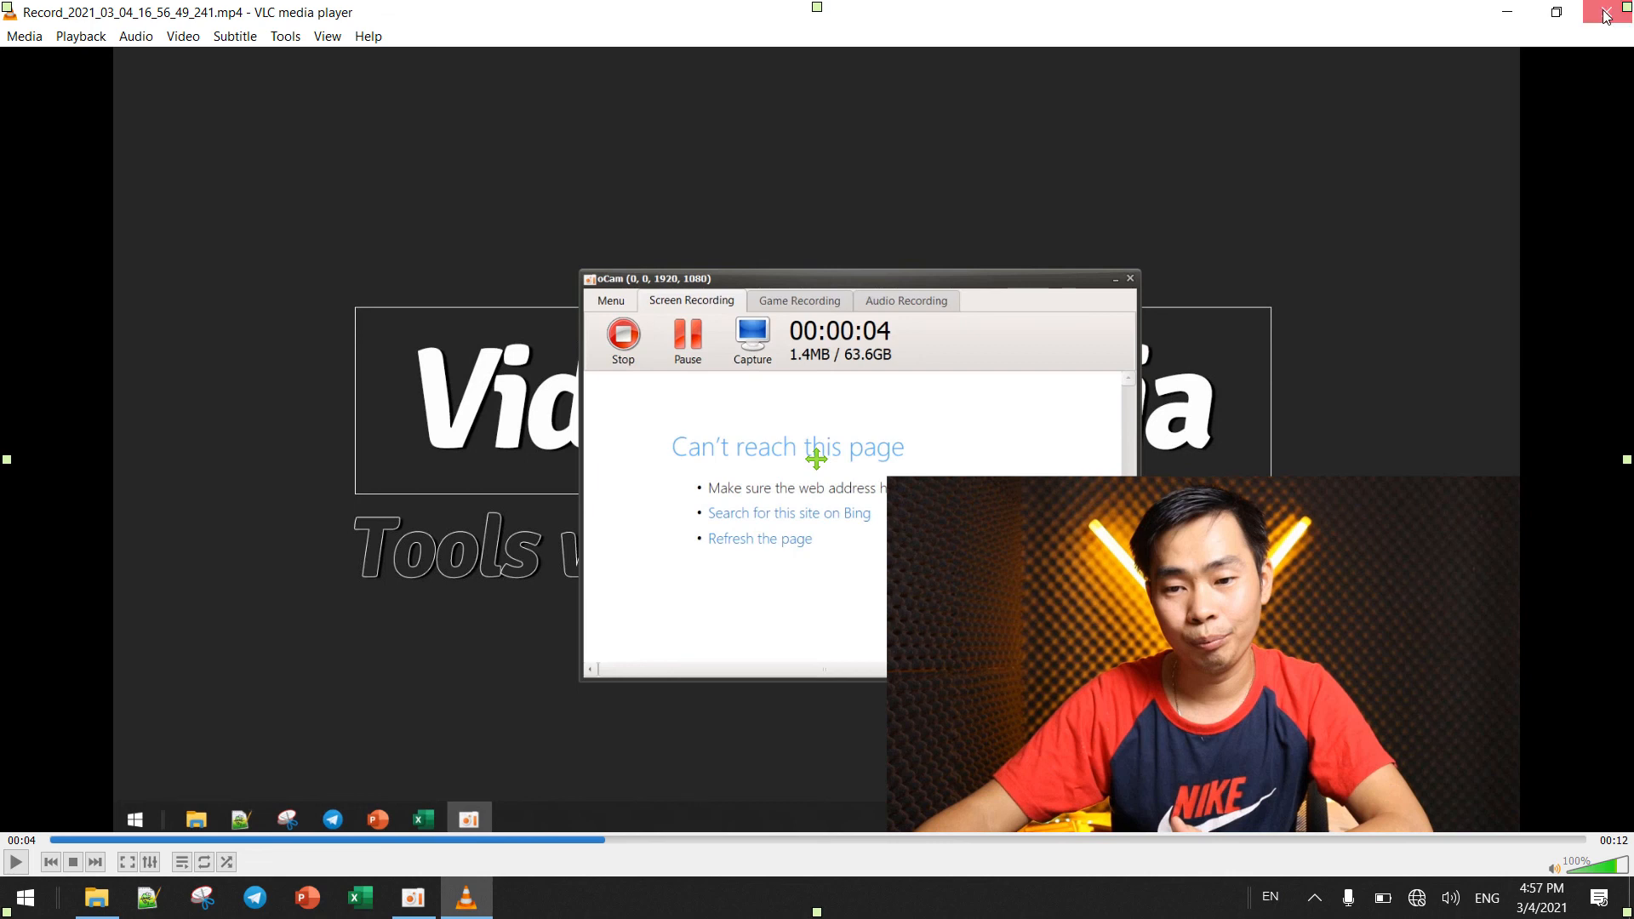
{"action": "left_click", "coordinate": [1602, 13]}
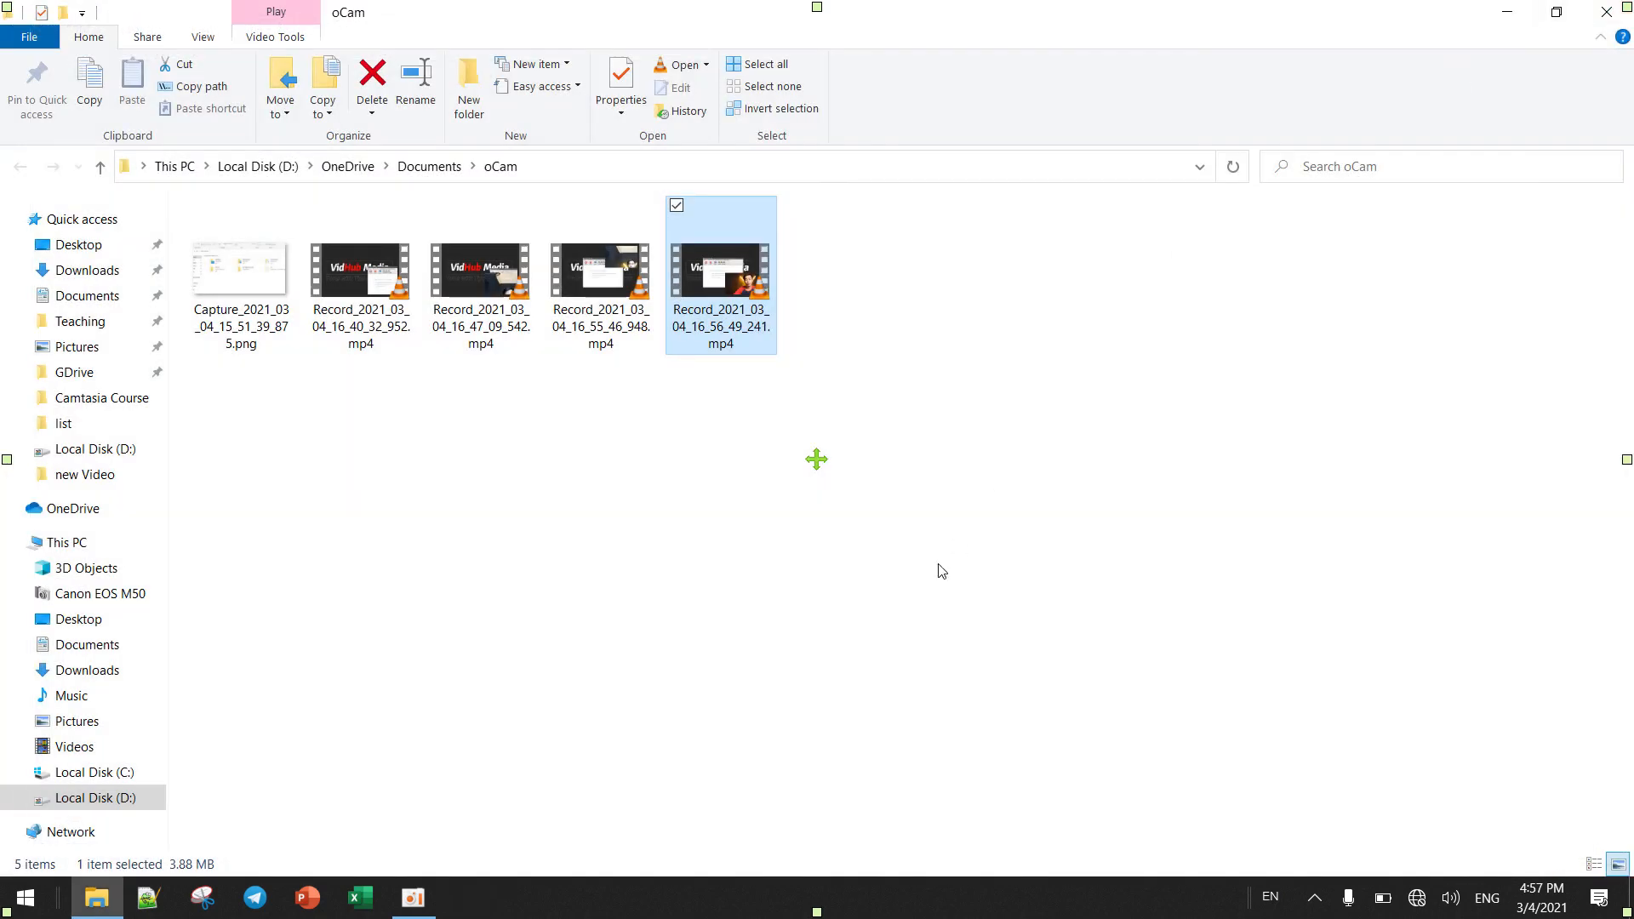